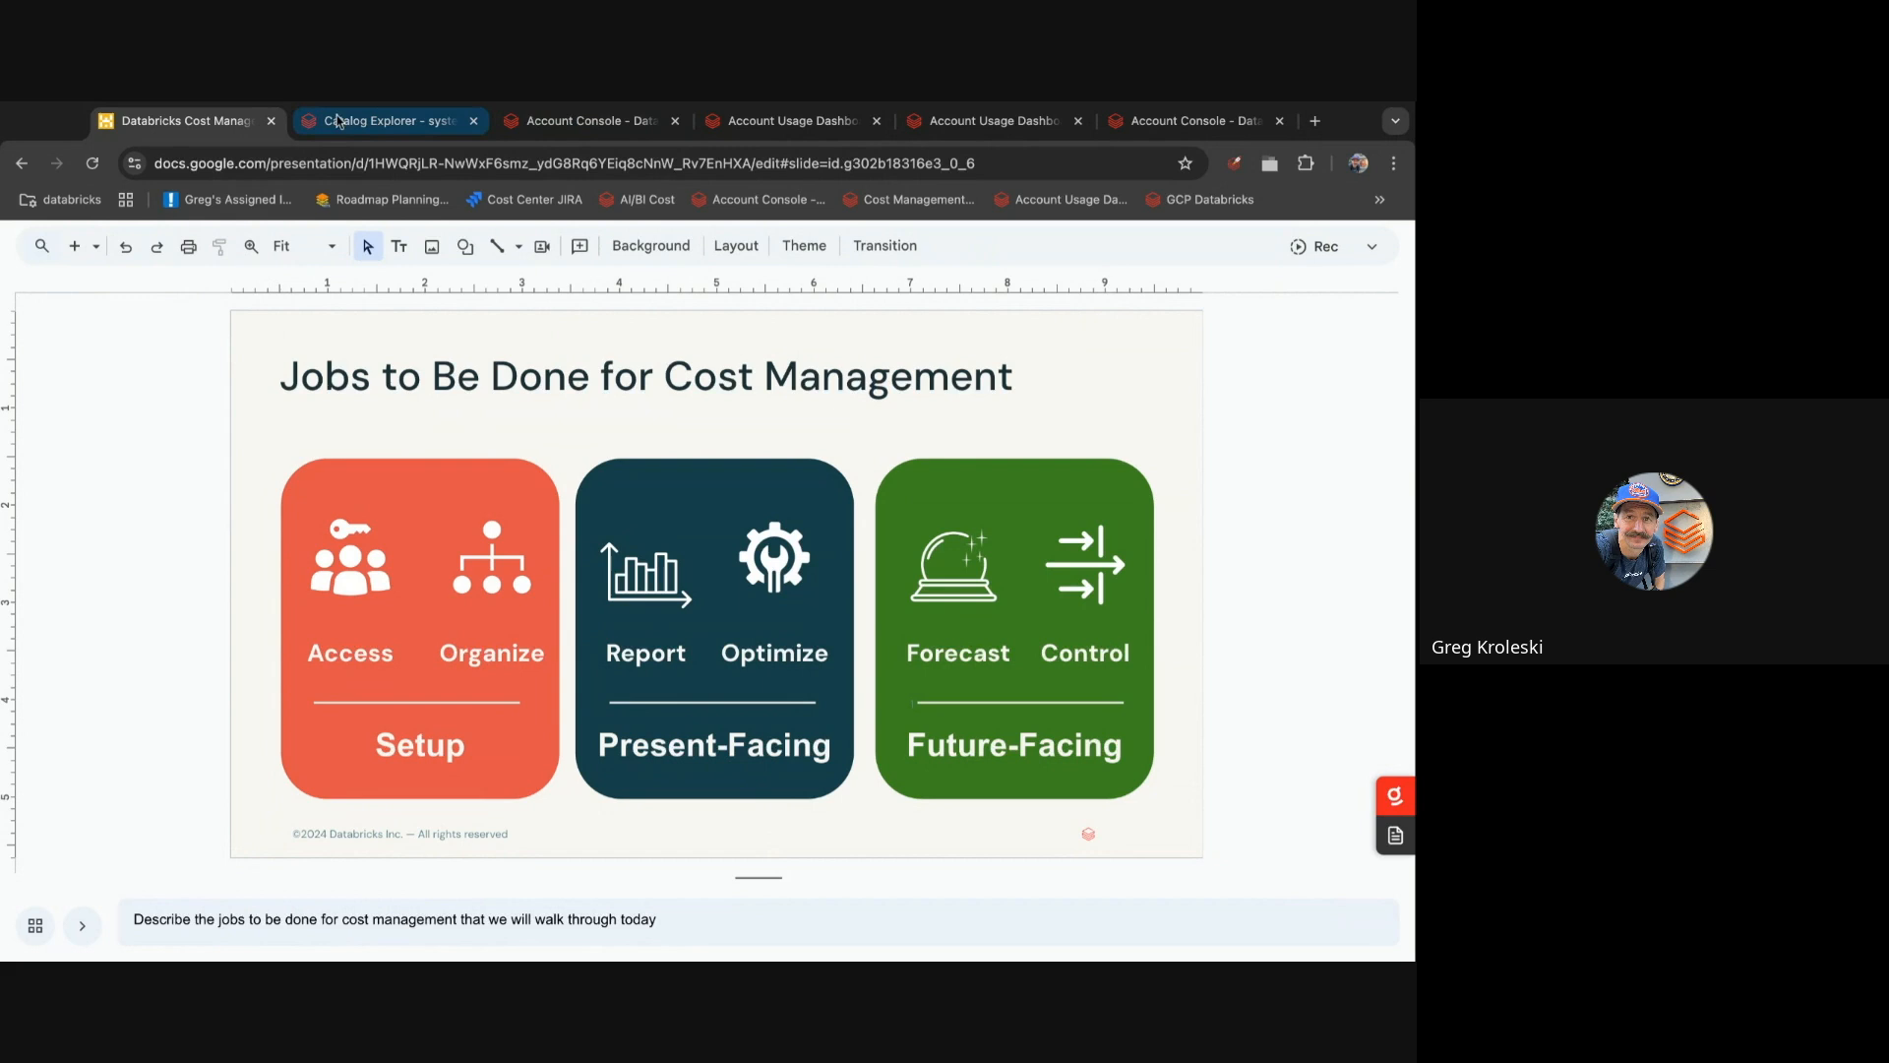
# - Show system.billing.usage sample rows and scroll across account, workspace, SKU, cloud and start-time columns
pyautogui.click(385, 120)
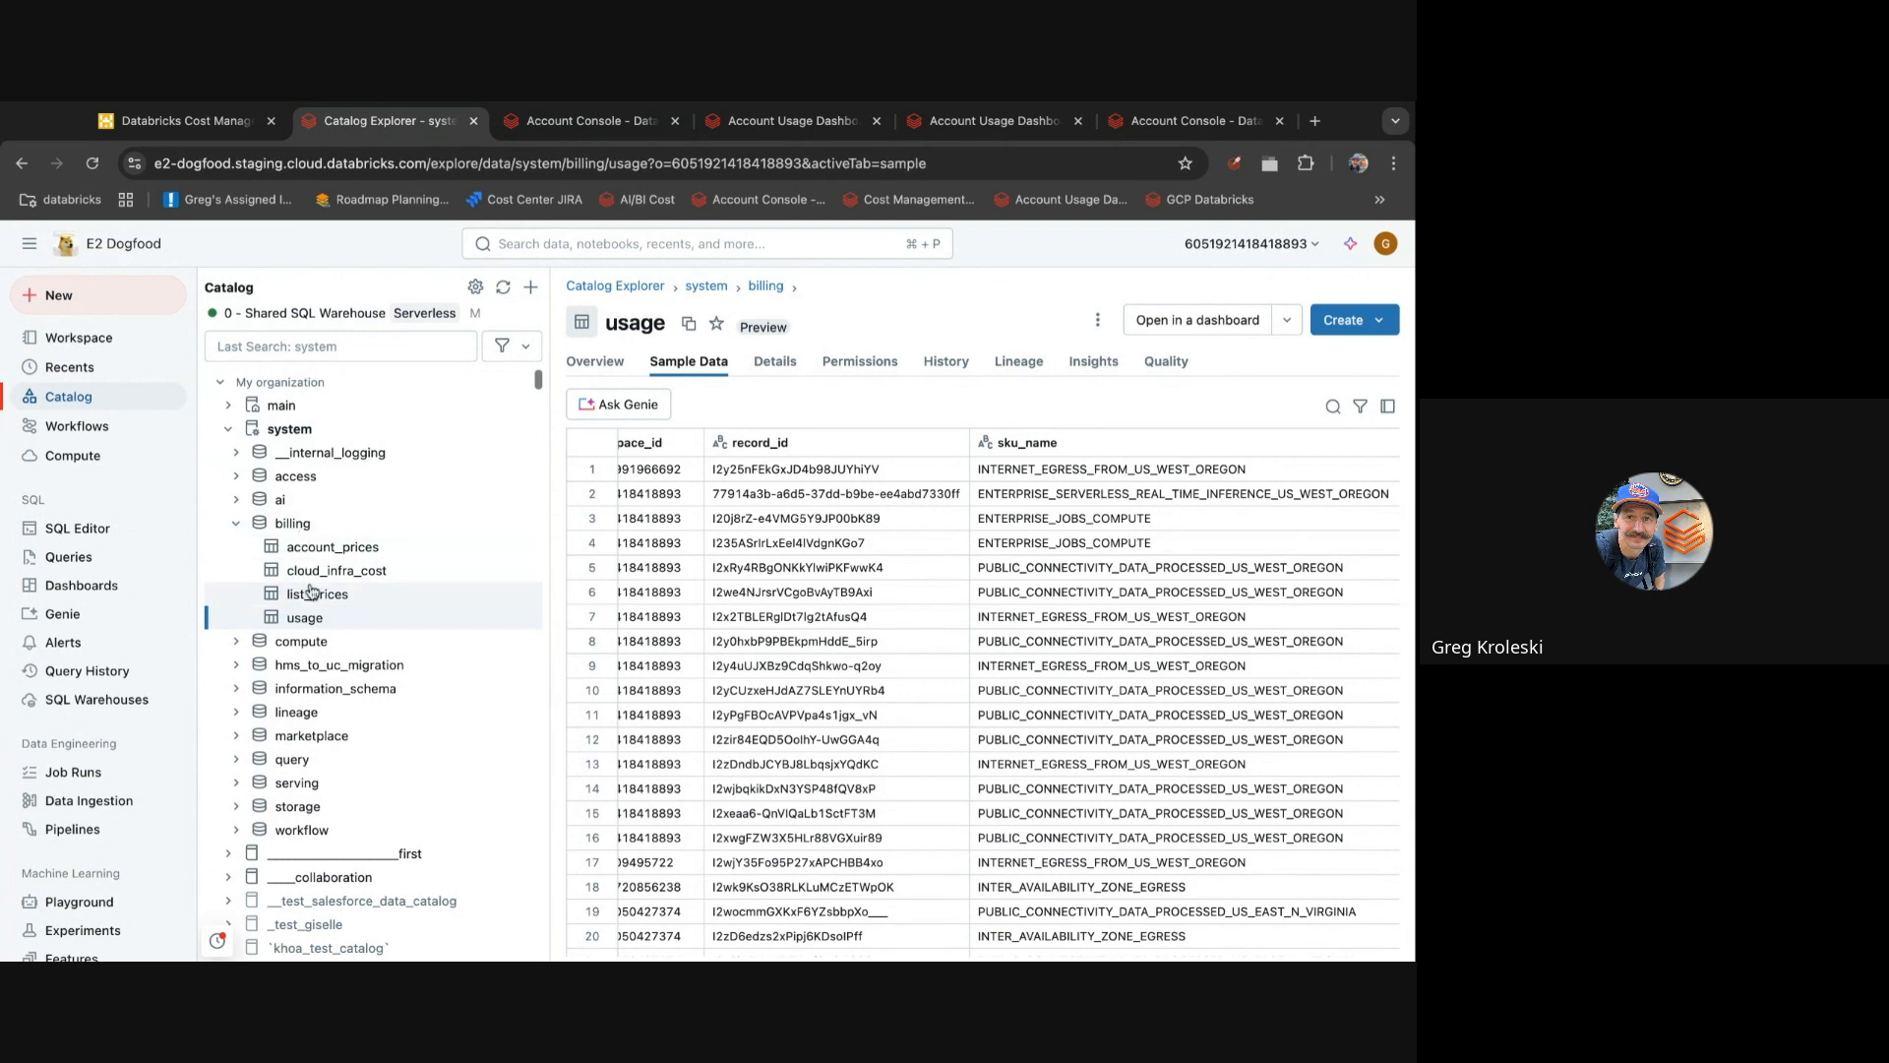
pyautogui.moveTo(889, 544)
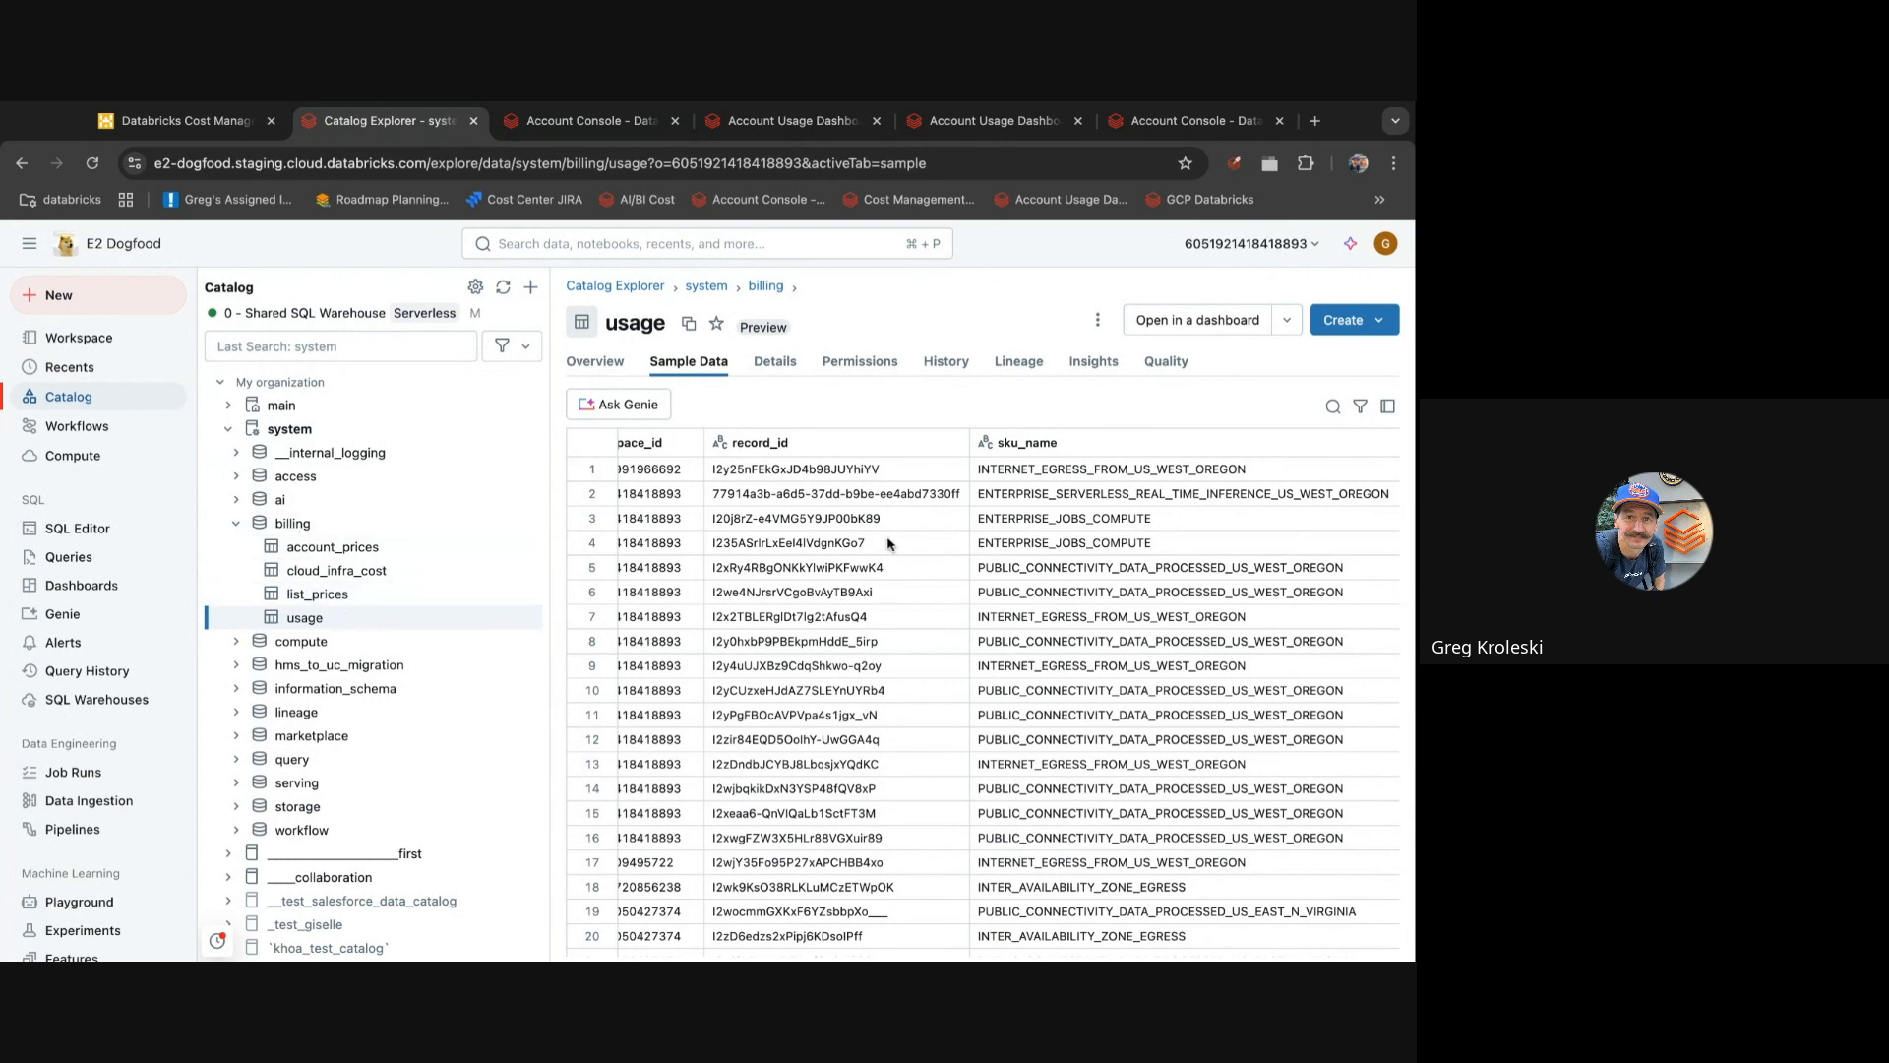
pyautogui.hscroll(3)
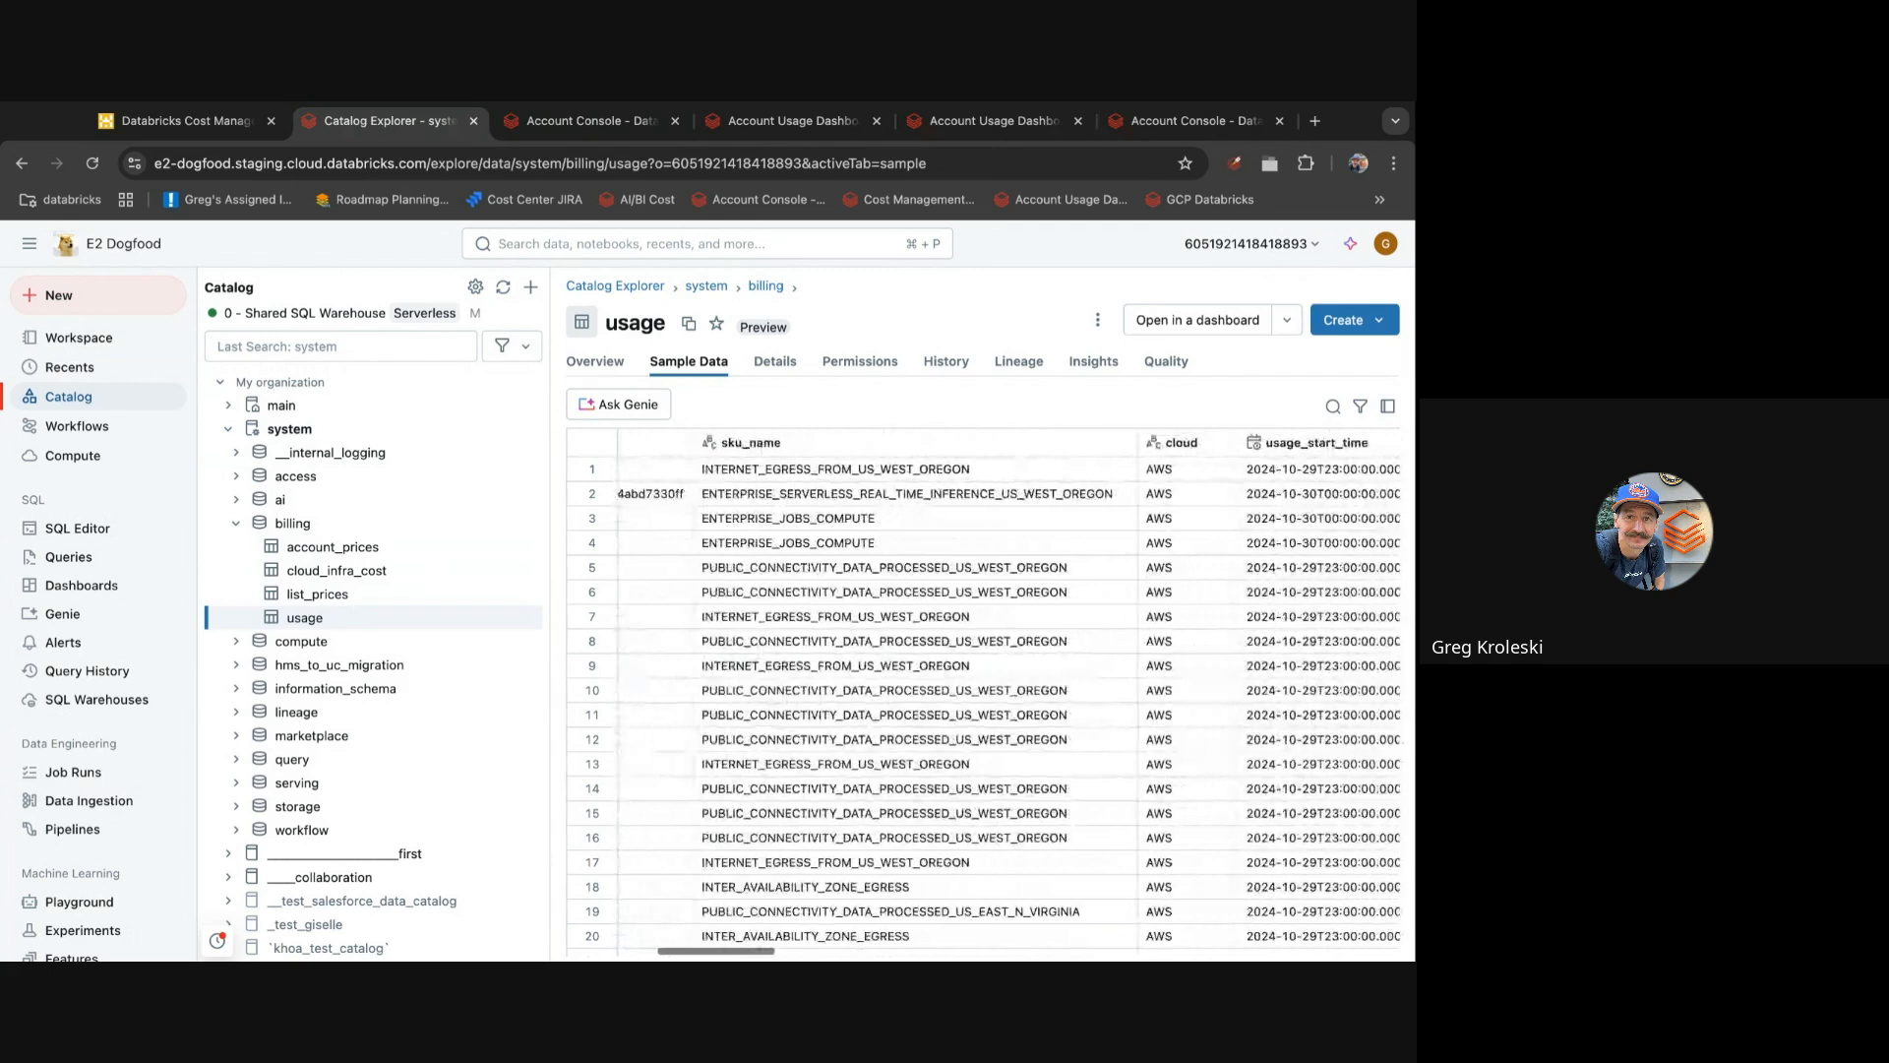
pyautogui.hscroll(-3)
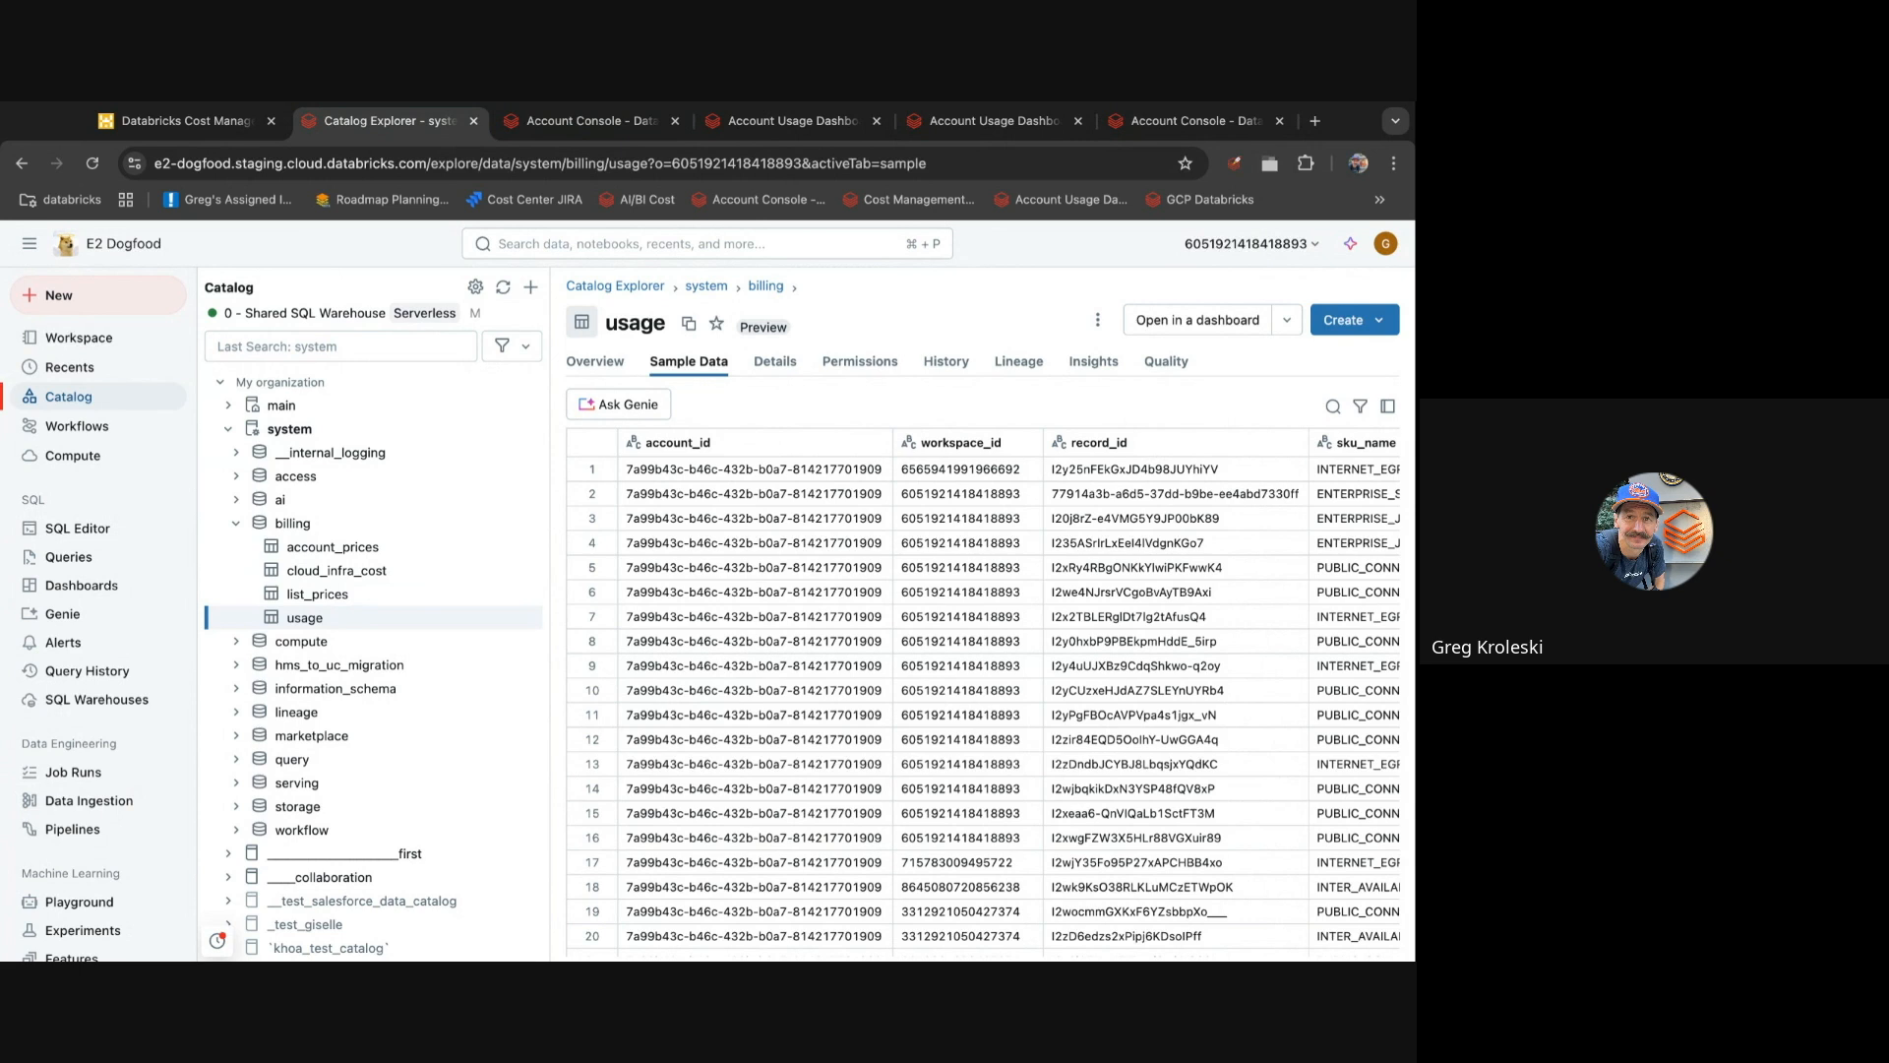
pyautogui.moveTo(603, 204)
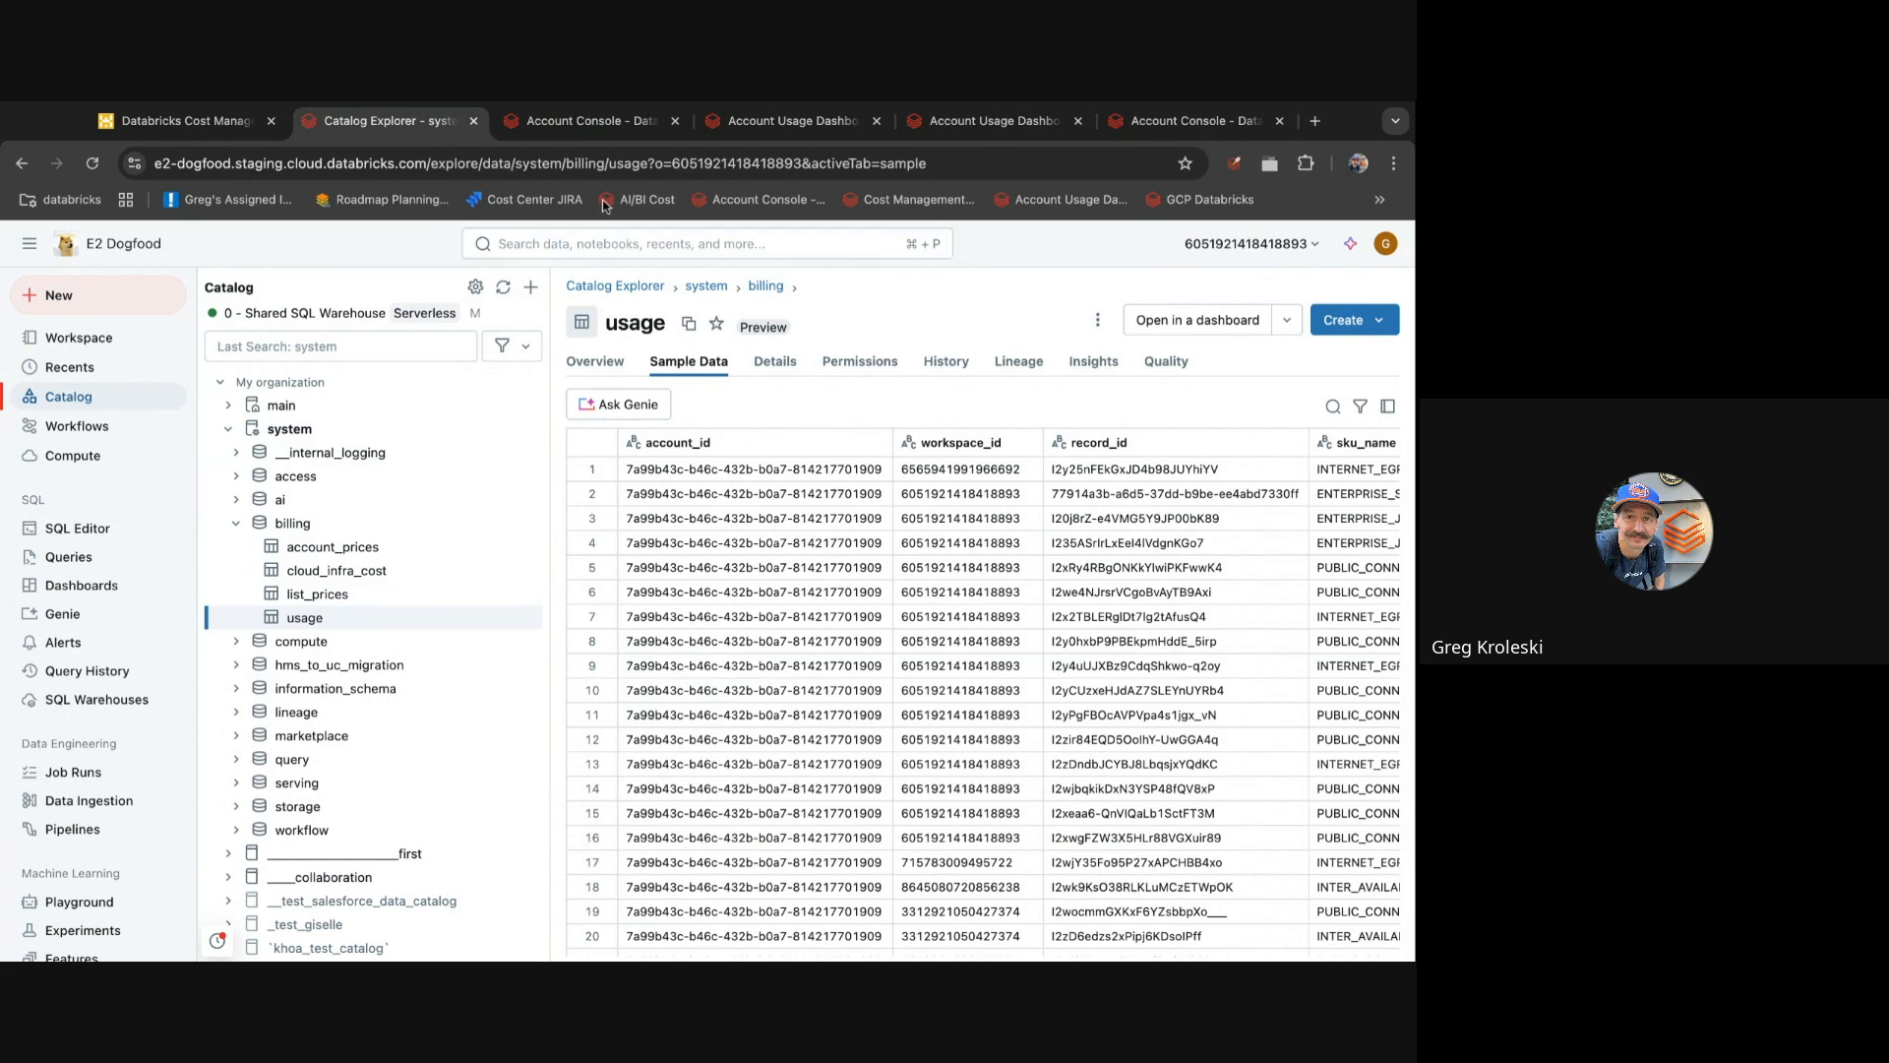
# - Start Re-import dashboard on the Account Console usage page, then switch to the Account Usage Dashboard
pyautogui.click(589, 121)
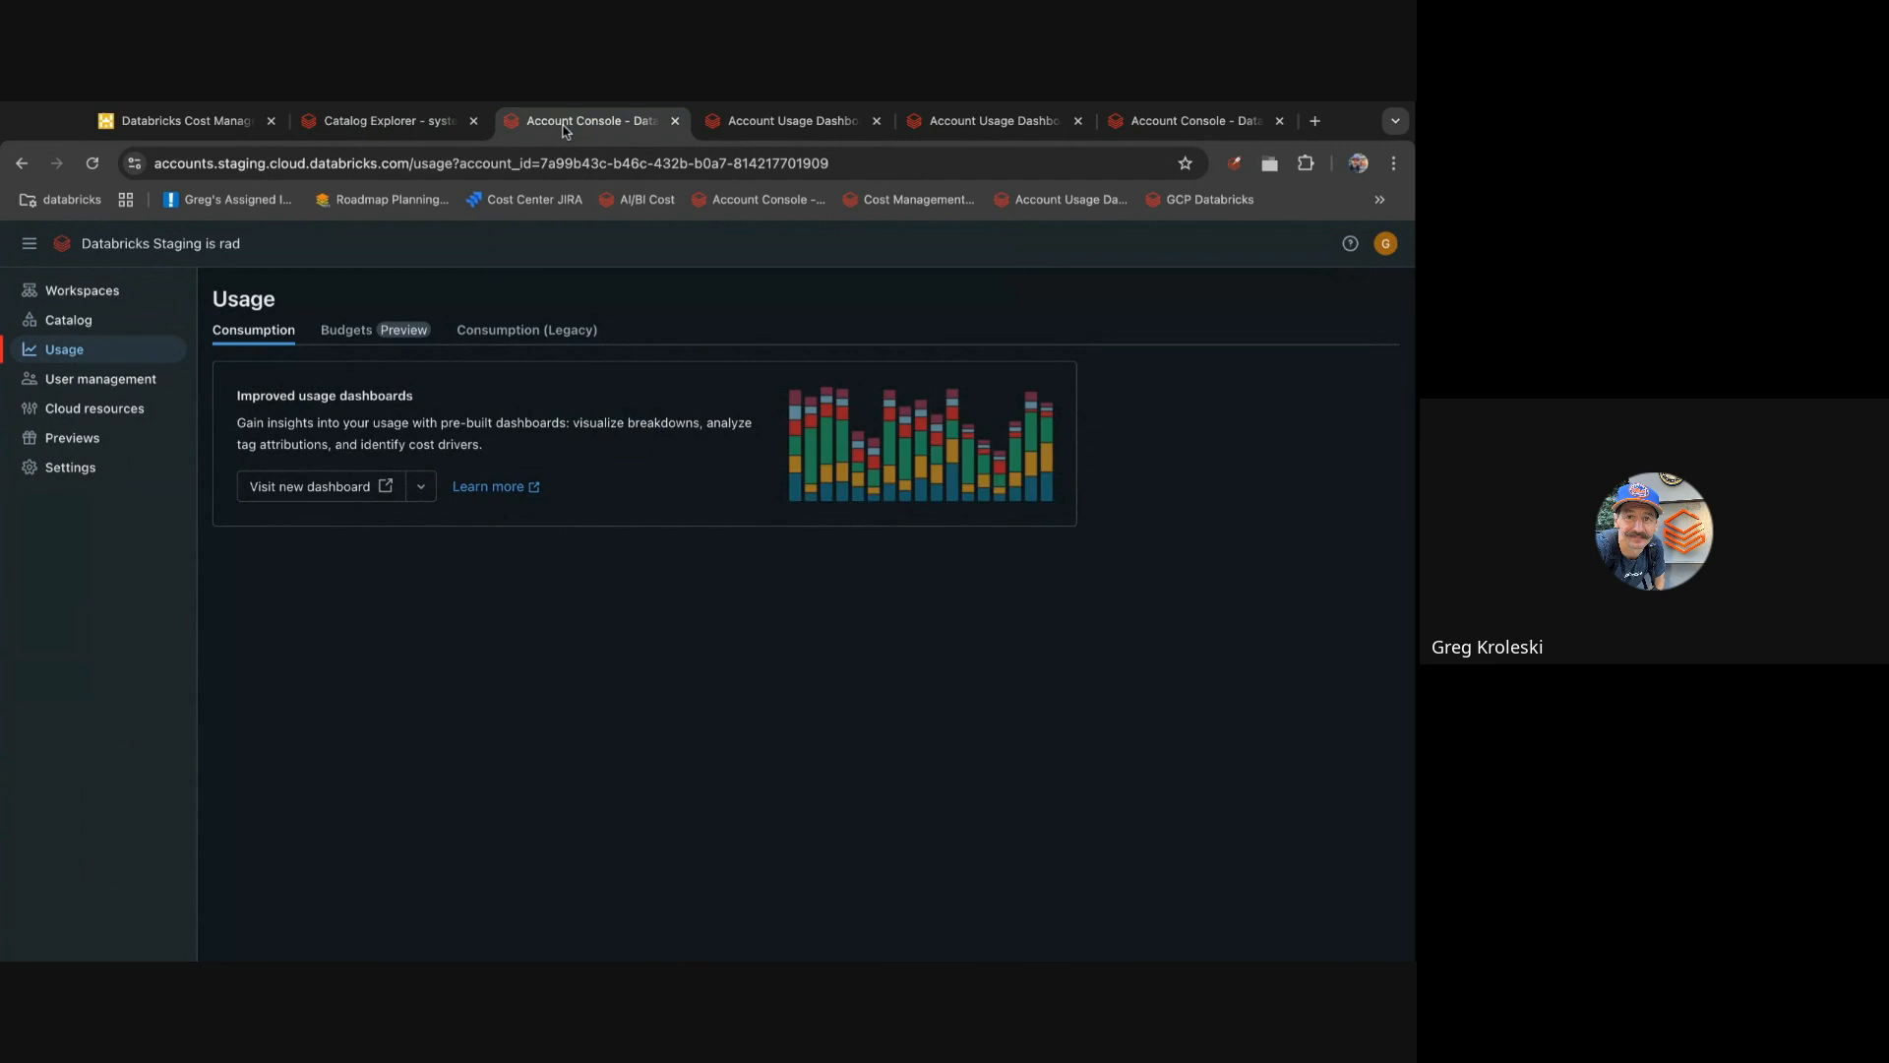
pyautogui.moveTo(407, 297)
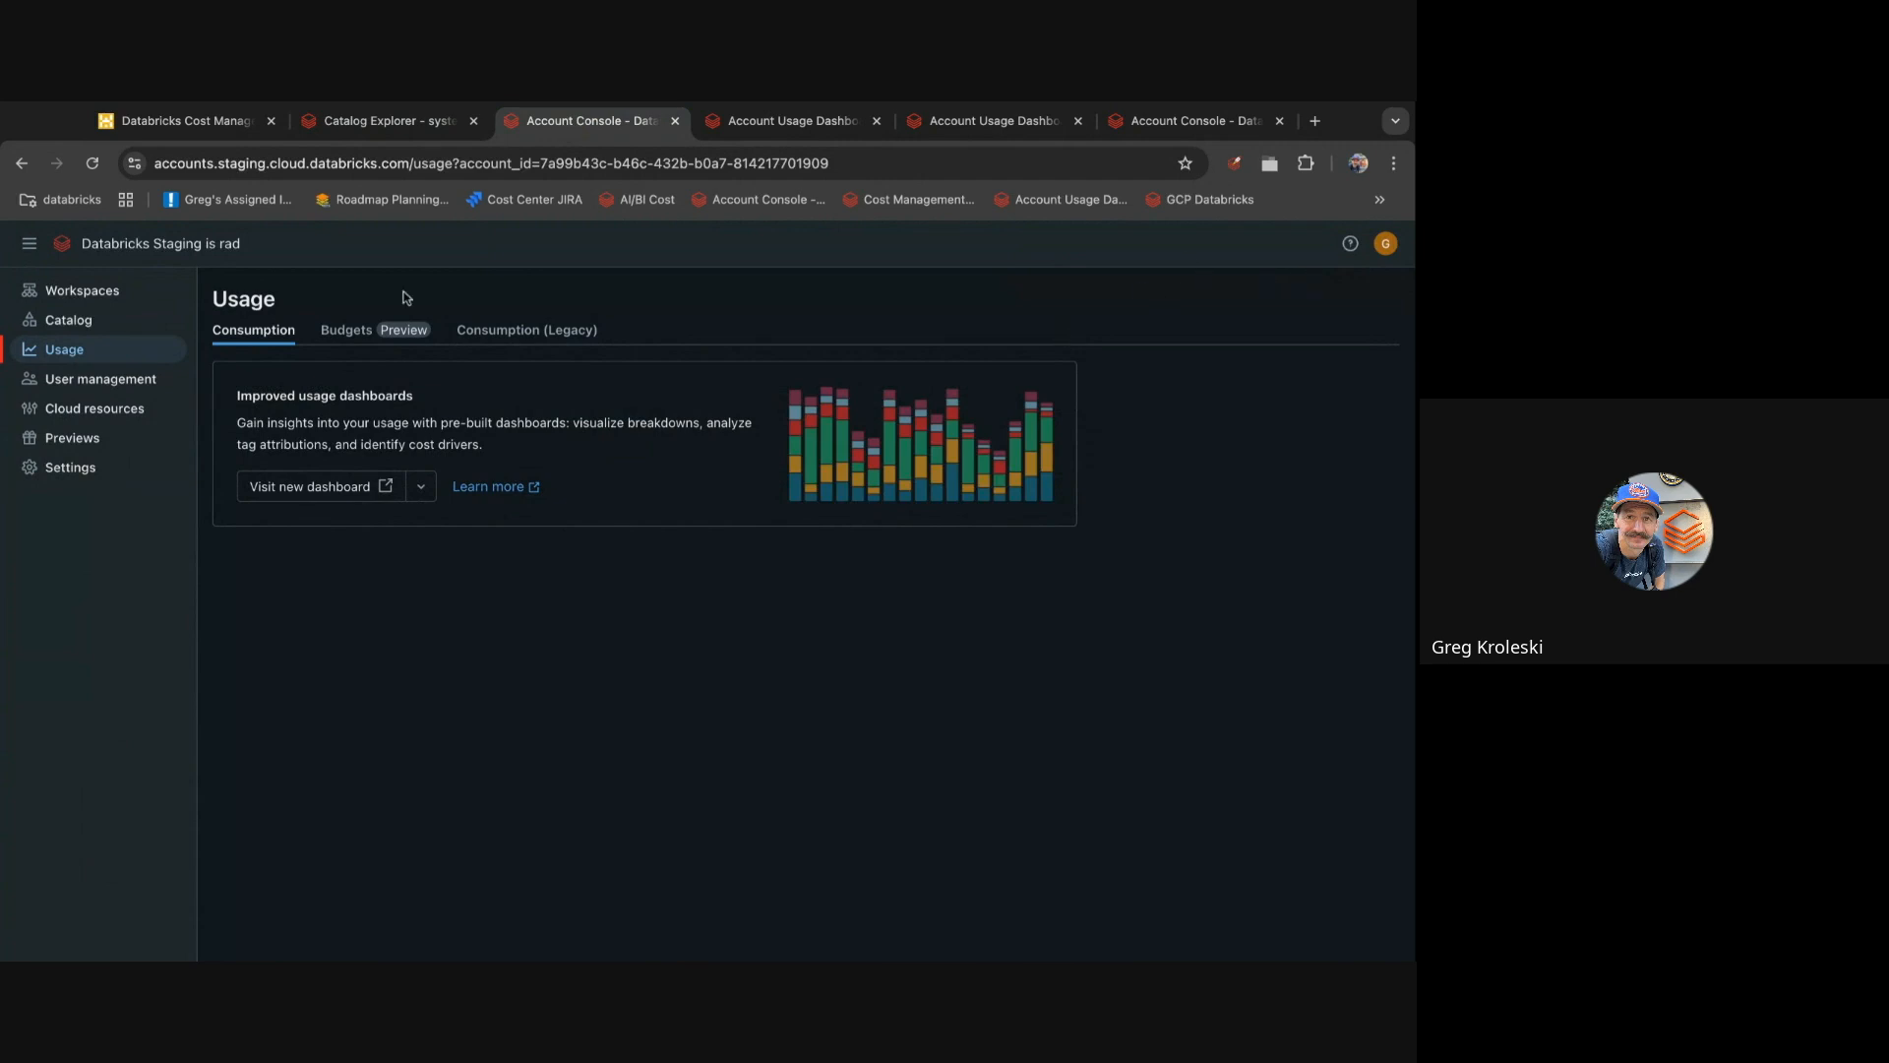
pyautogui.moveTo(719, 471)
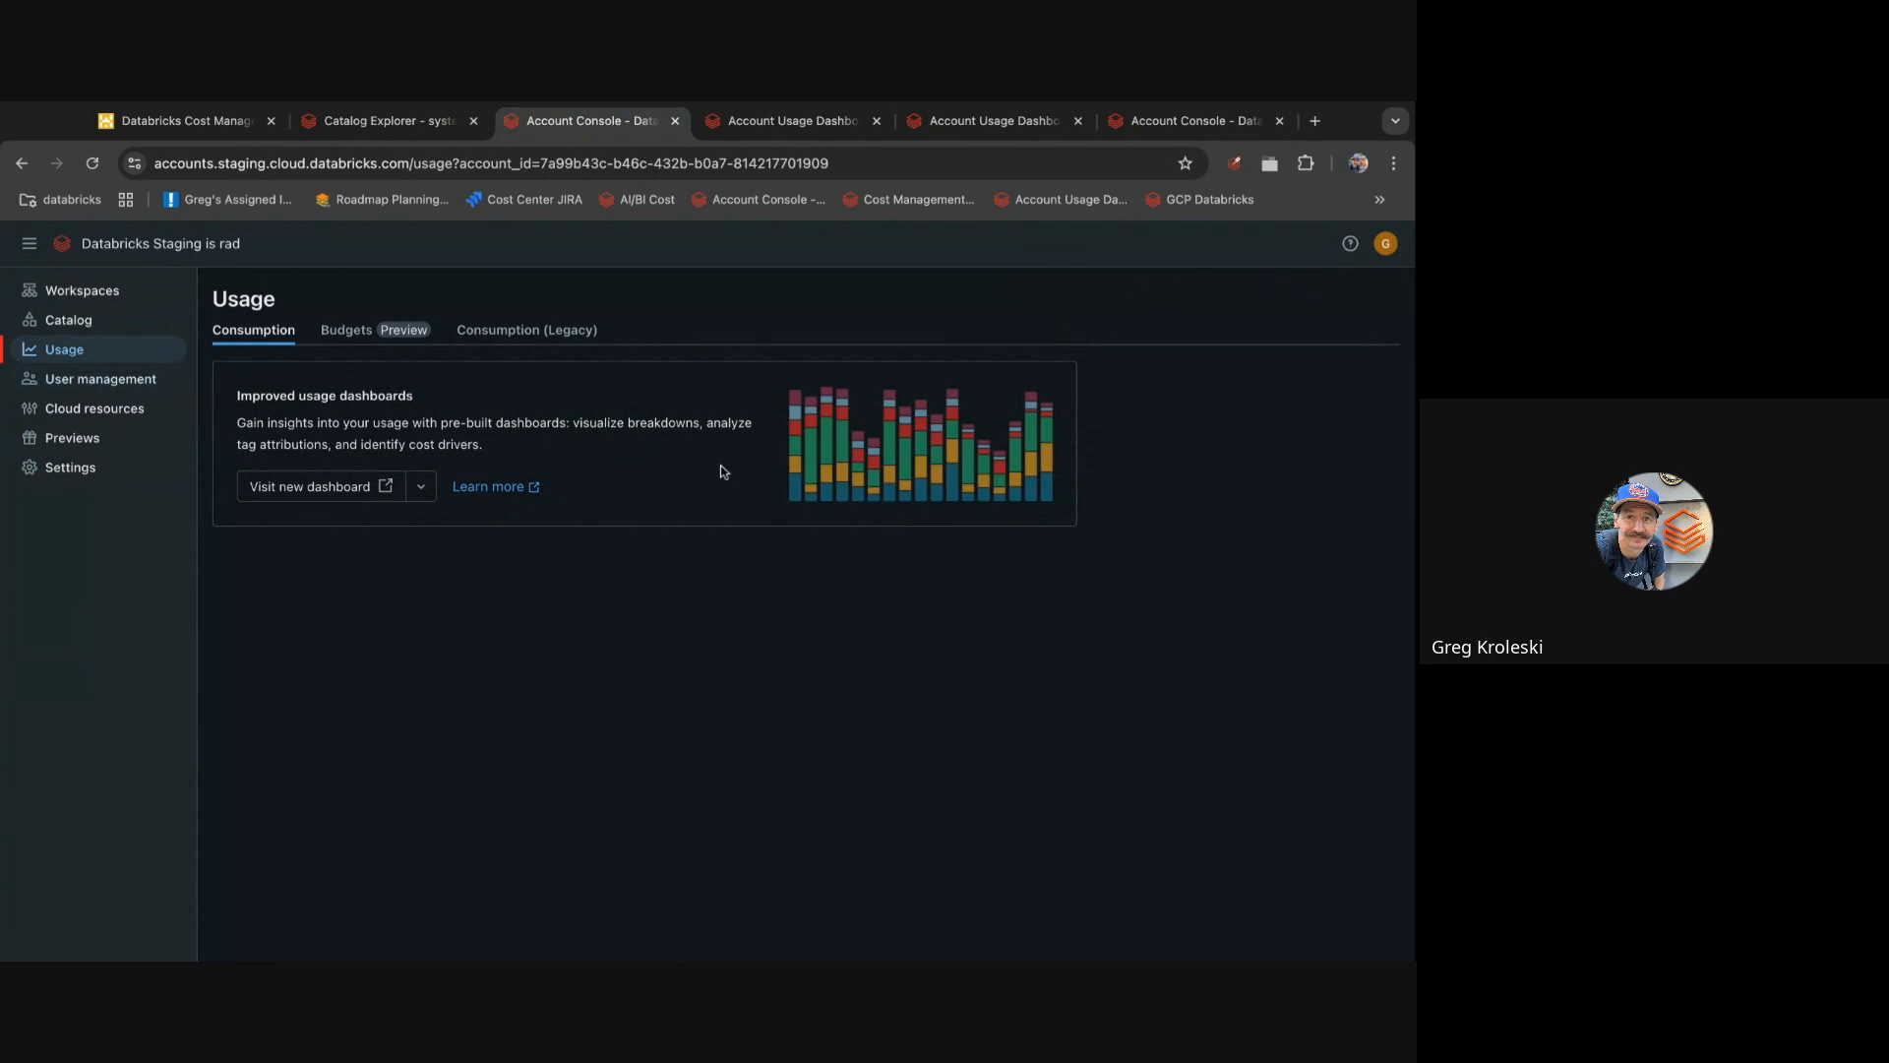
pyautogui.moveTo(763, 437)
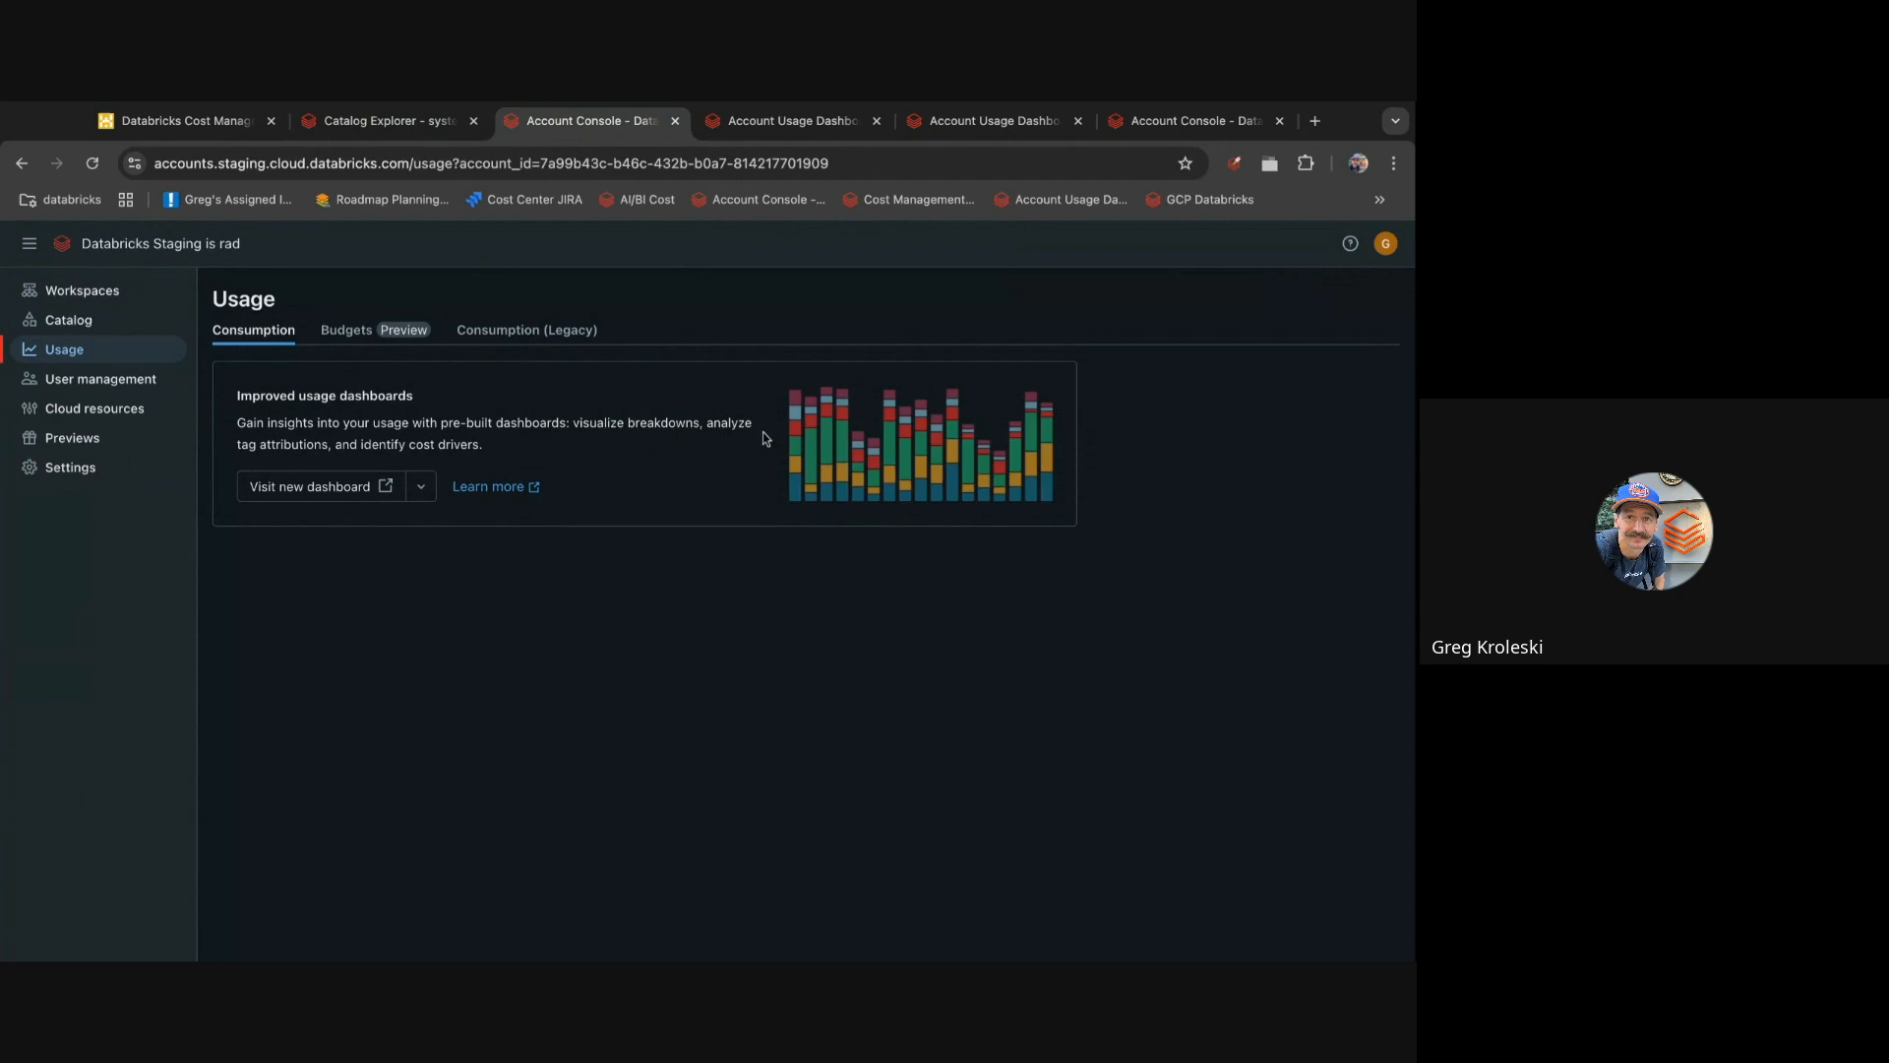
pyautogui.click(419, 485)
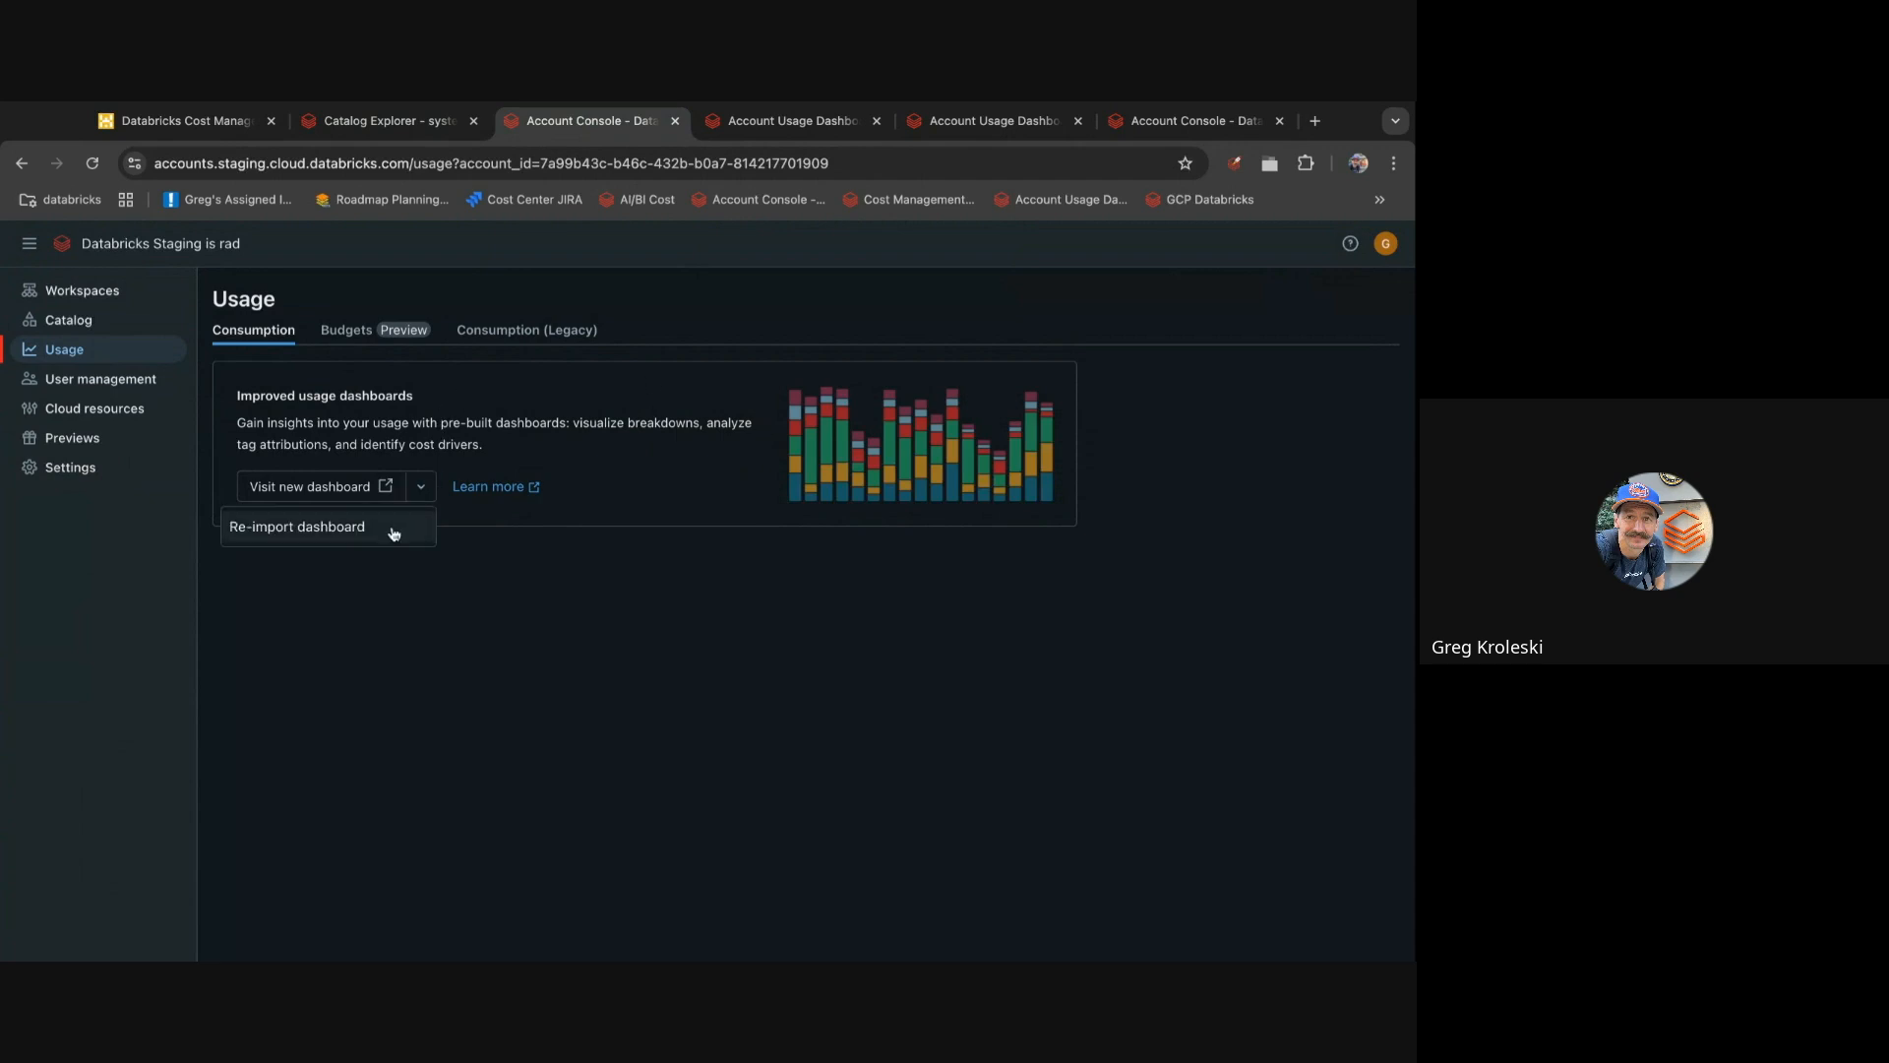
pyautogui.click(295, 527)
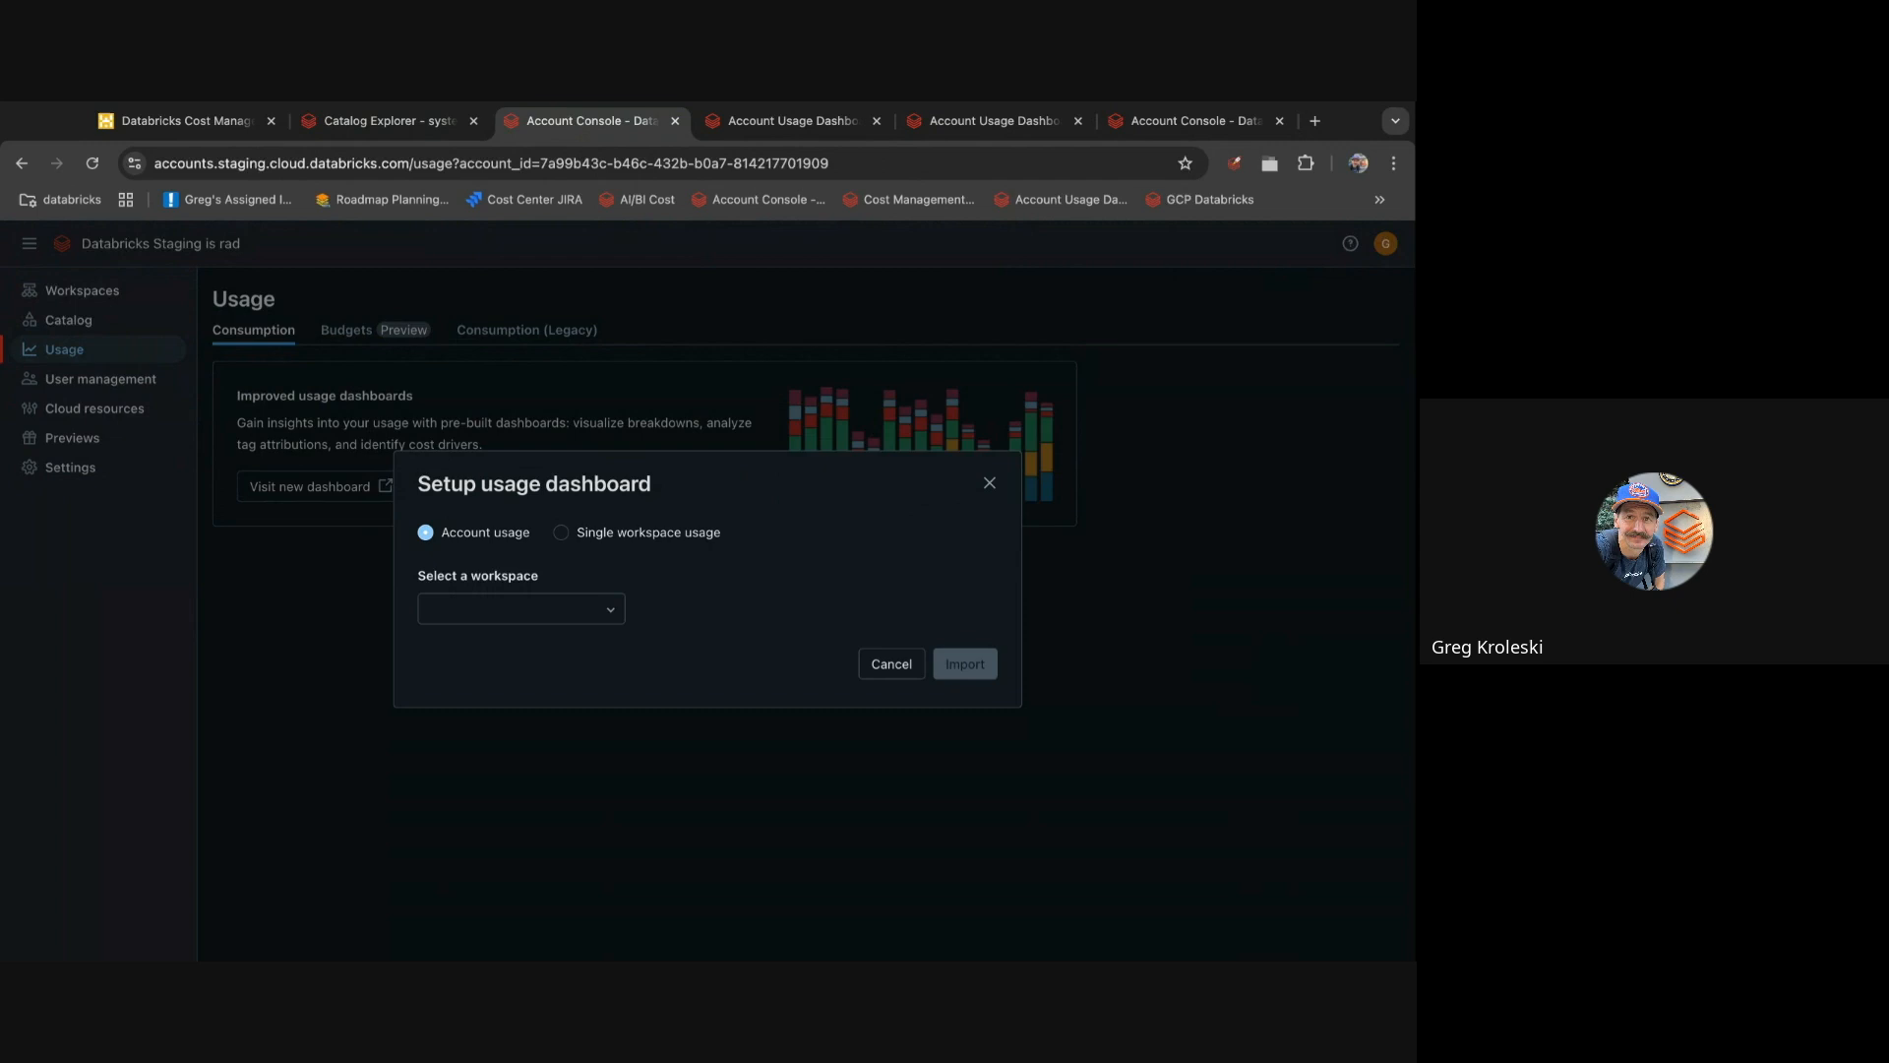
pyautogui.click(521, 608)
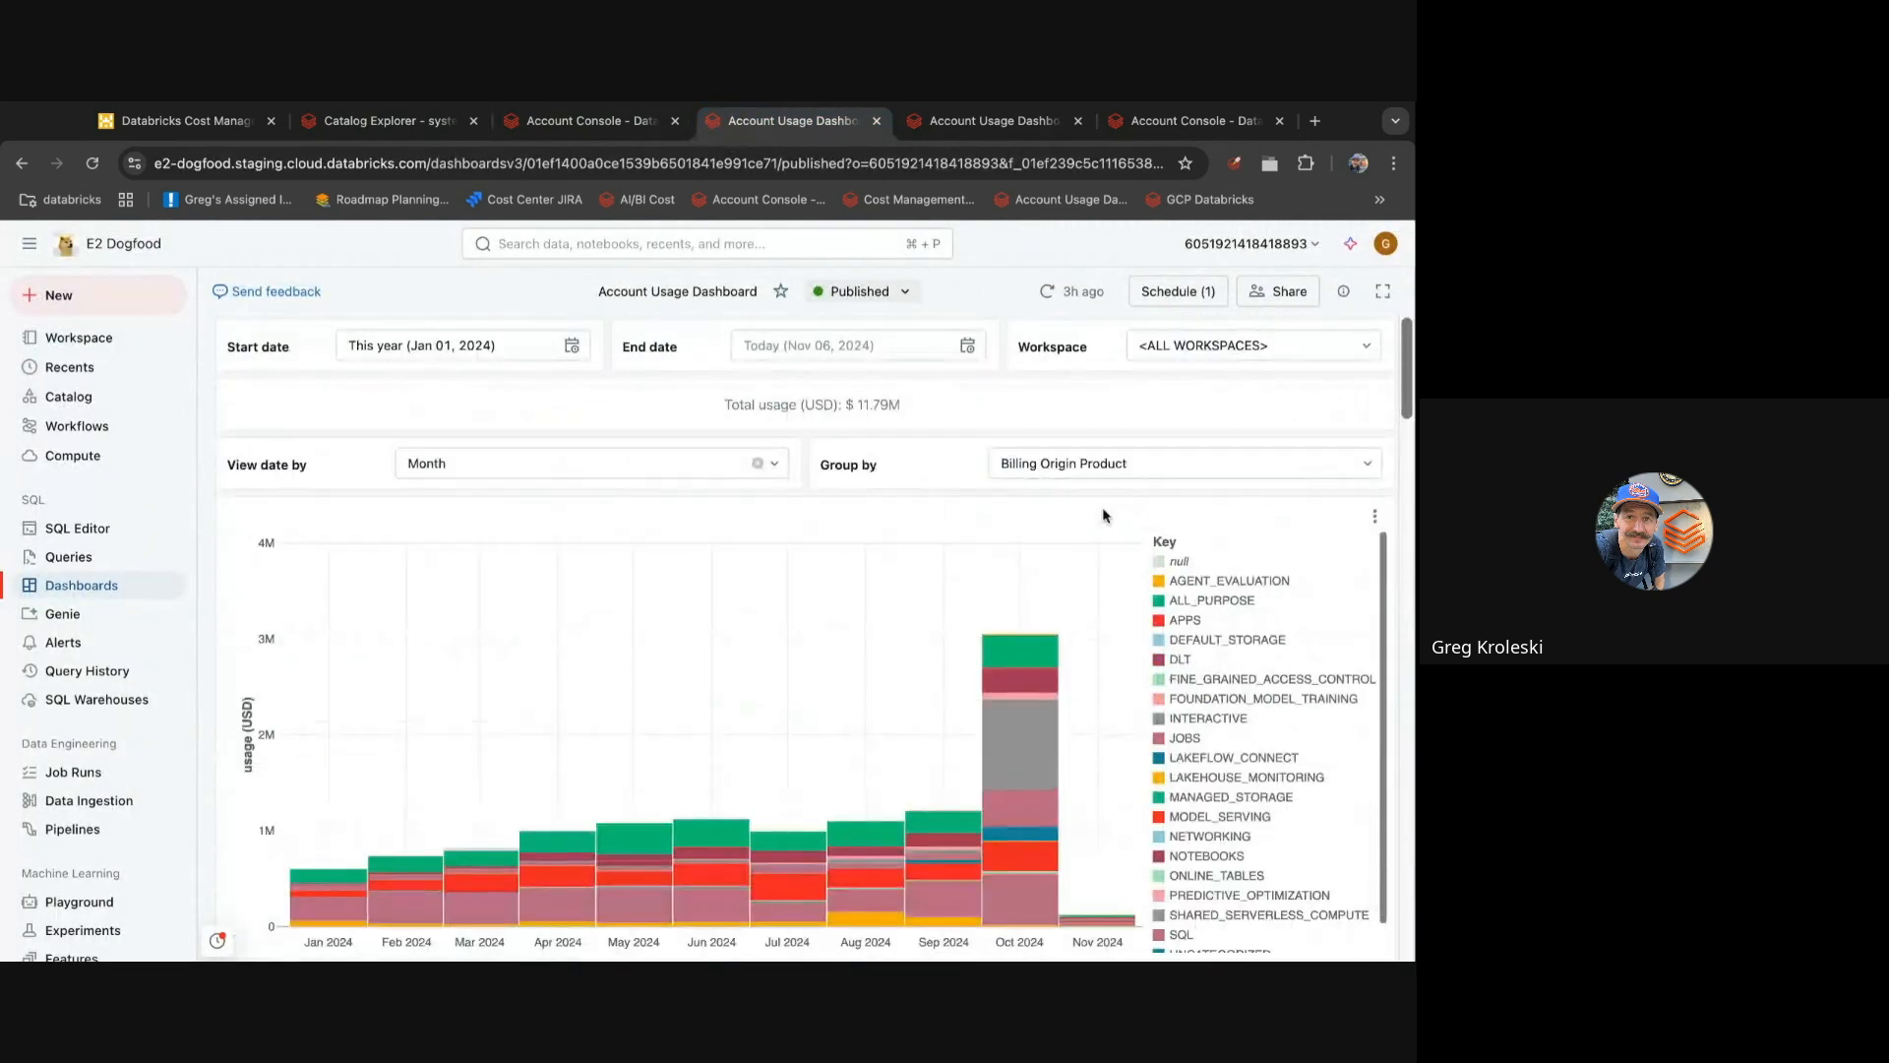
pyautogui.scroll(-3)
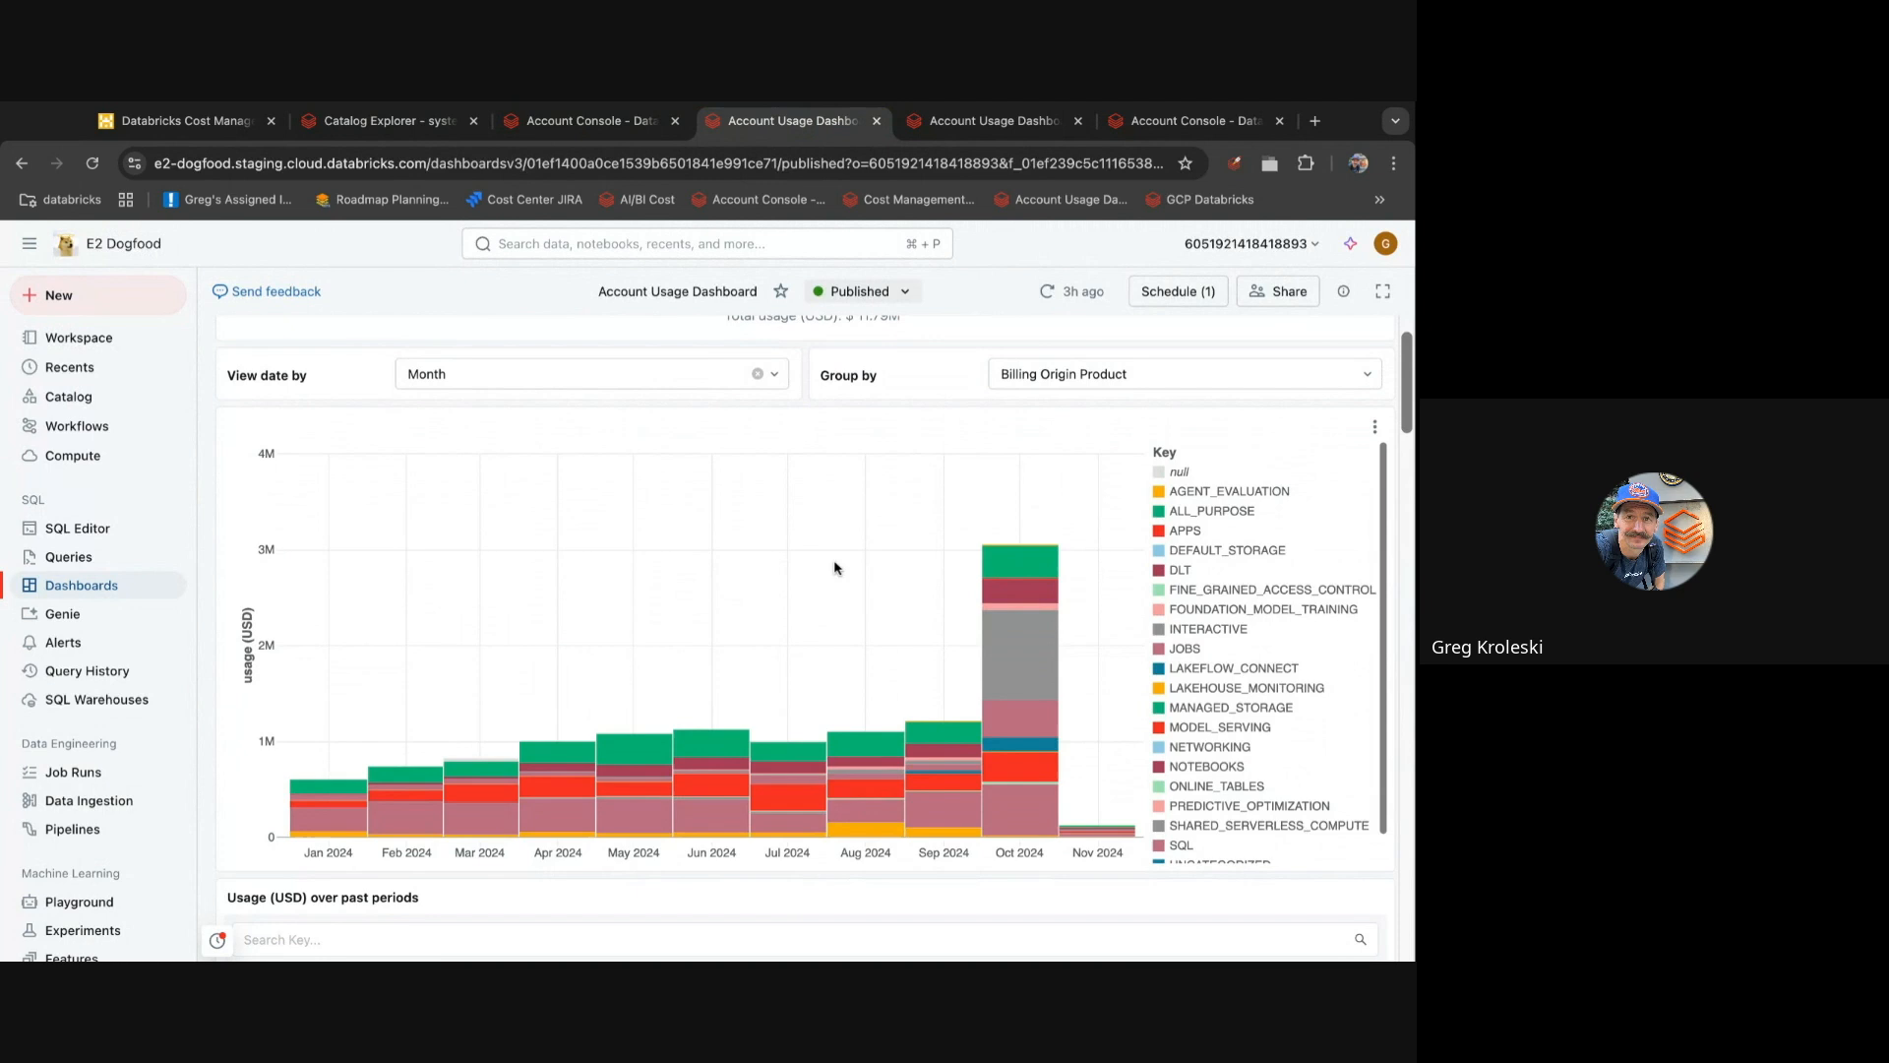
pyautogui.scroll(3)
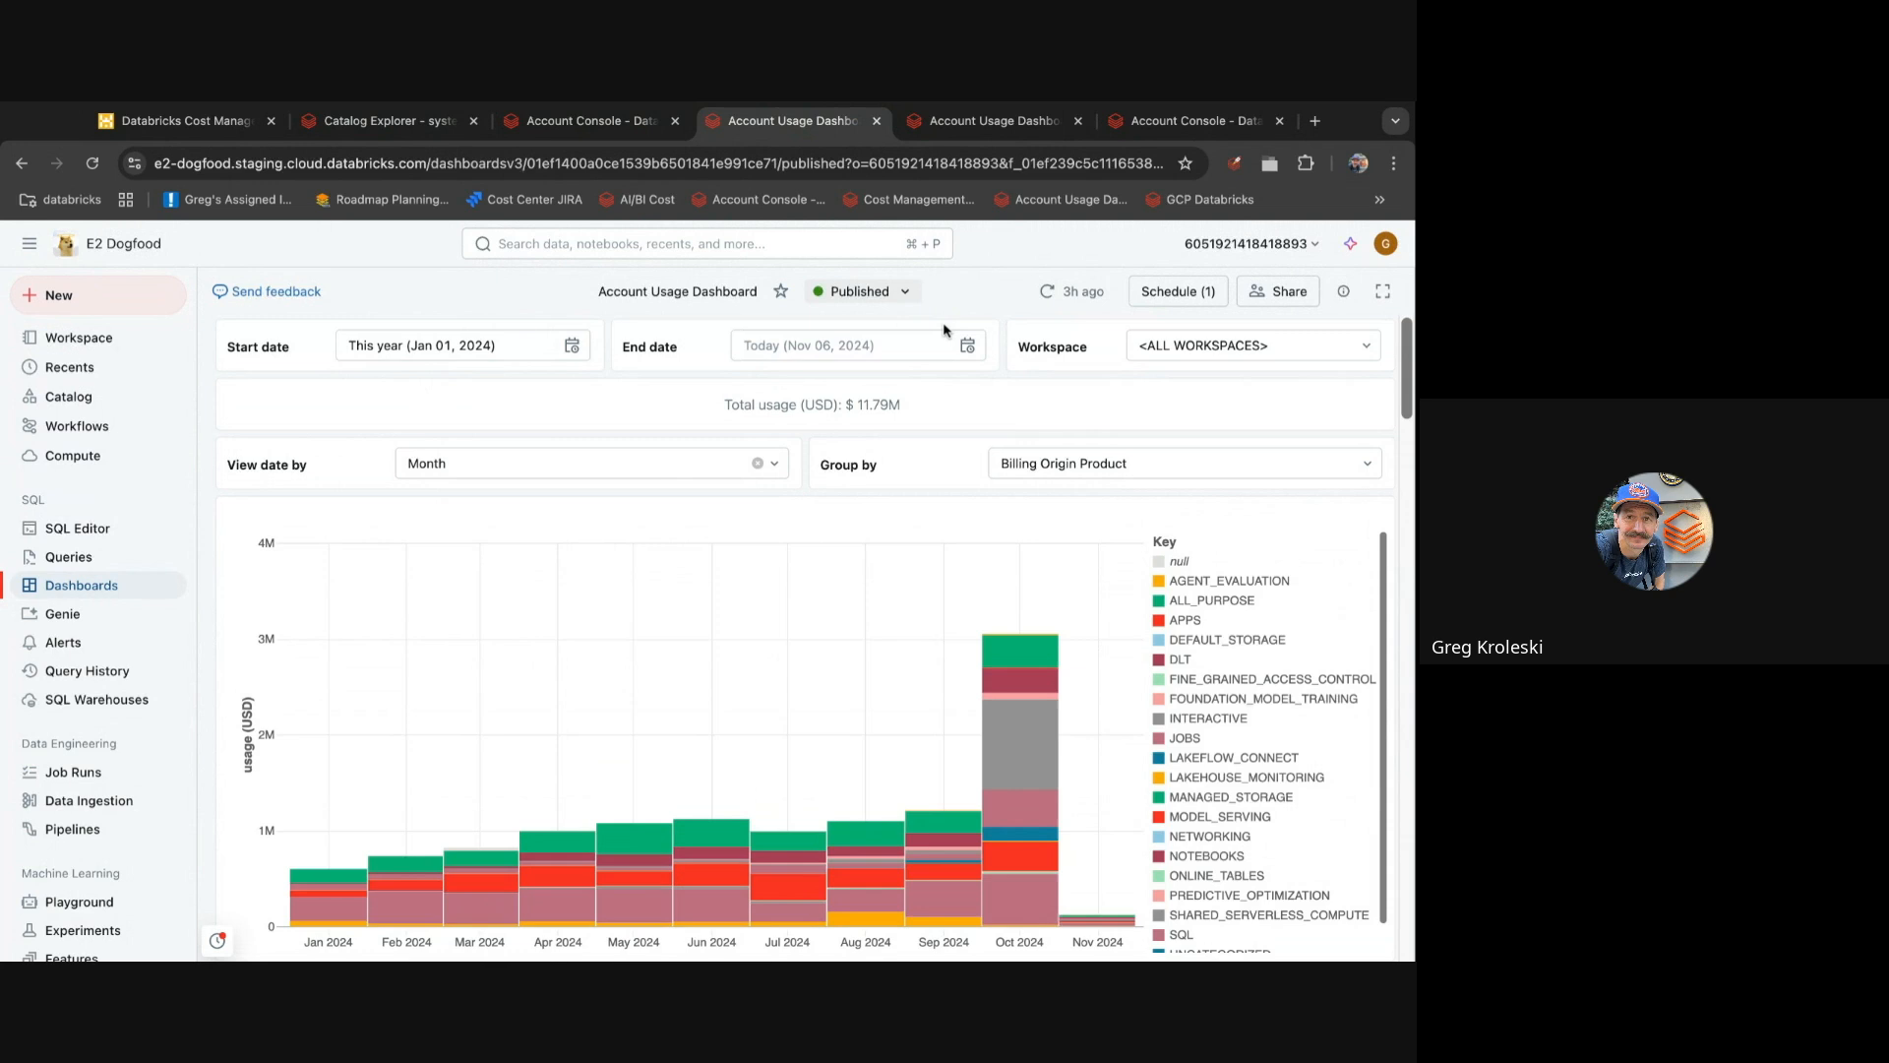
pyautogui.click(1251, 344)
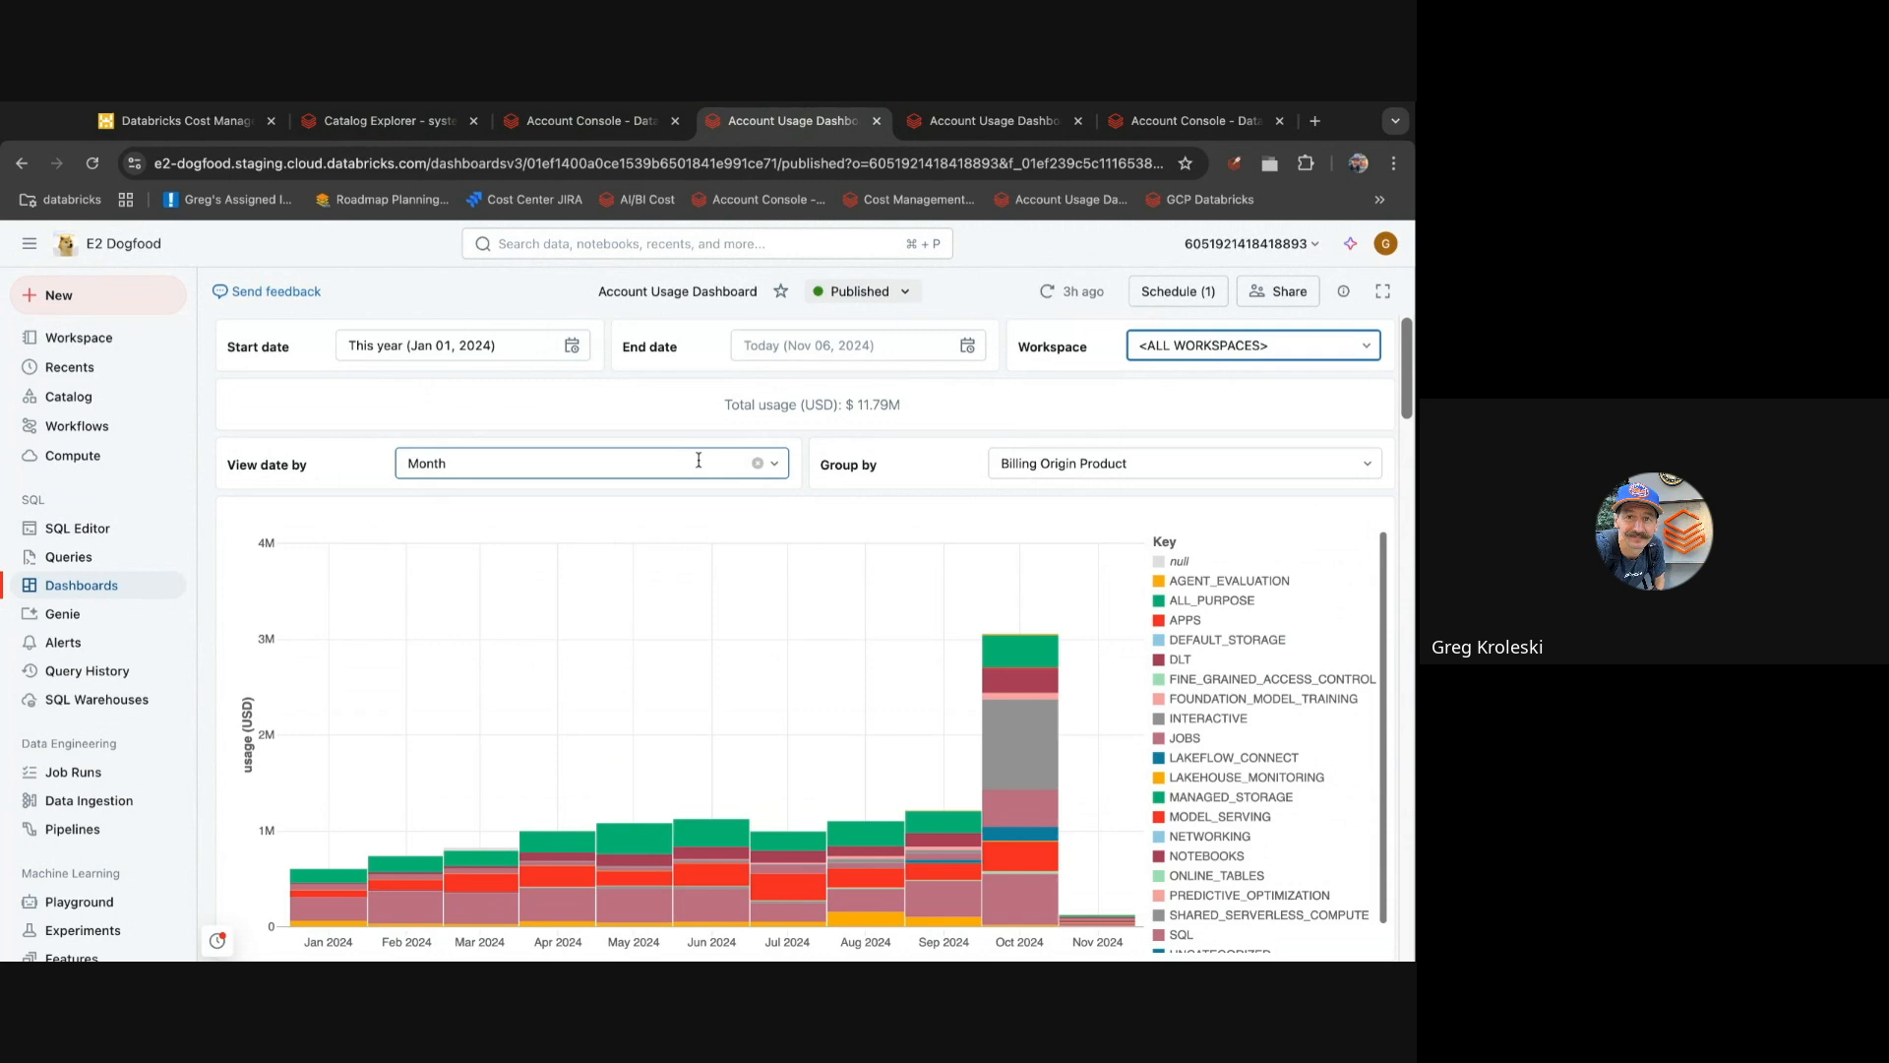
pyautogui.scroll(-3)
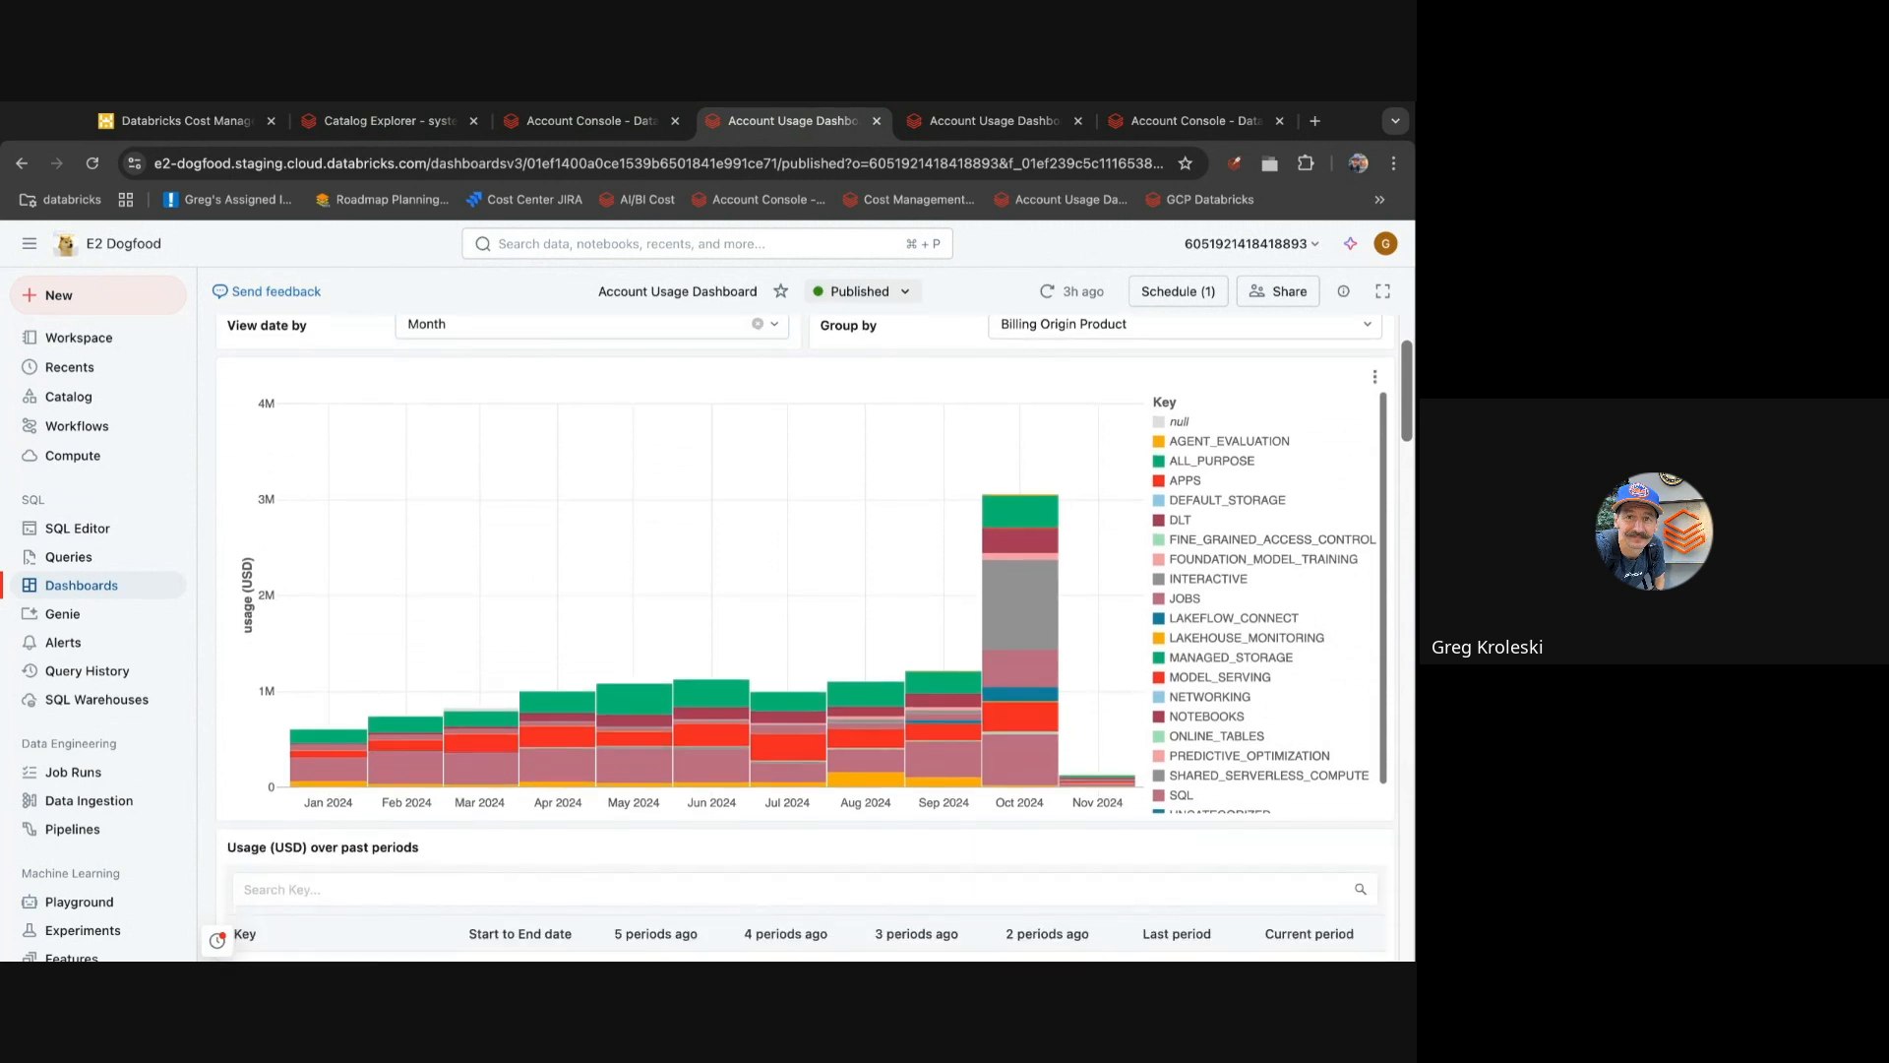
pyautogui.moveTo(703, 769)
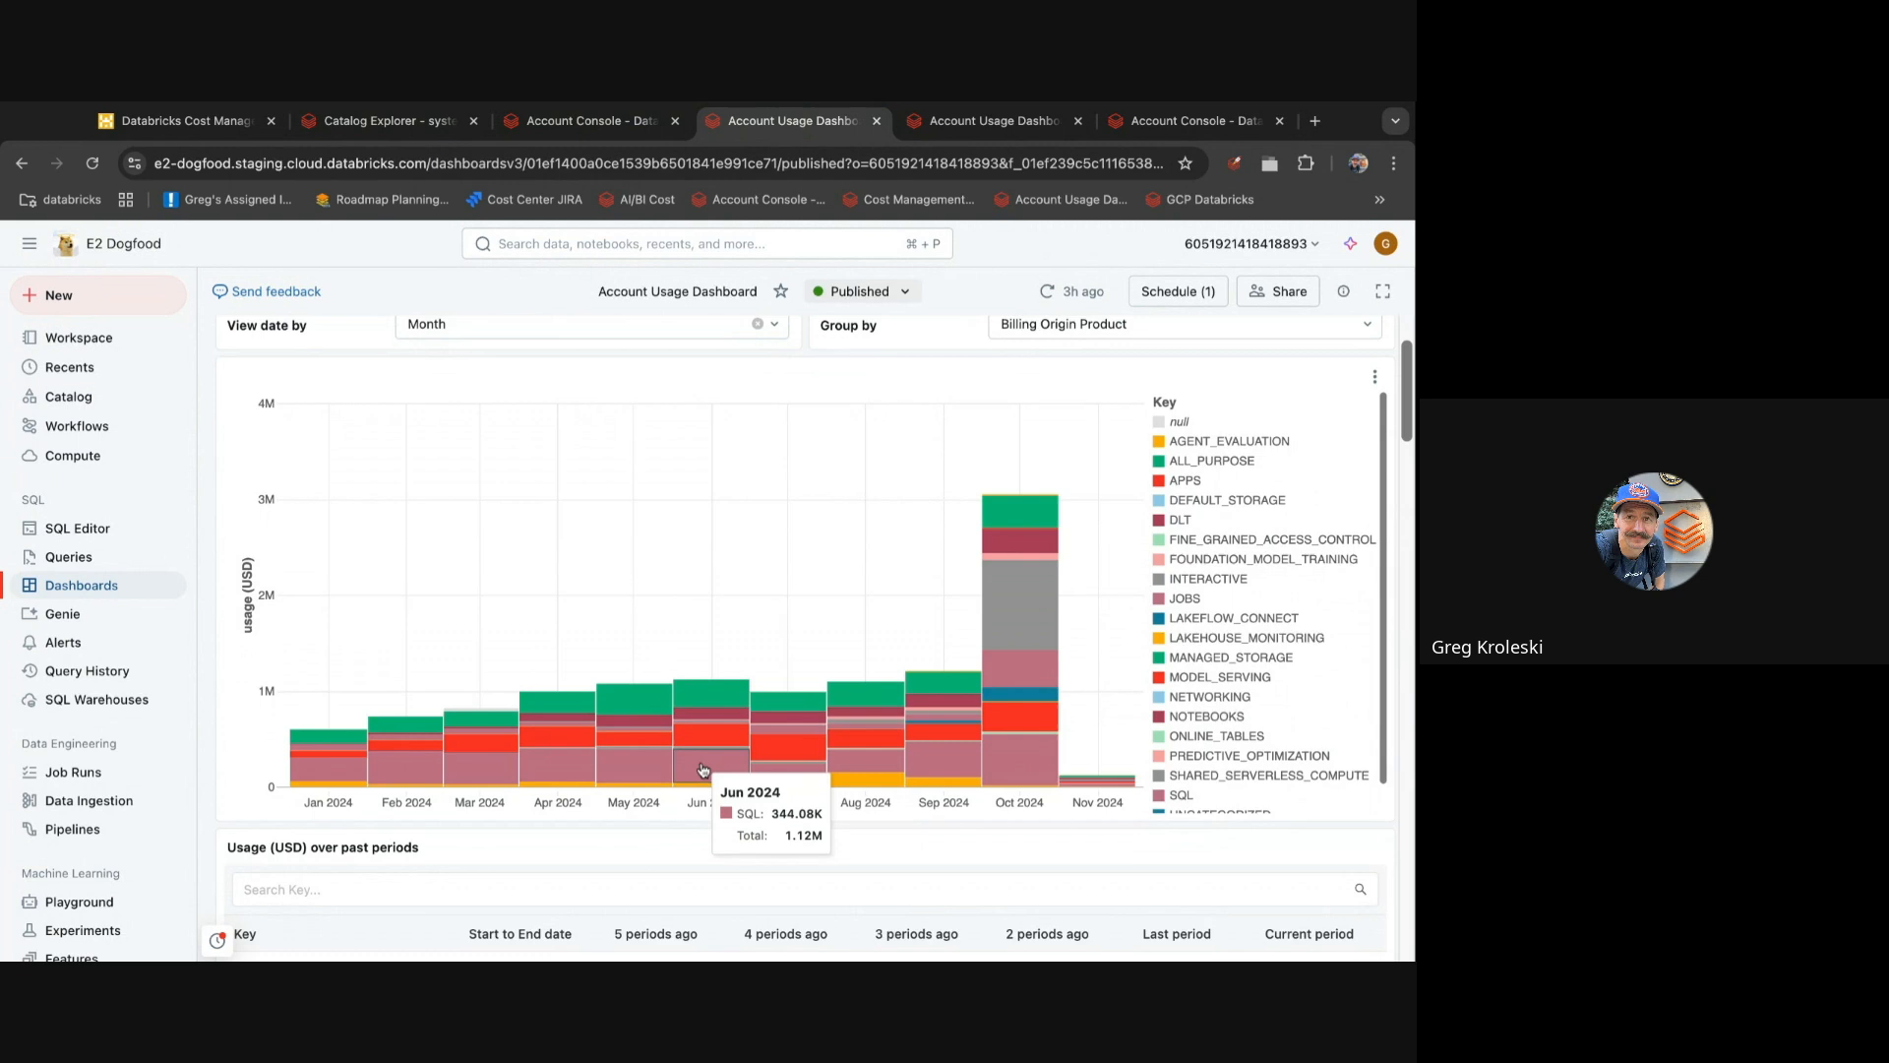
pyautogui.moveTo(702, 770)
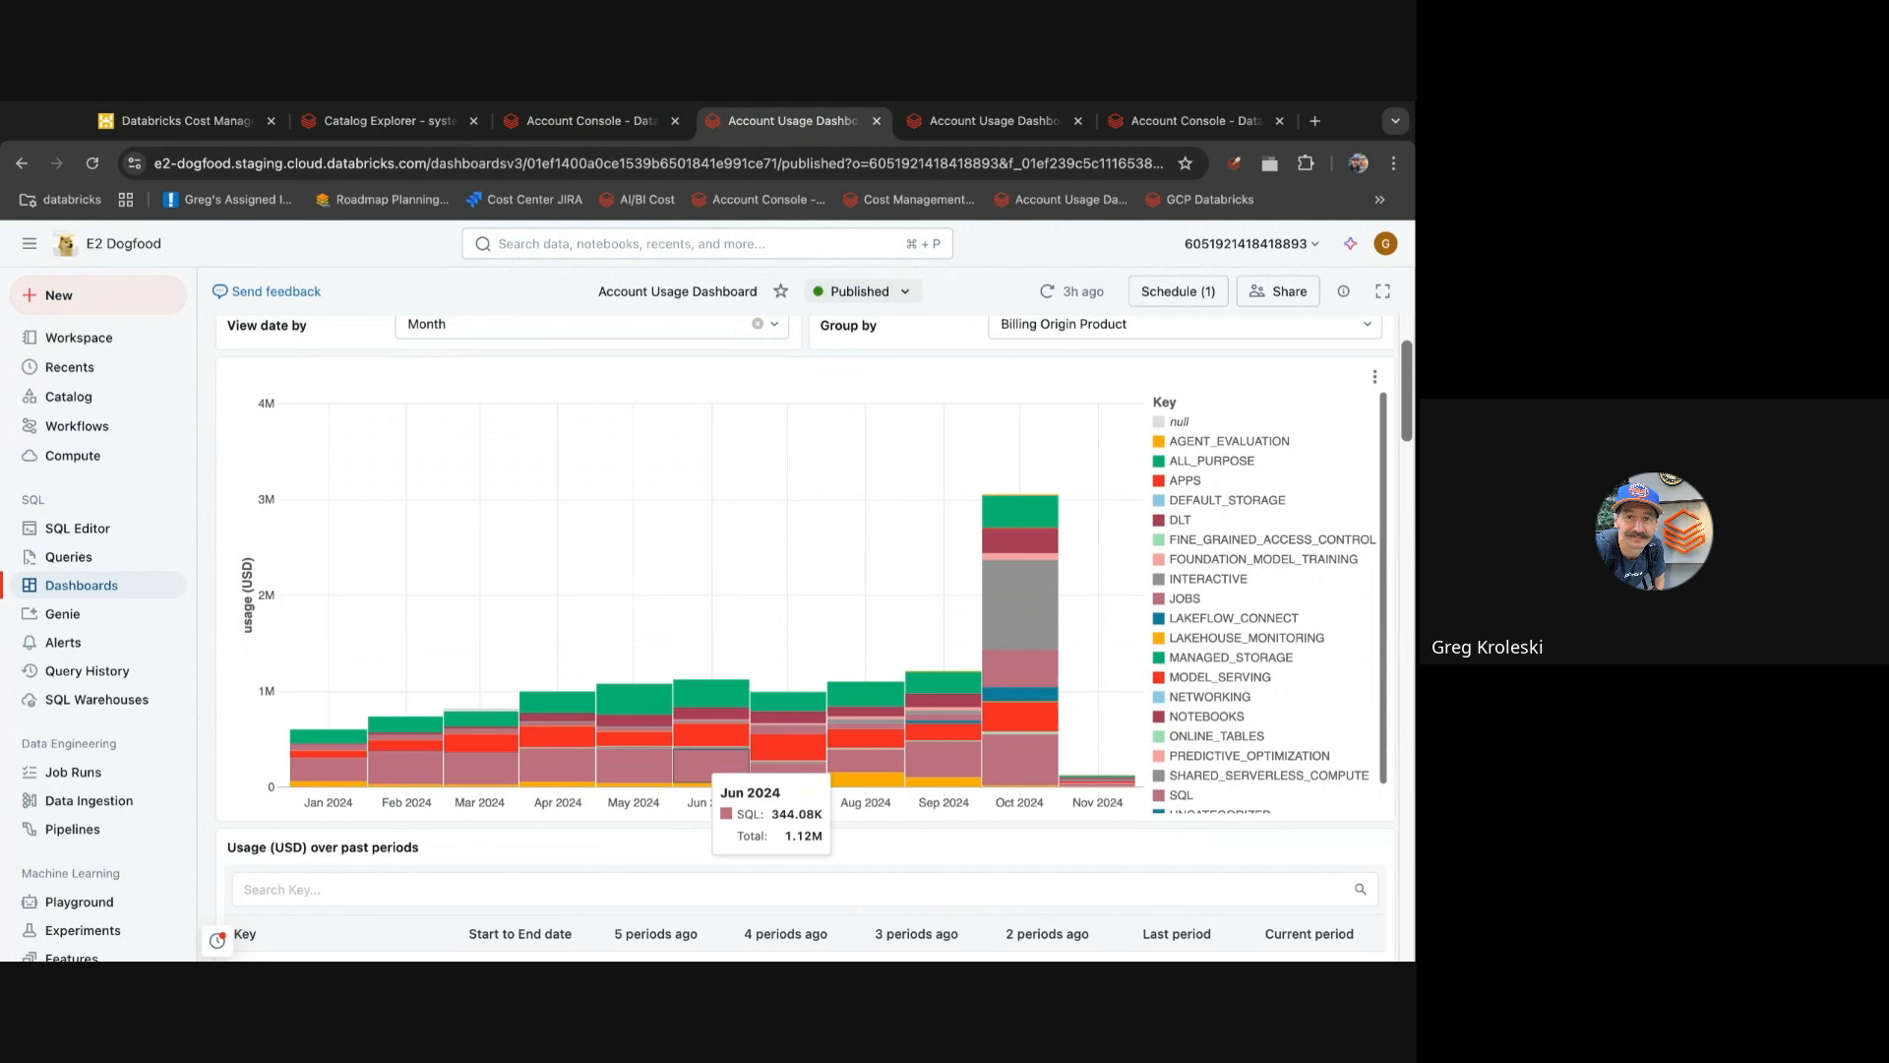
# - Add <MISMATCH> usage to the Tag Matching chart, revealing only 2.56% tagged Budget;Env
pyautogui.scroll(-3)
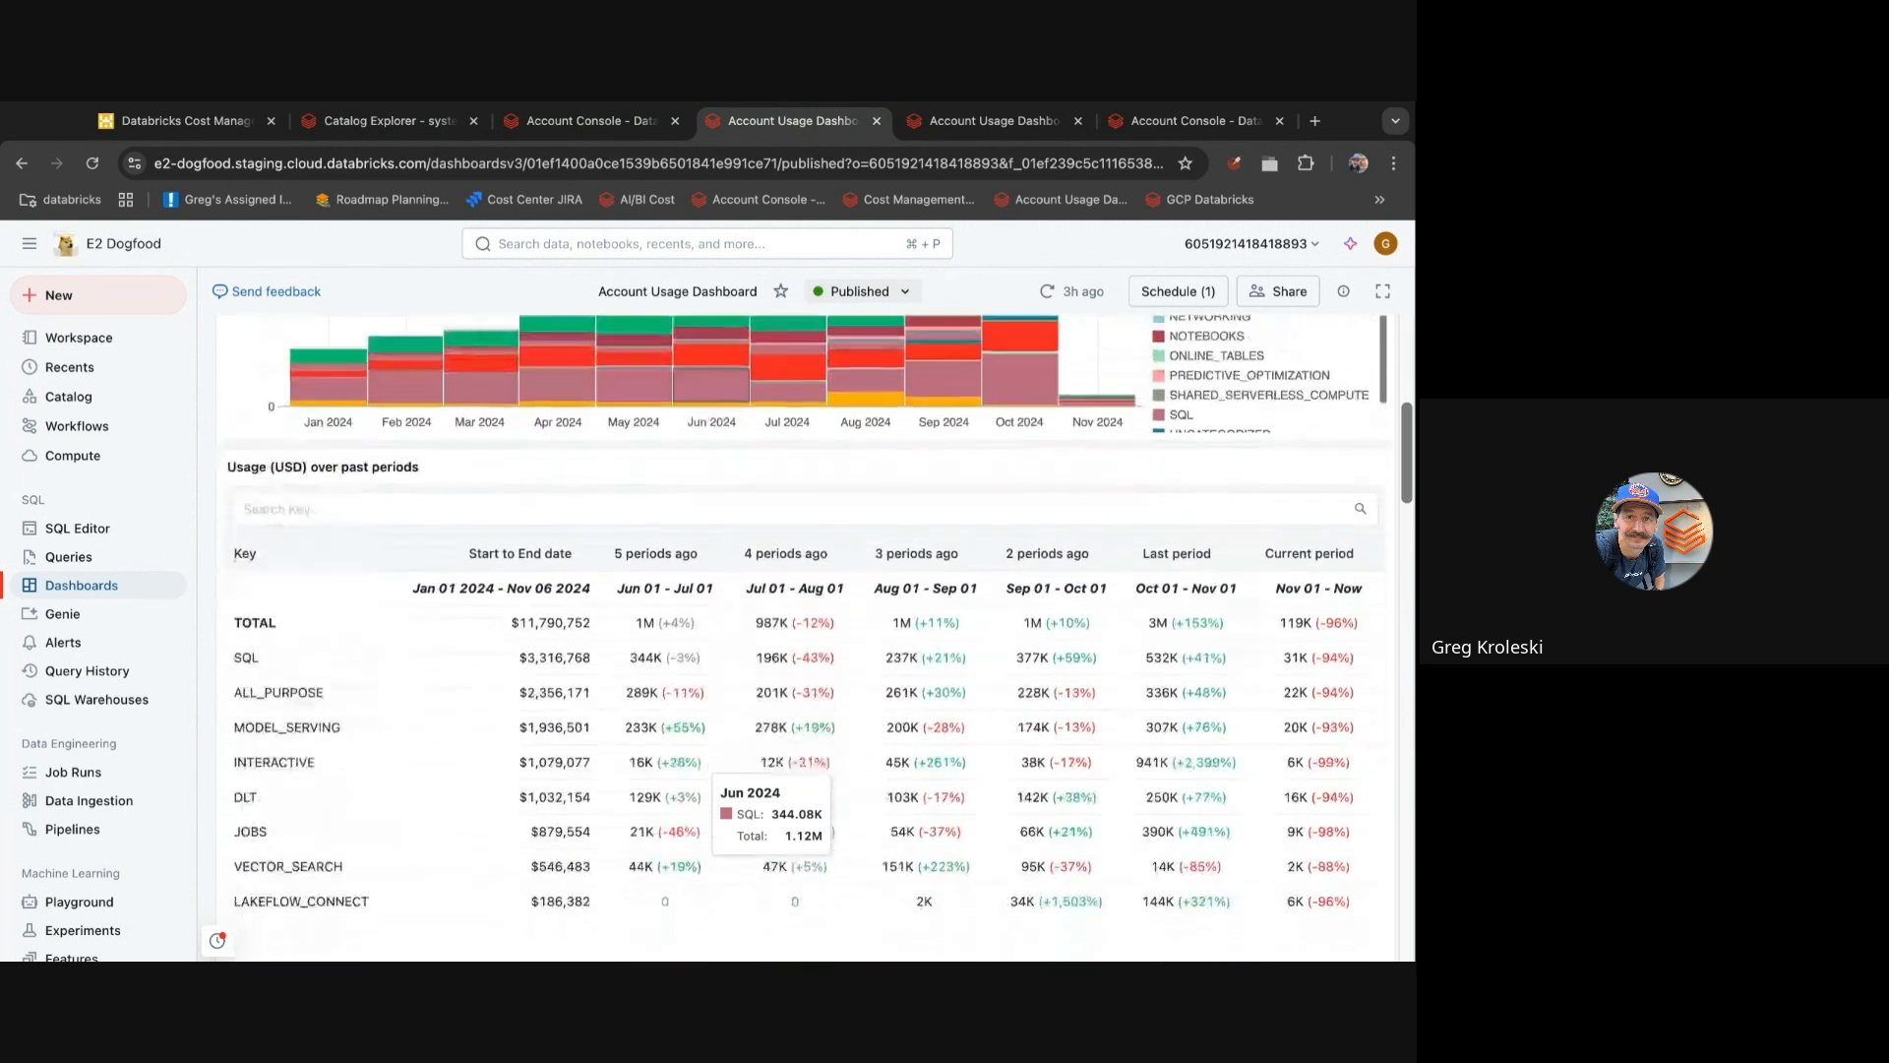
pyautogui.scroll(-3)
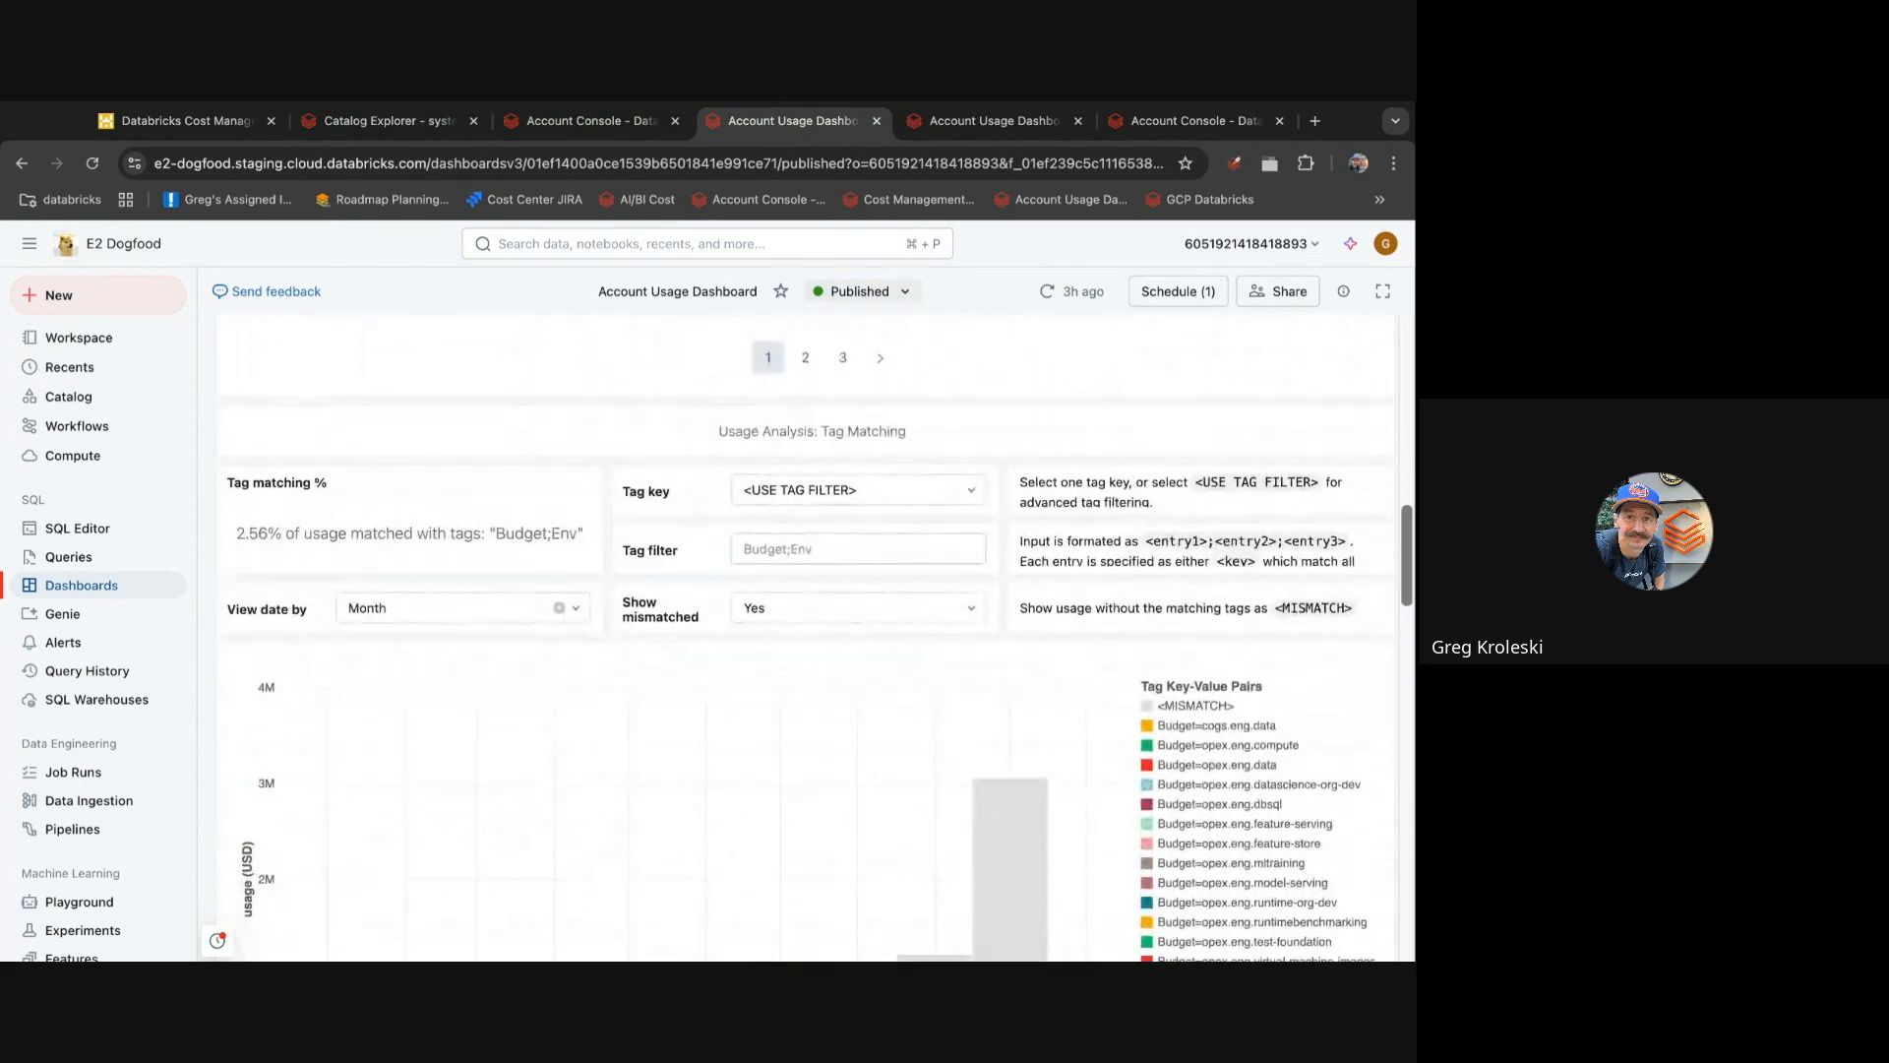
pyautogui.scroll(-3)
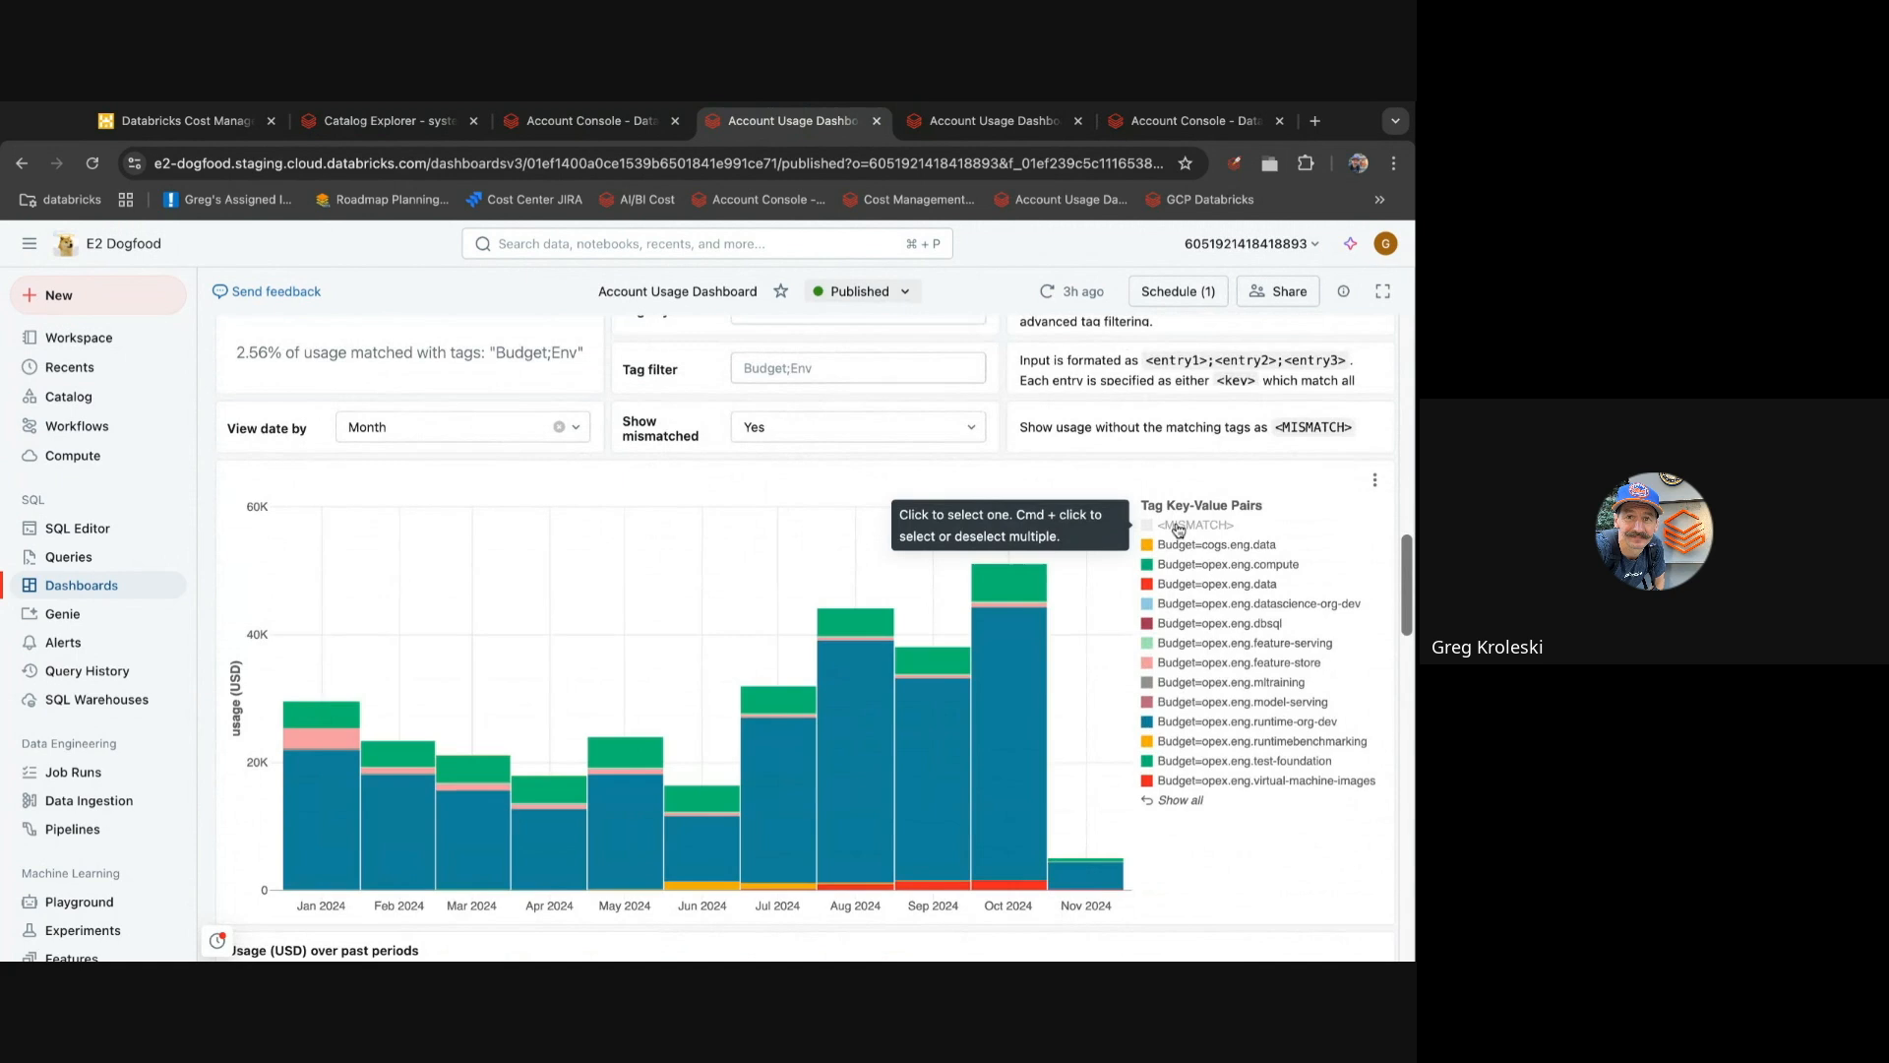
pyautogui.scroll(3)
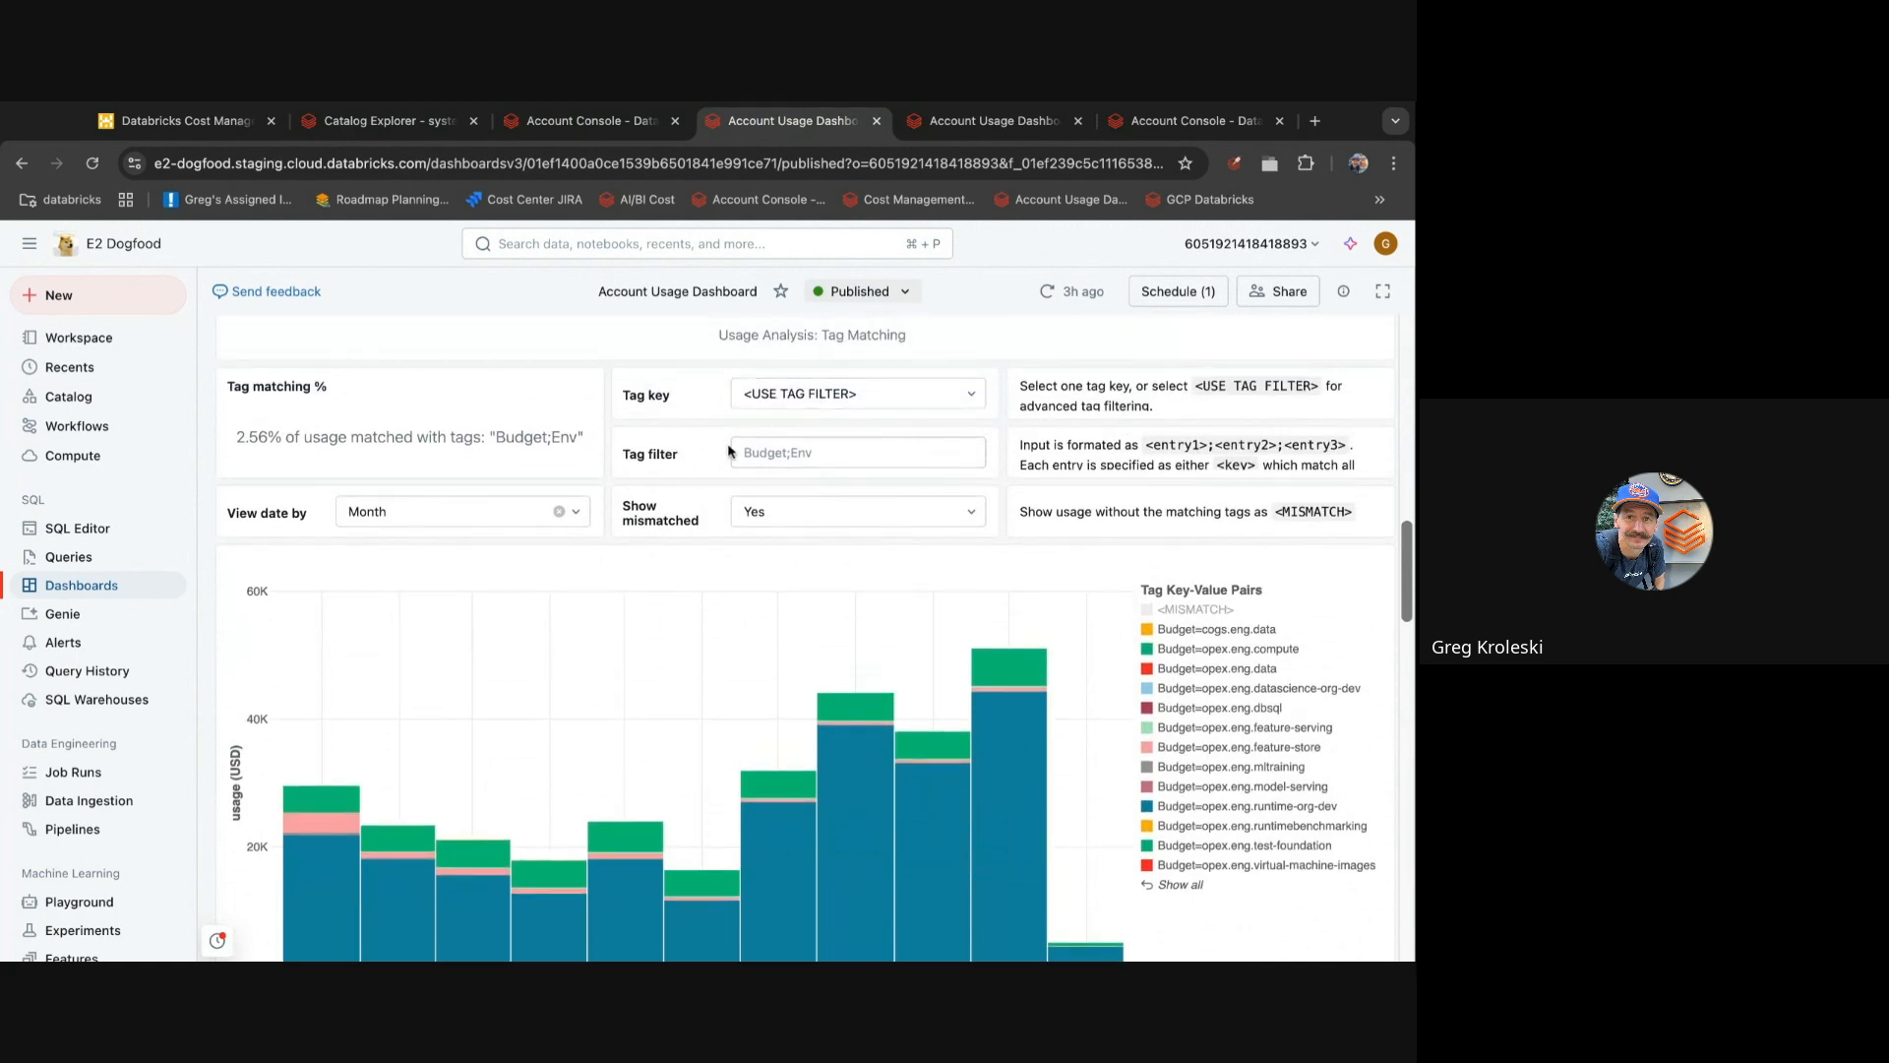
pyautogui.click(857, 451)
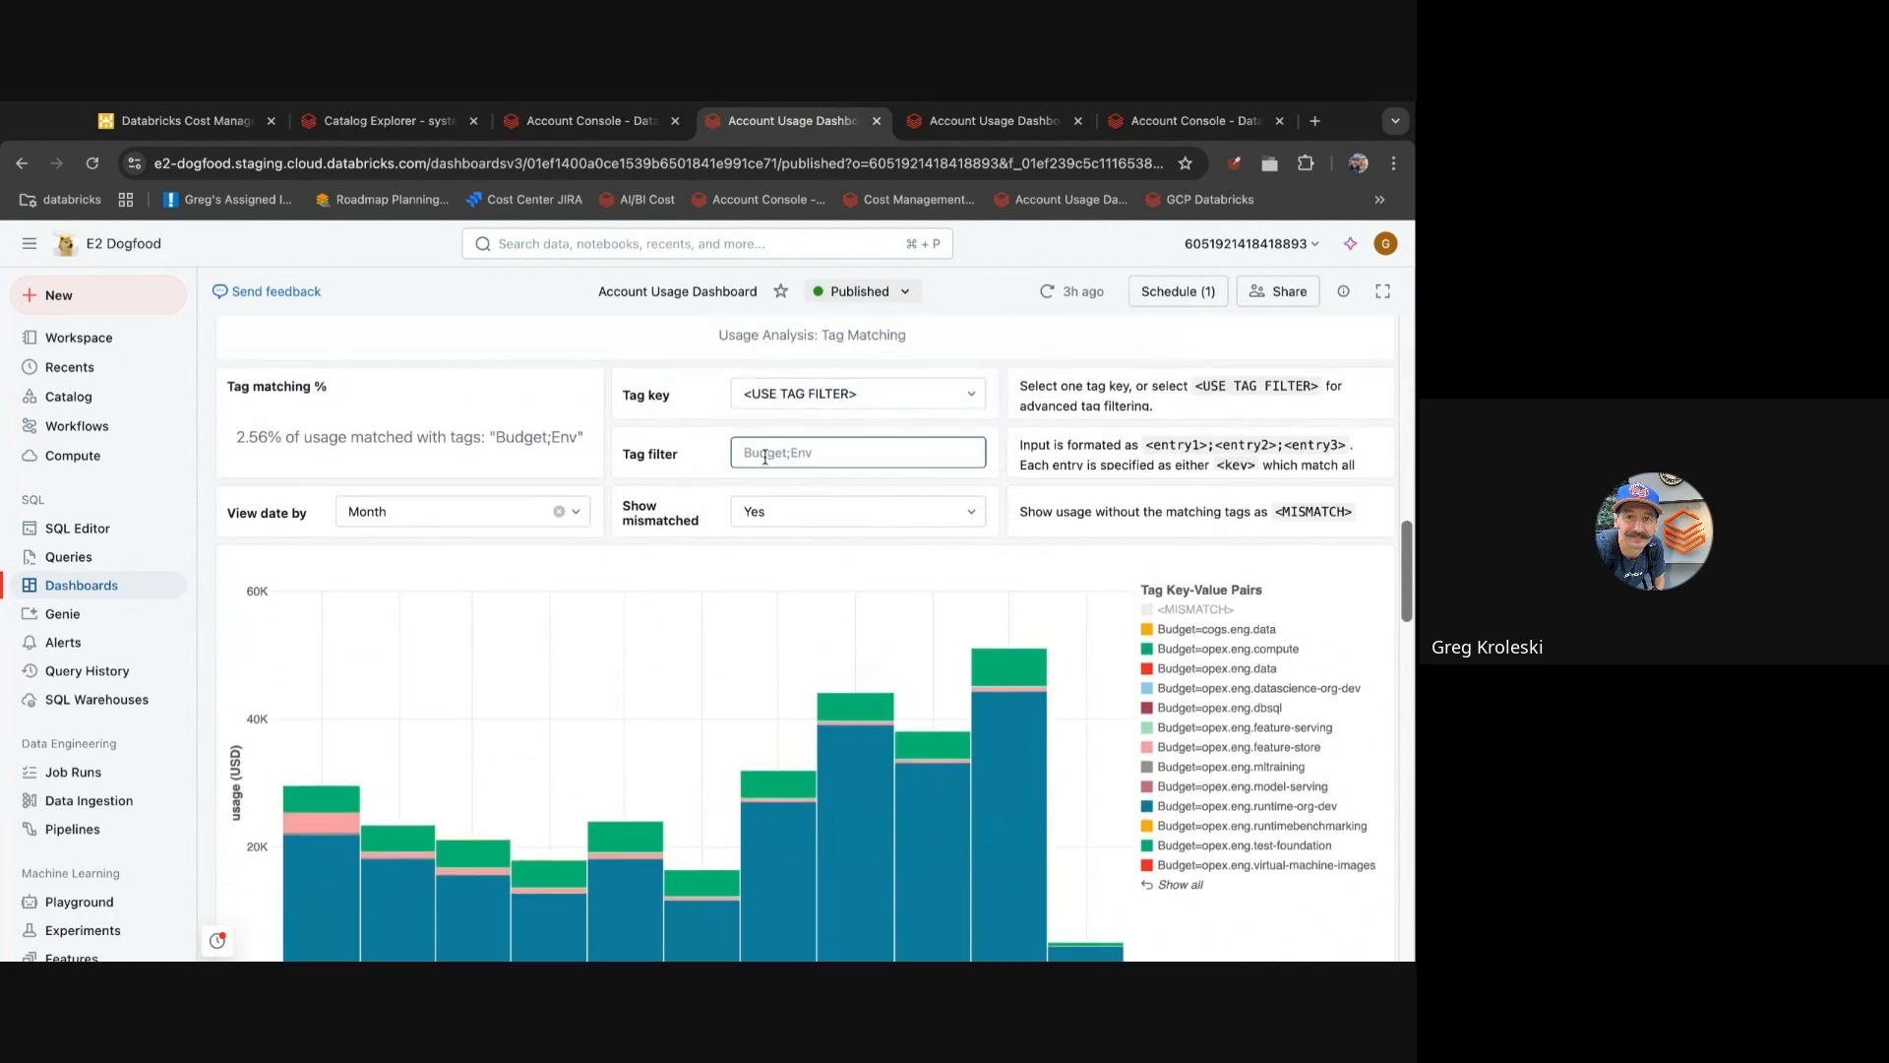
pyautogui.scroll(-3)
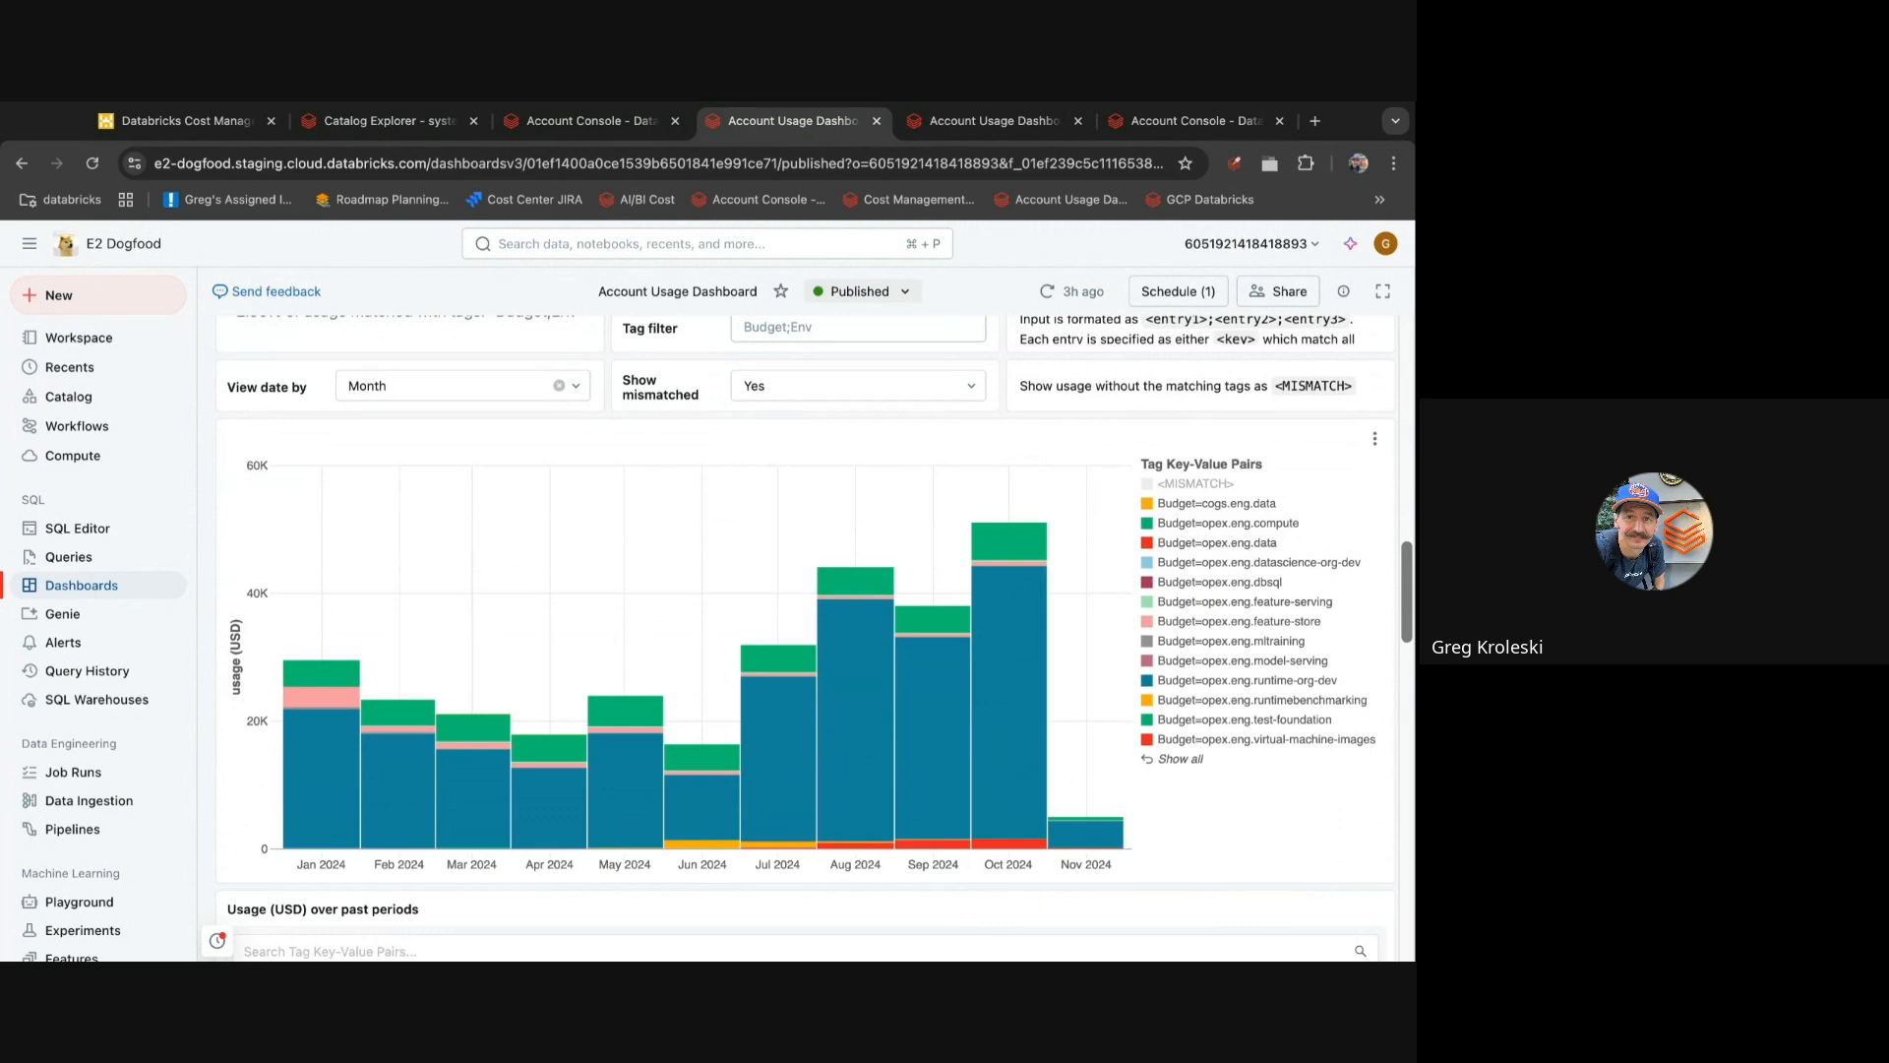
pyautogui.moveTo(1066, 762)
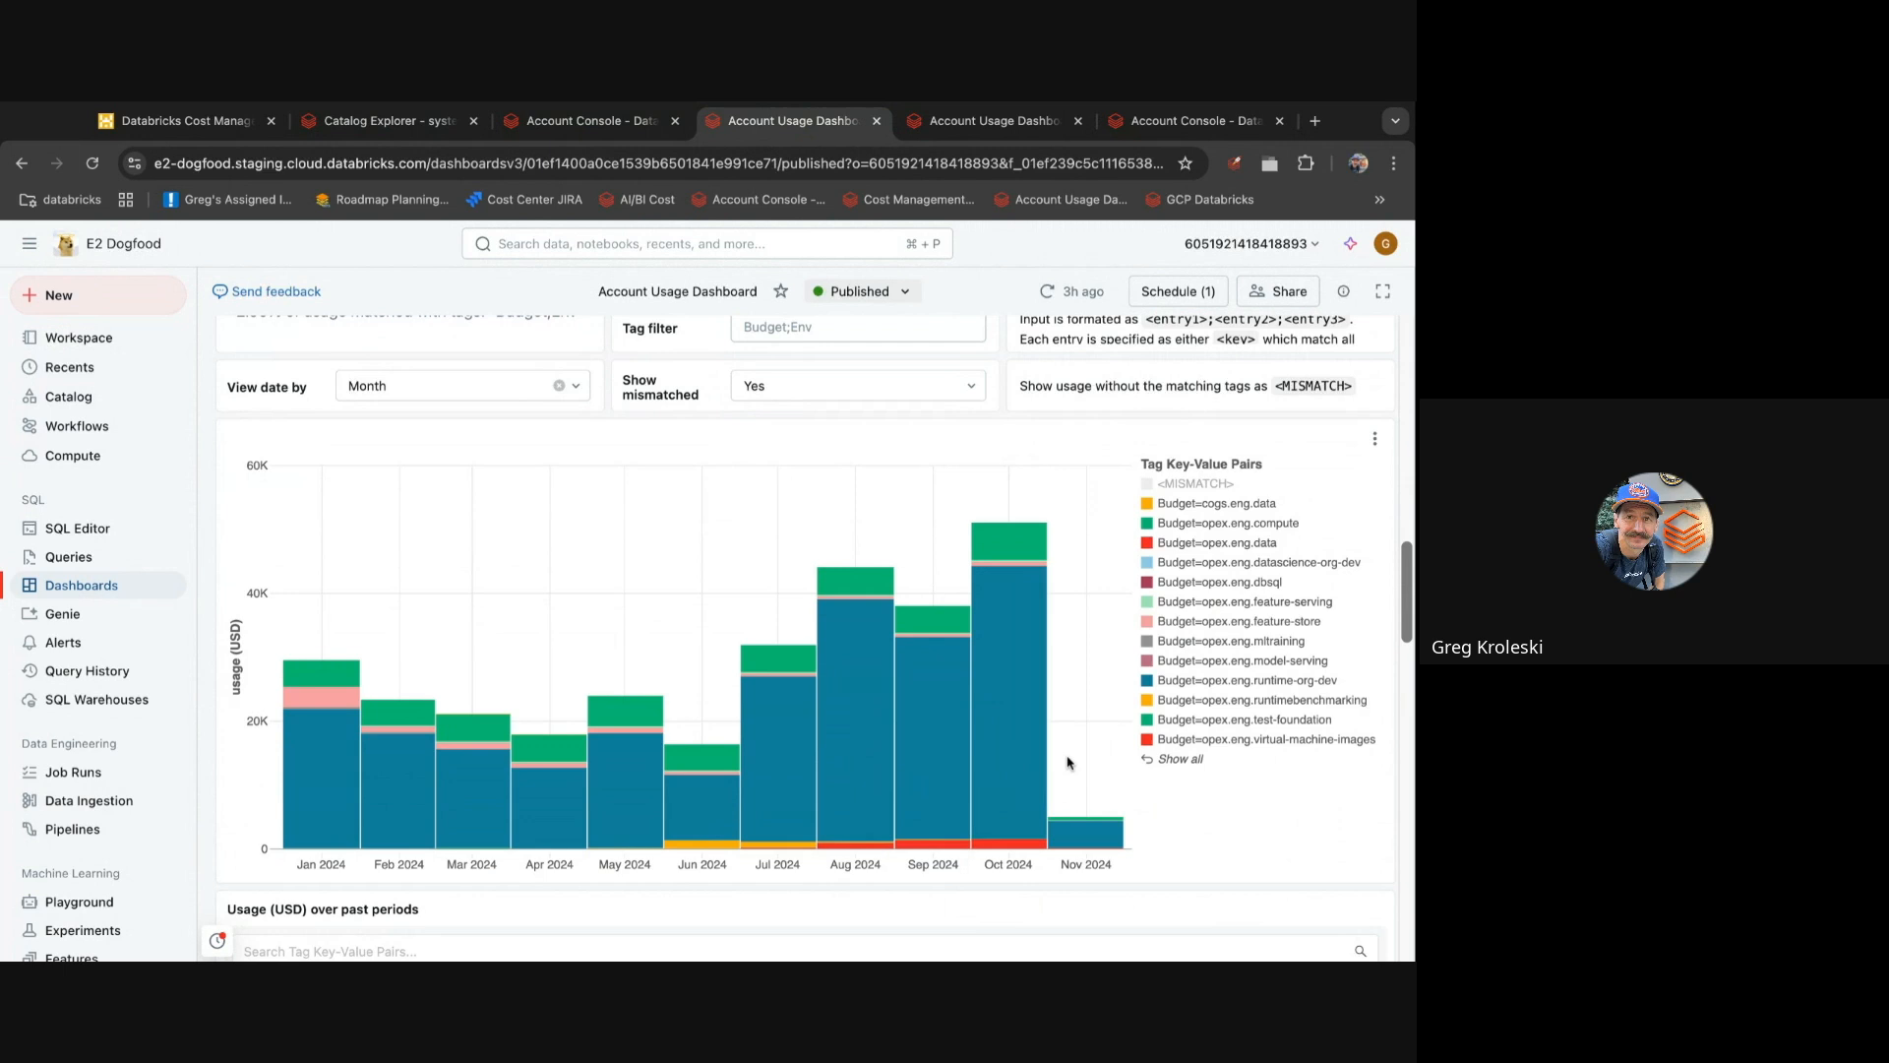
pyautogui.moveTo(1010, 546)
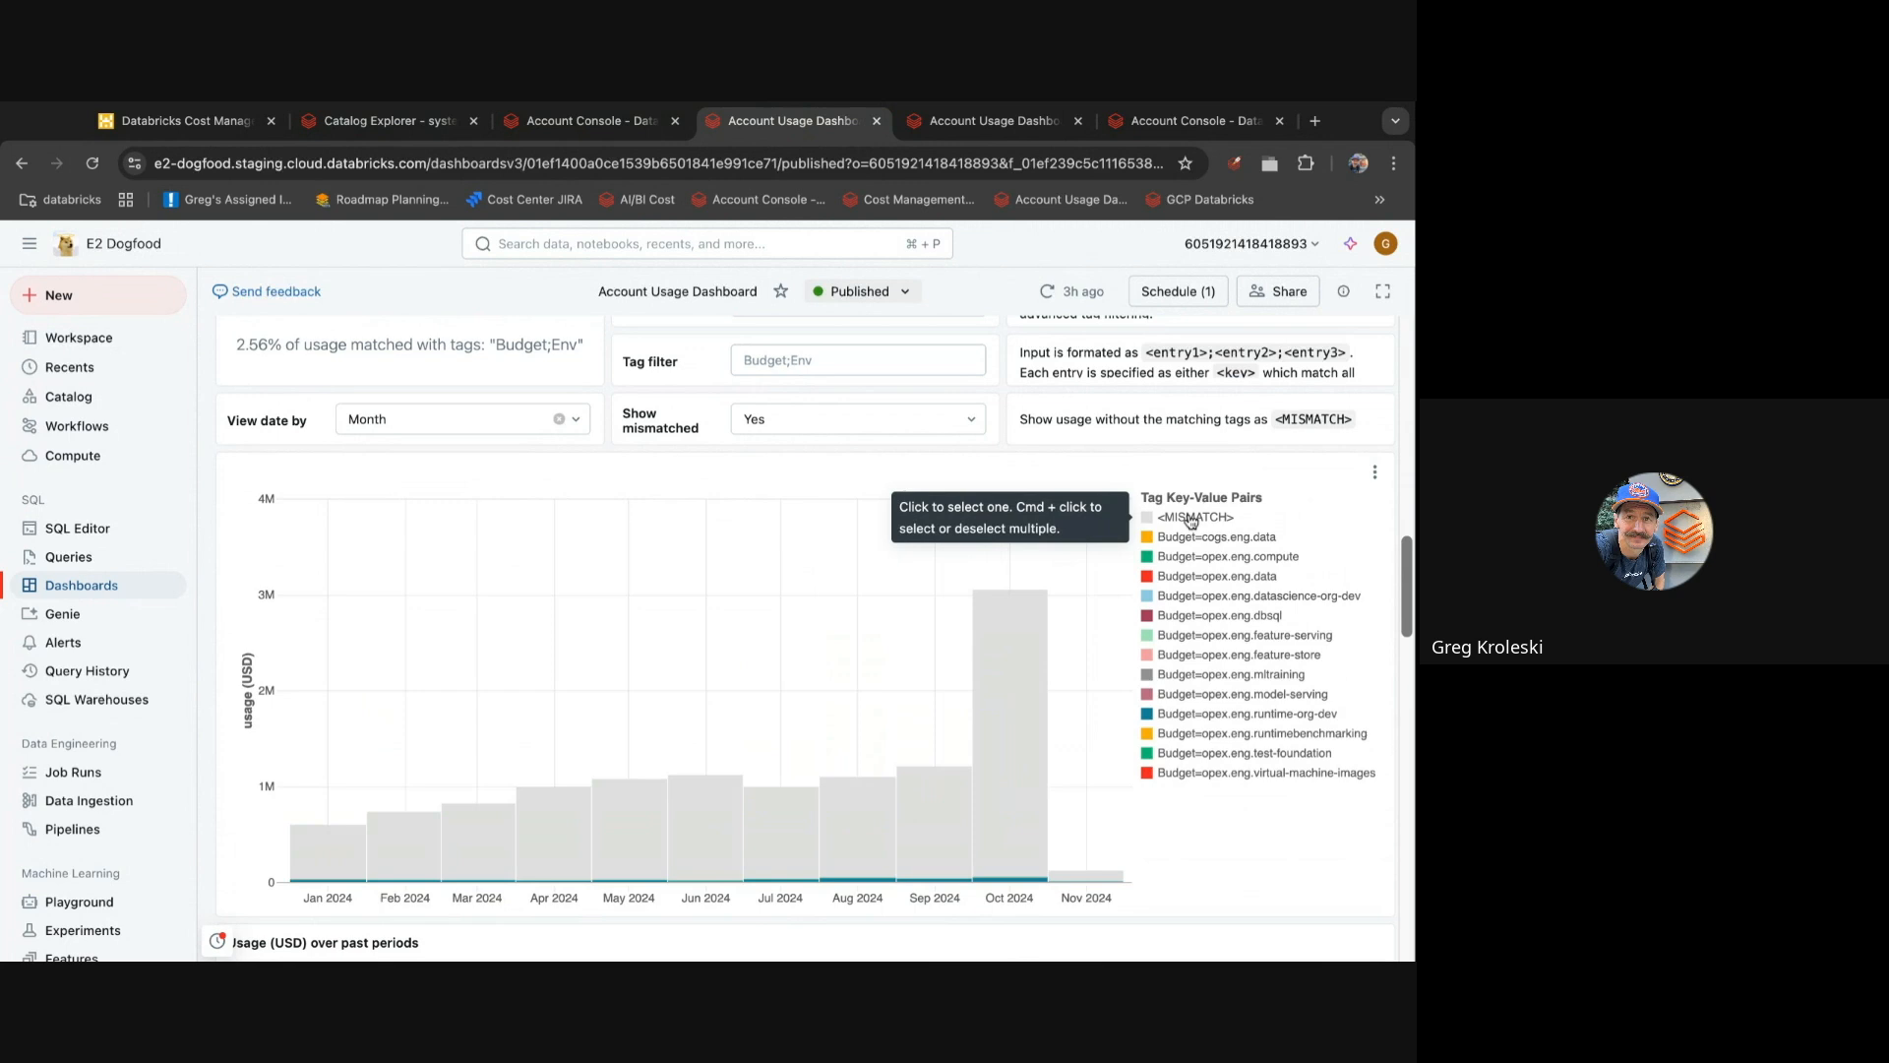
pyautogui.moveTo(1116, 548)
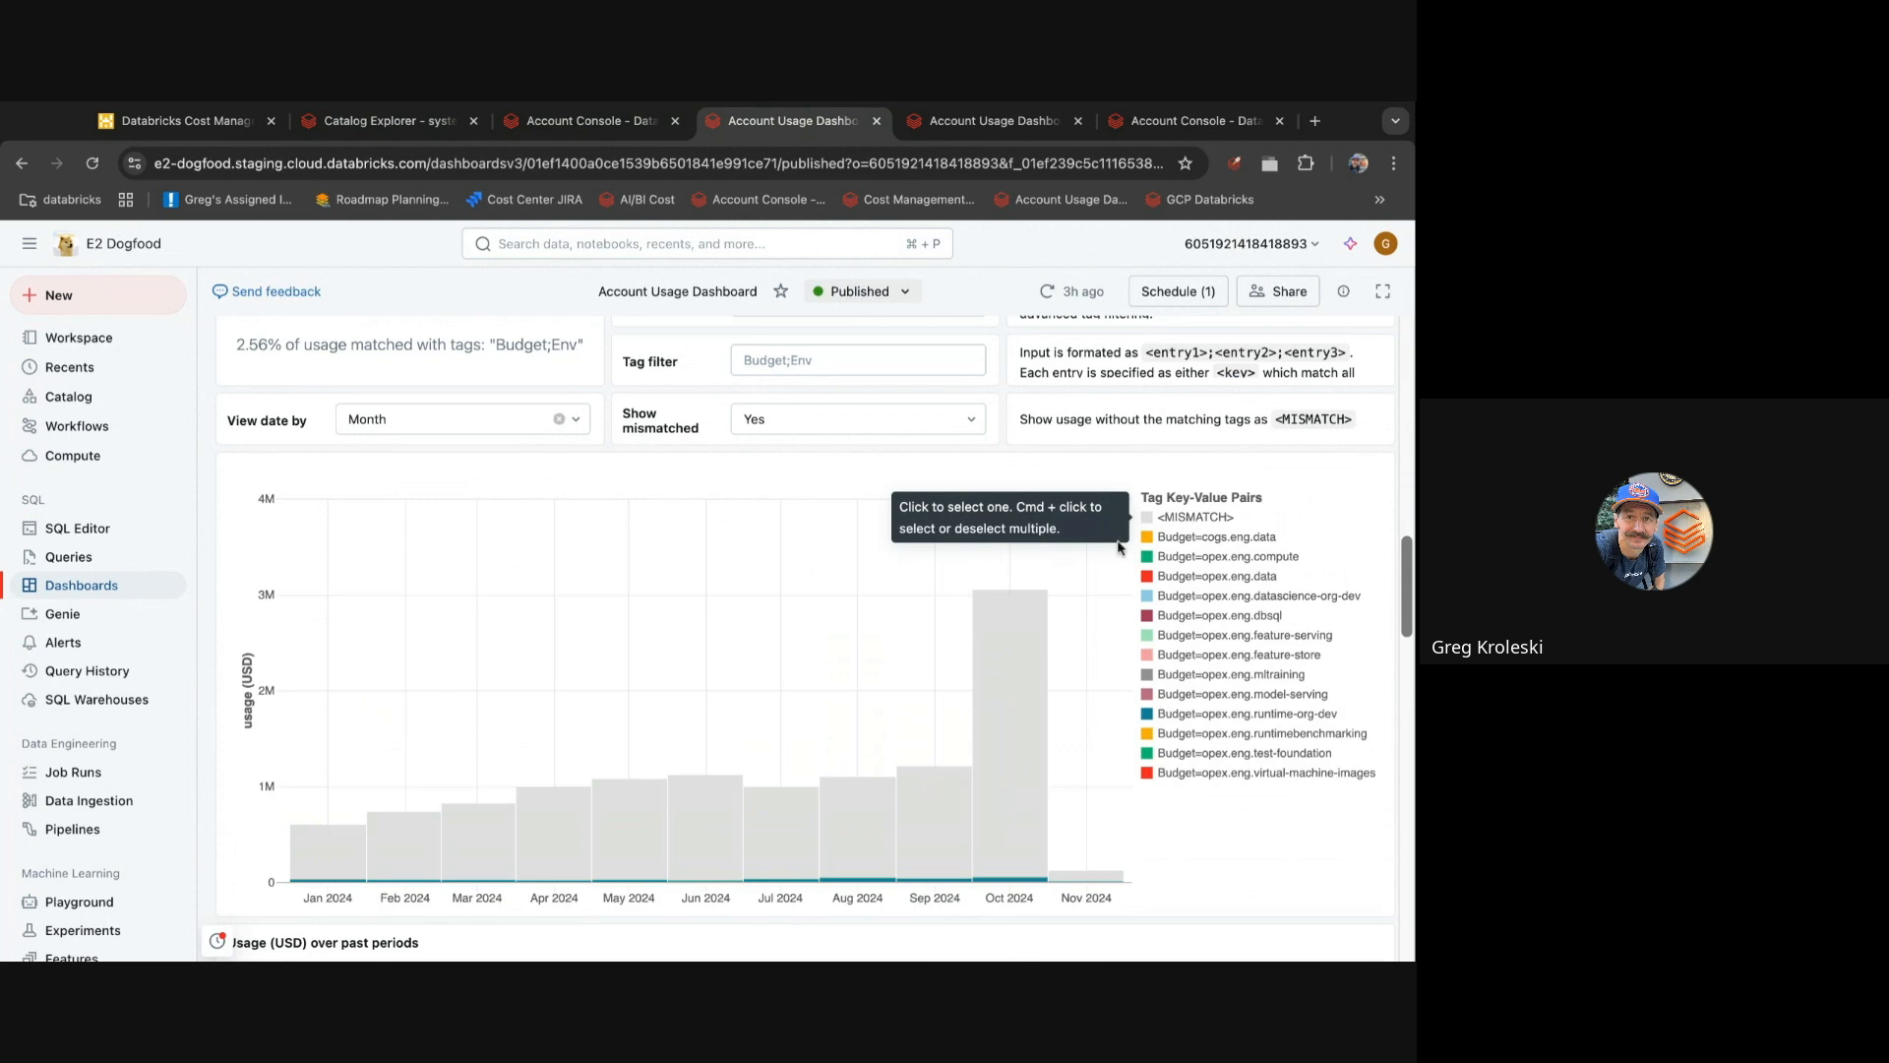
pyautogui.scroll(3)
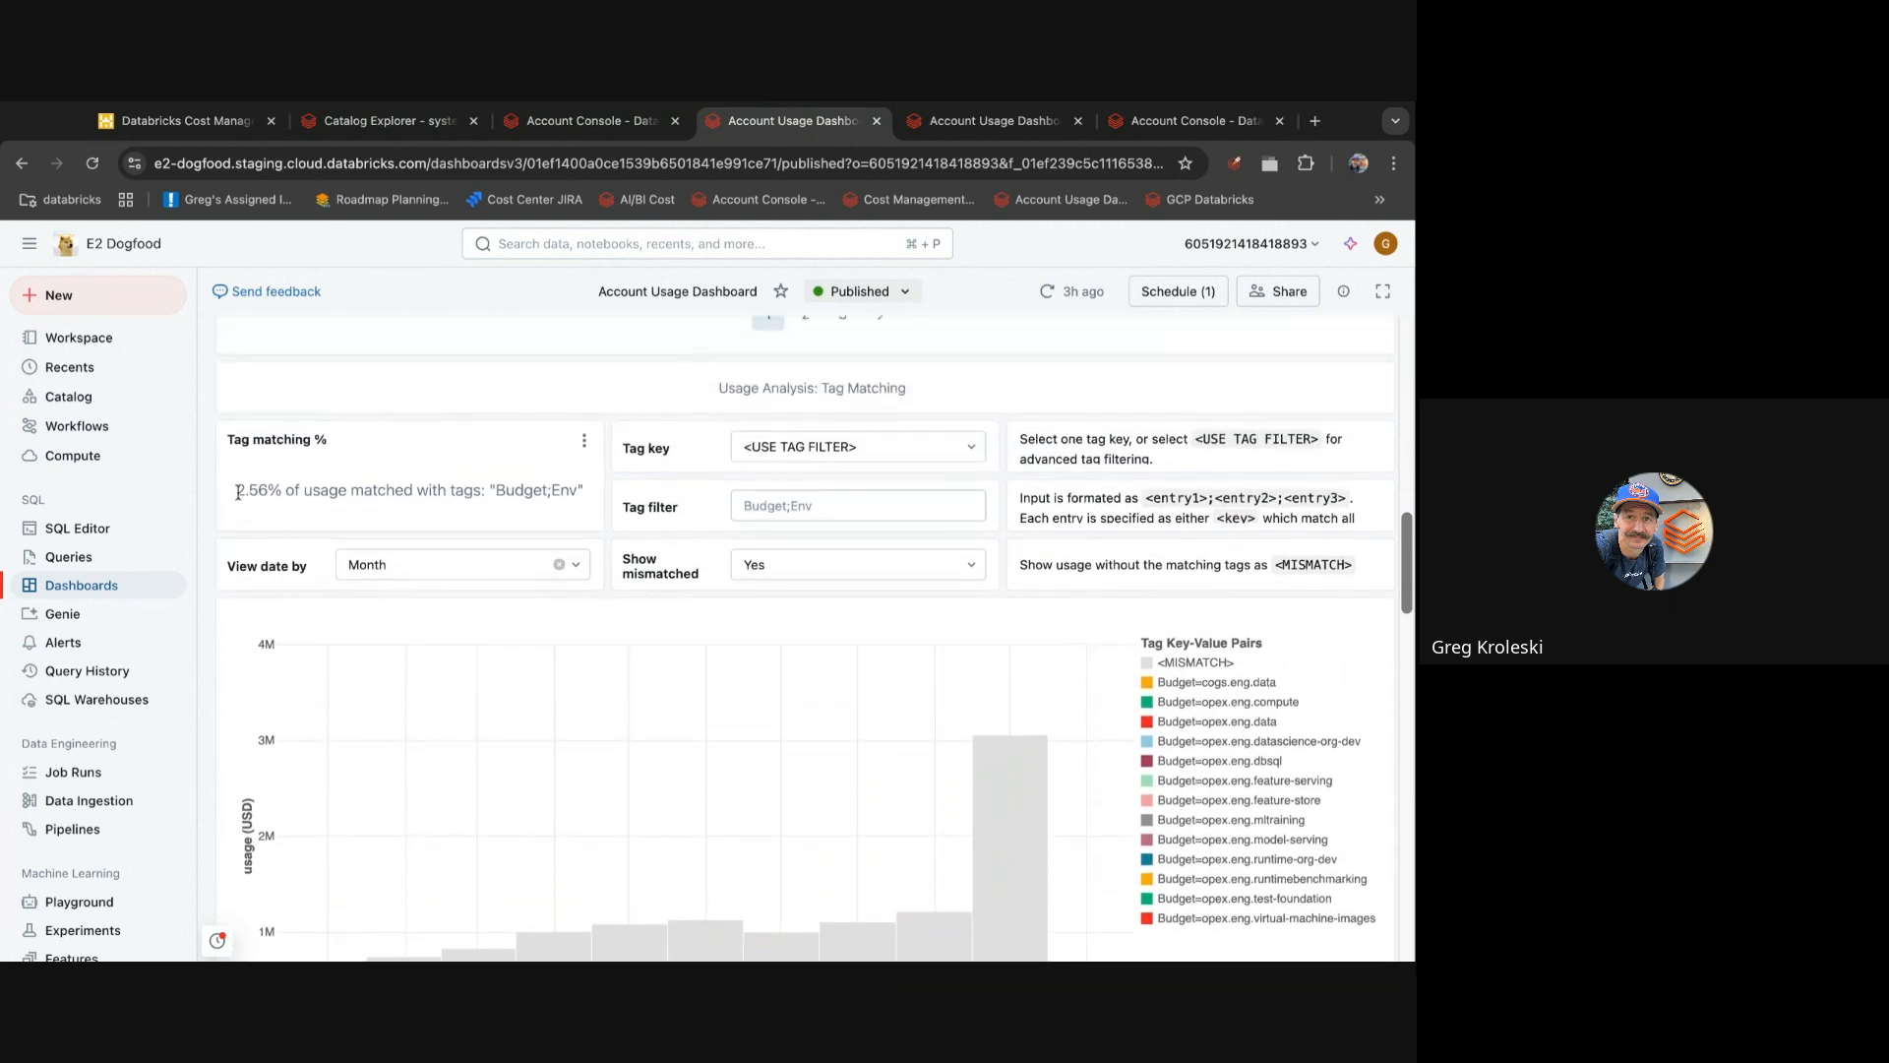
pyautogui.scroll(3)
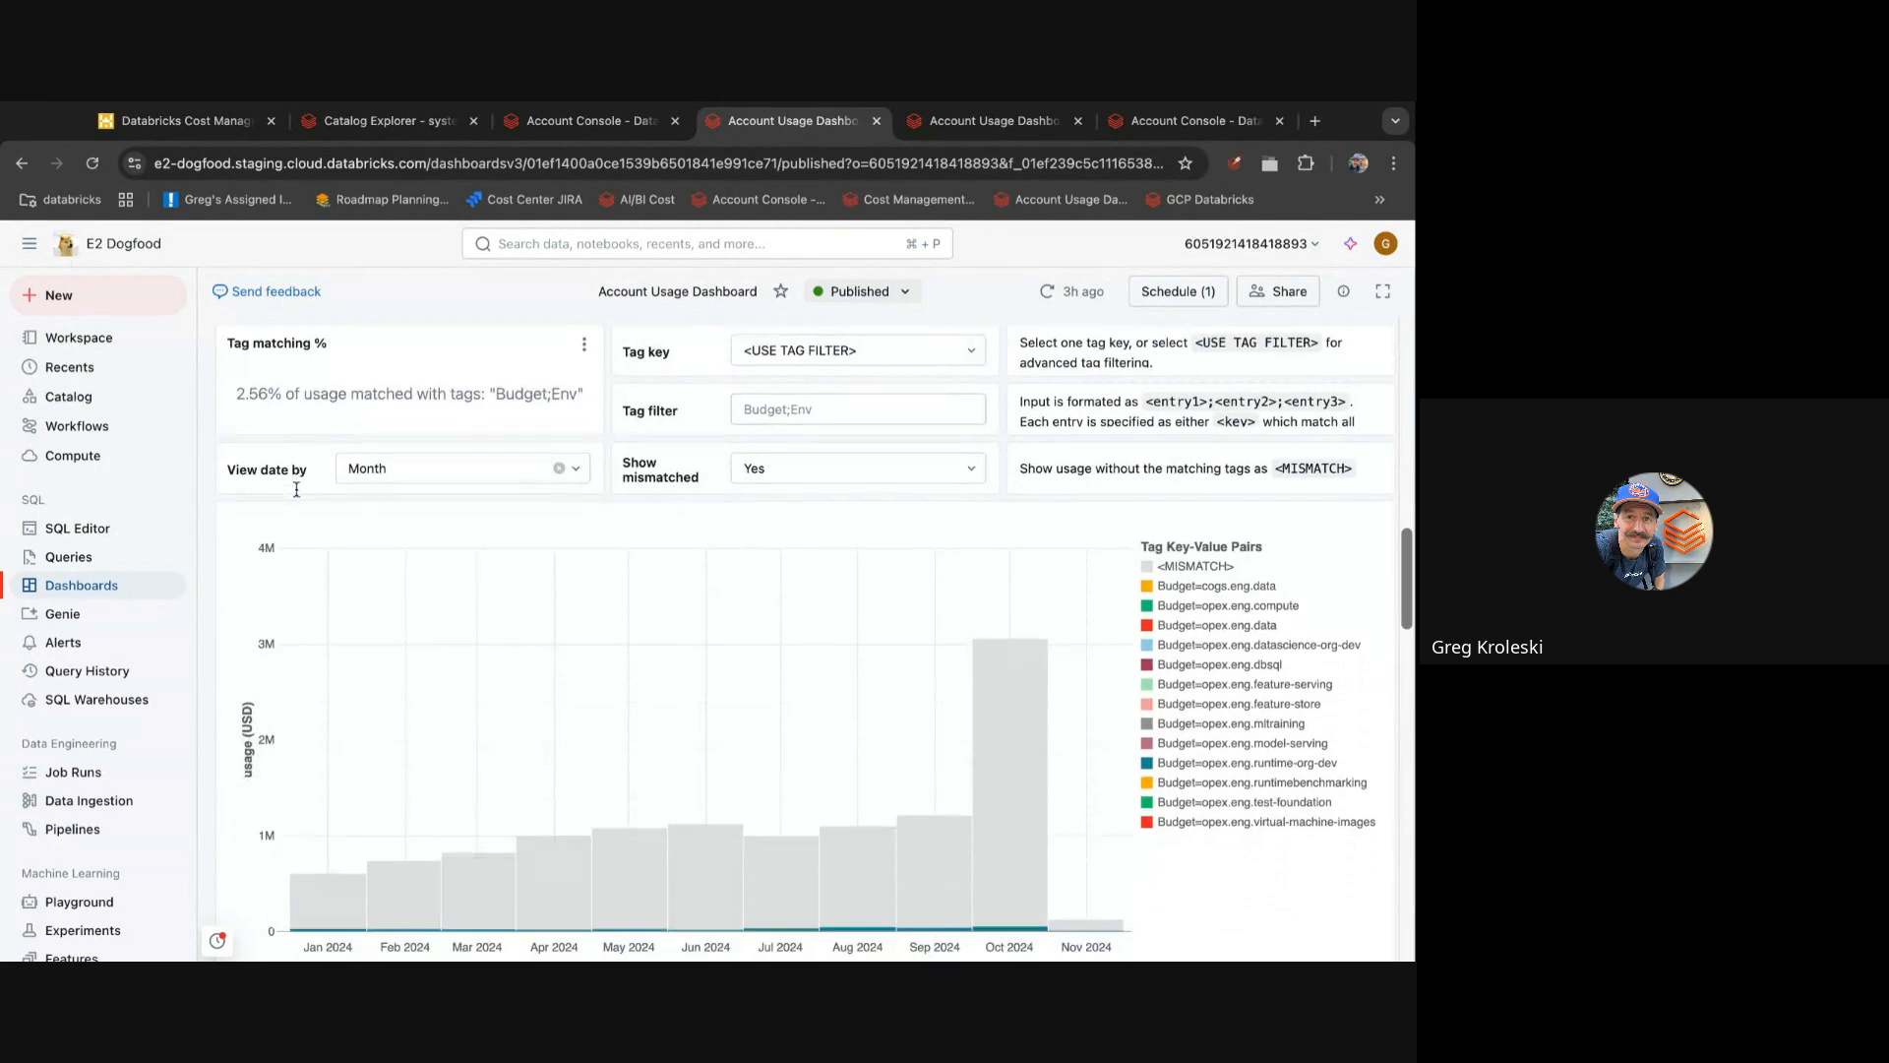
pyautogui.moveTo(1009, 640)
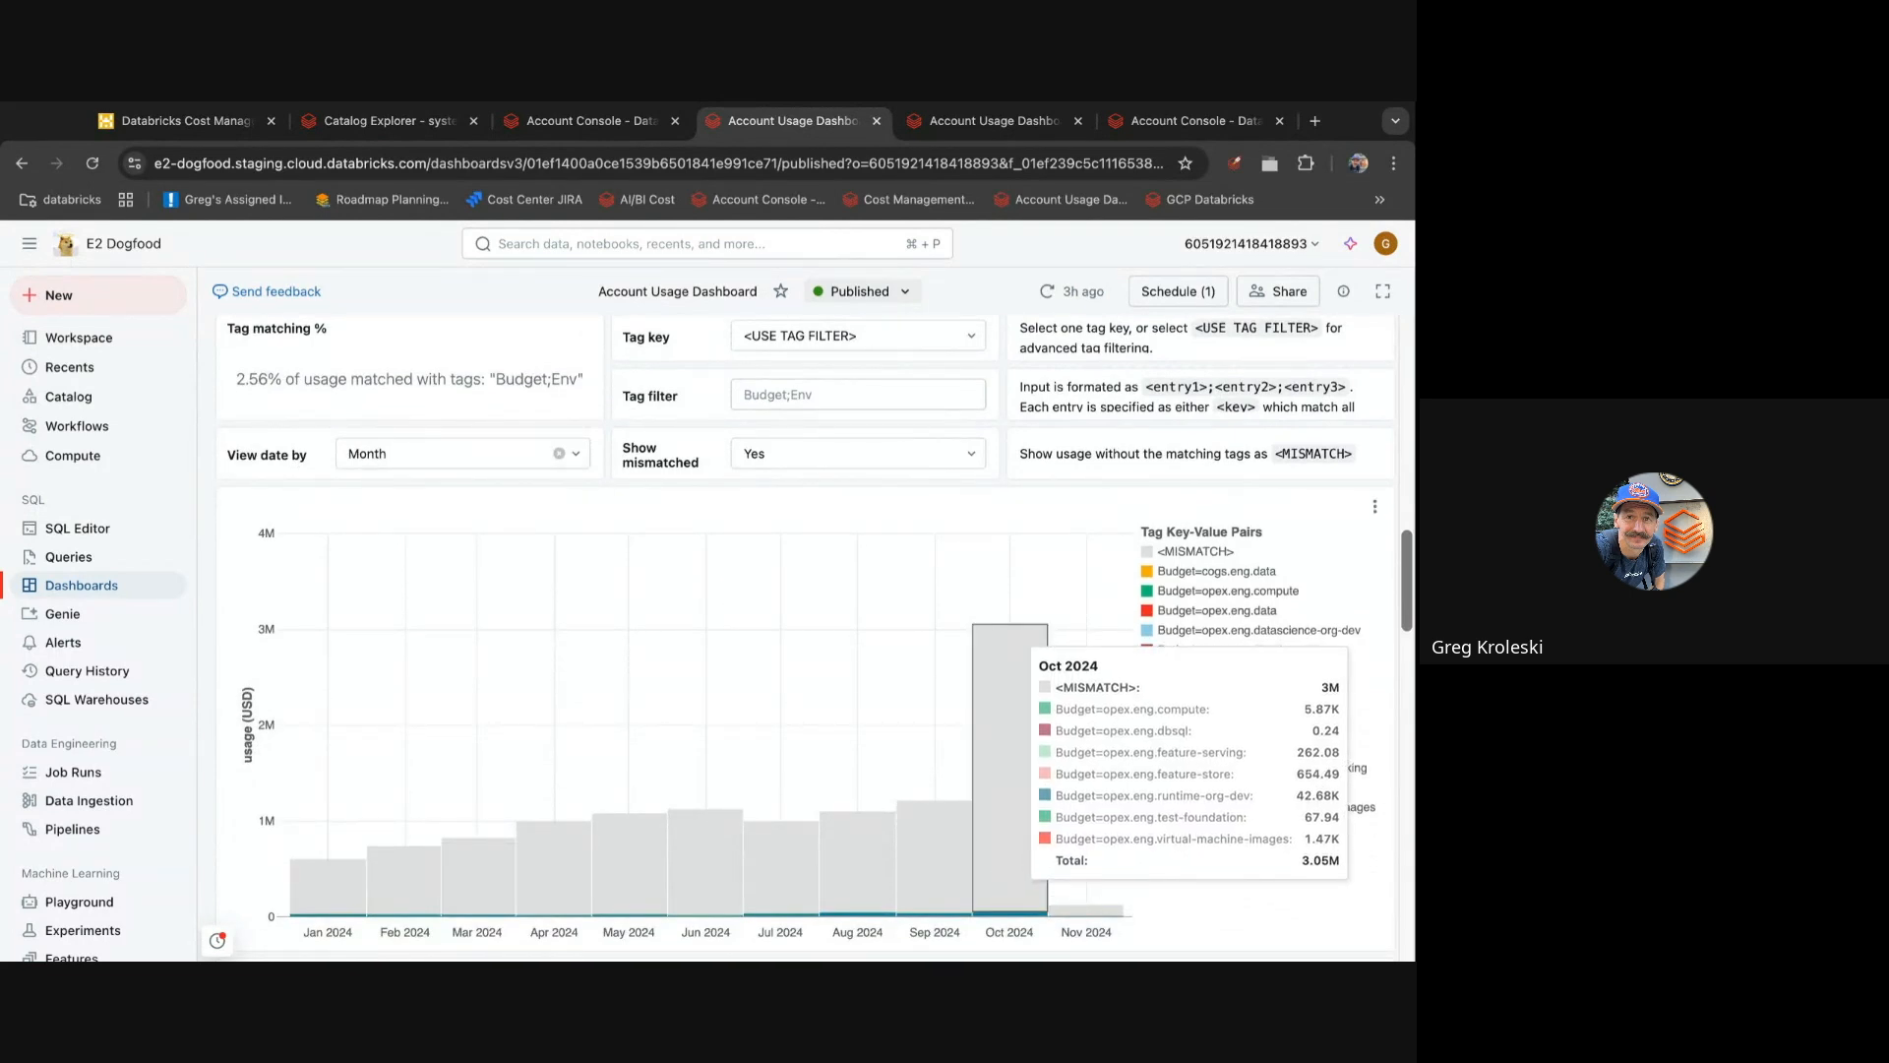
pyautogui.moveTo(1065, 592)
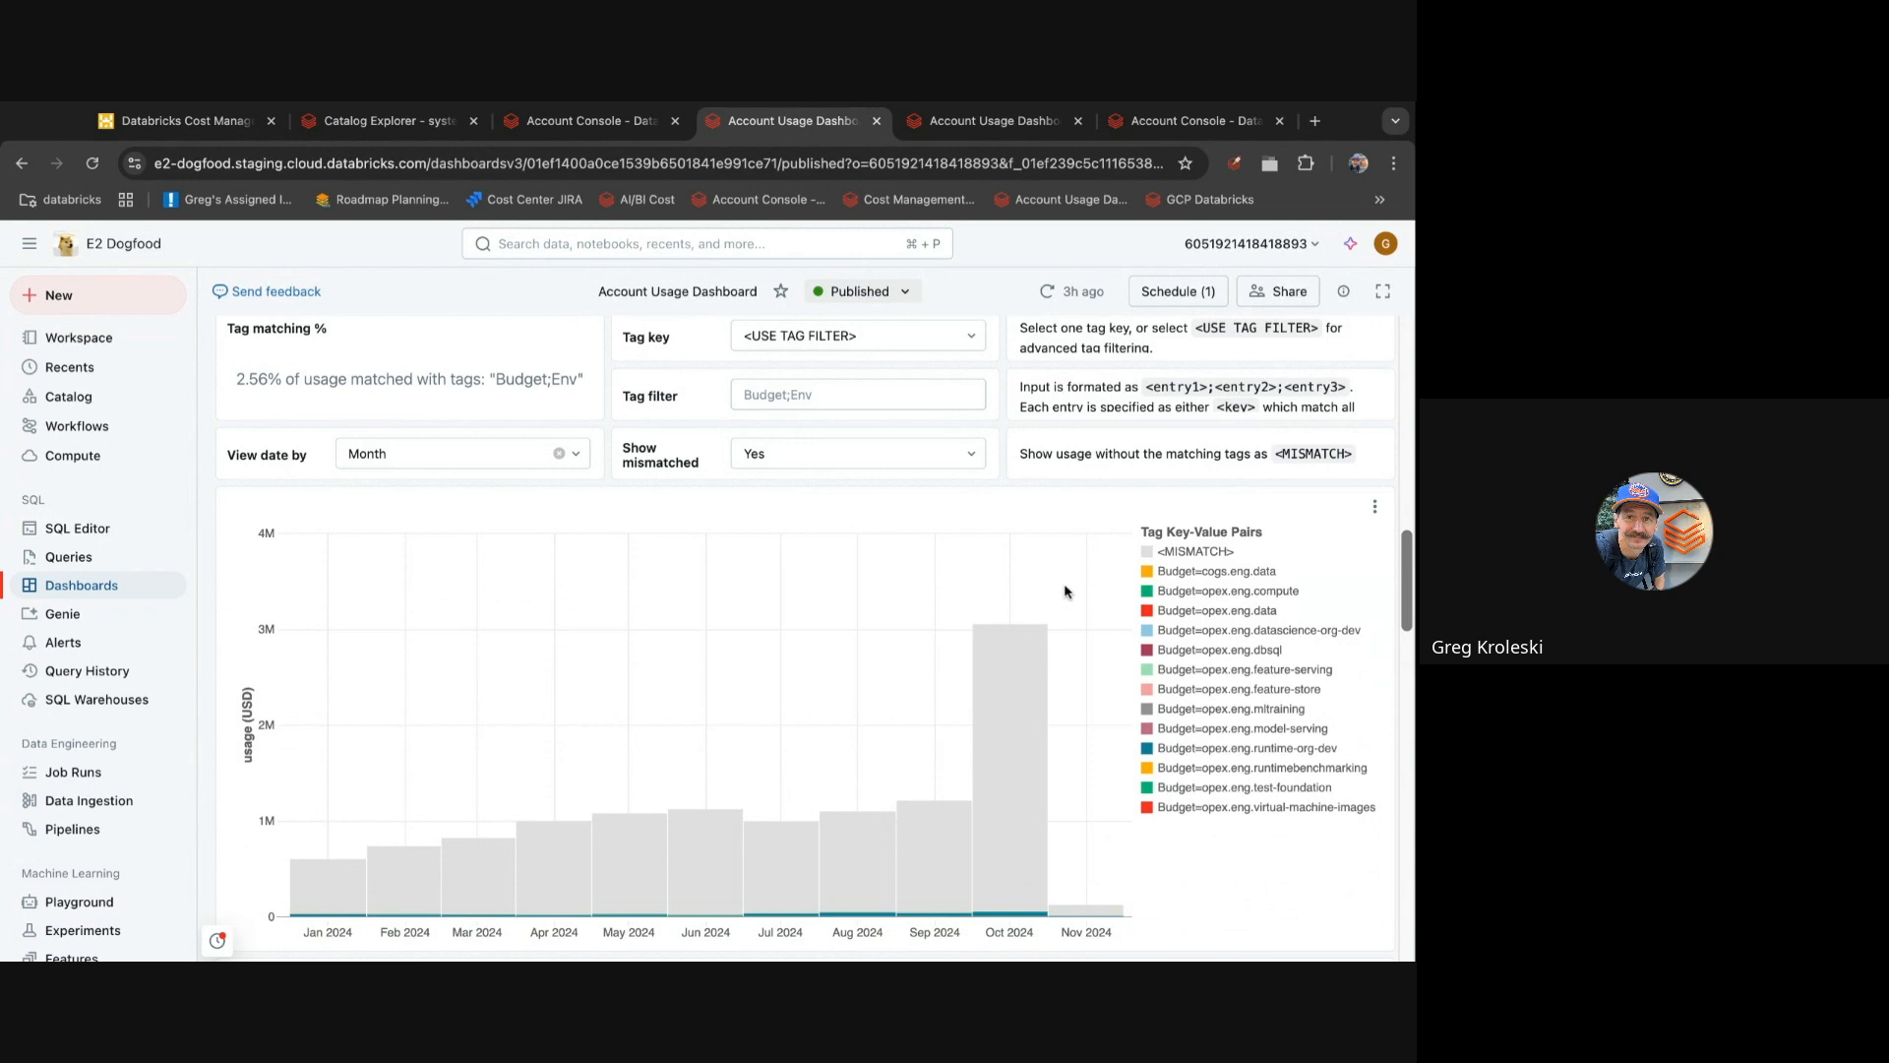
pyautogui.moveTo(1064, 592)
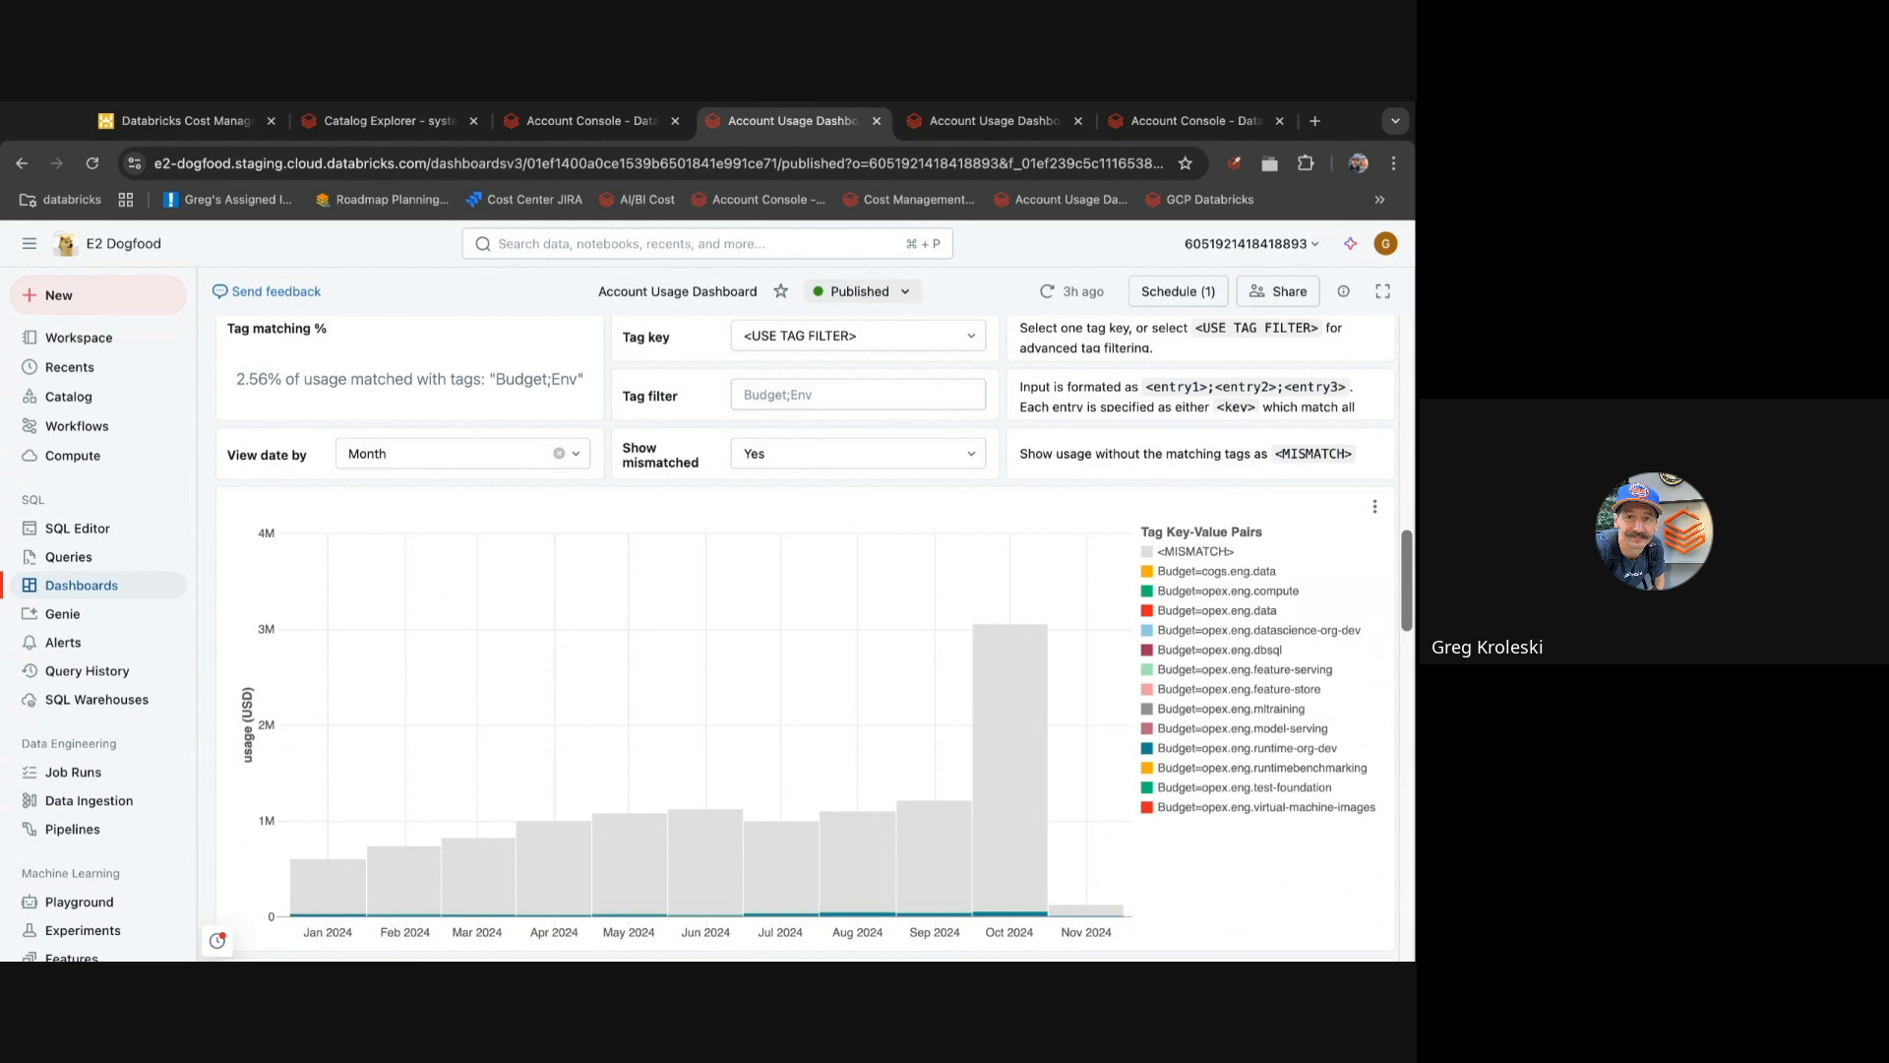
pyautogui.scroll(-3)
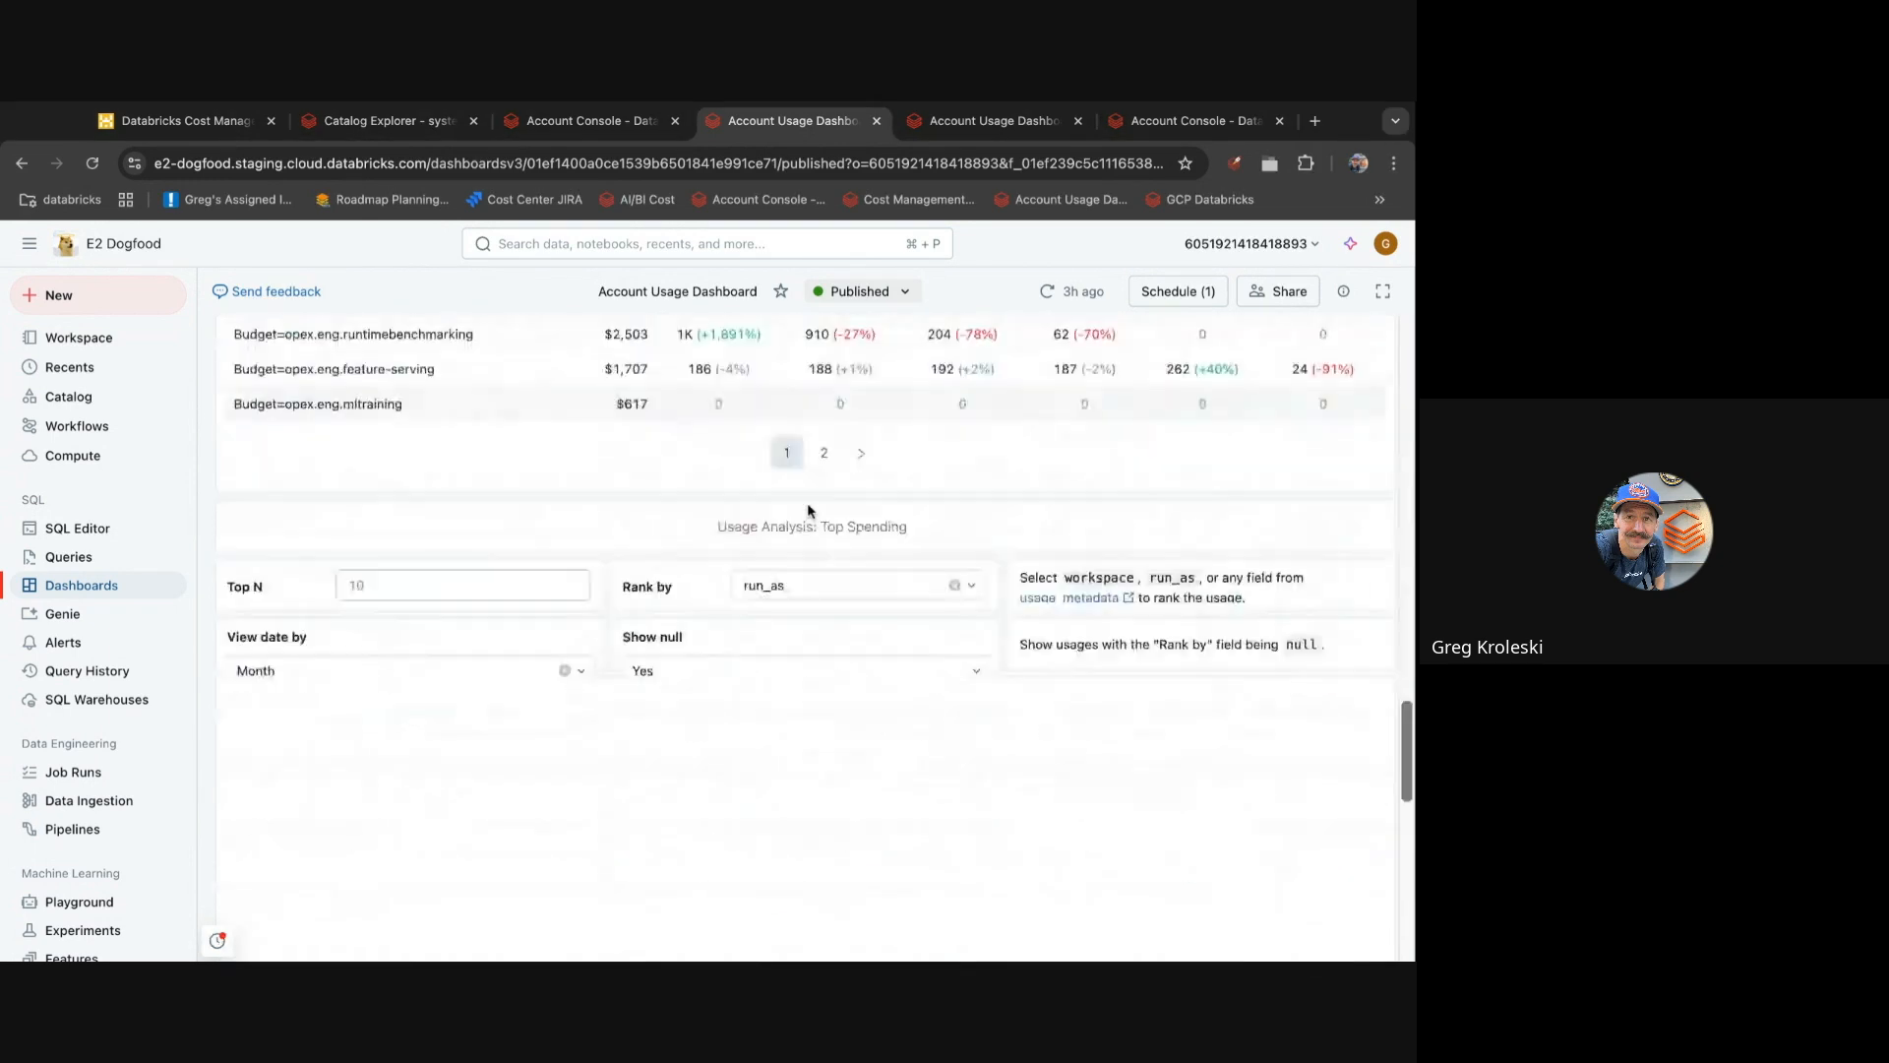
pyautogui.scroll(3)
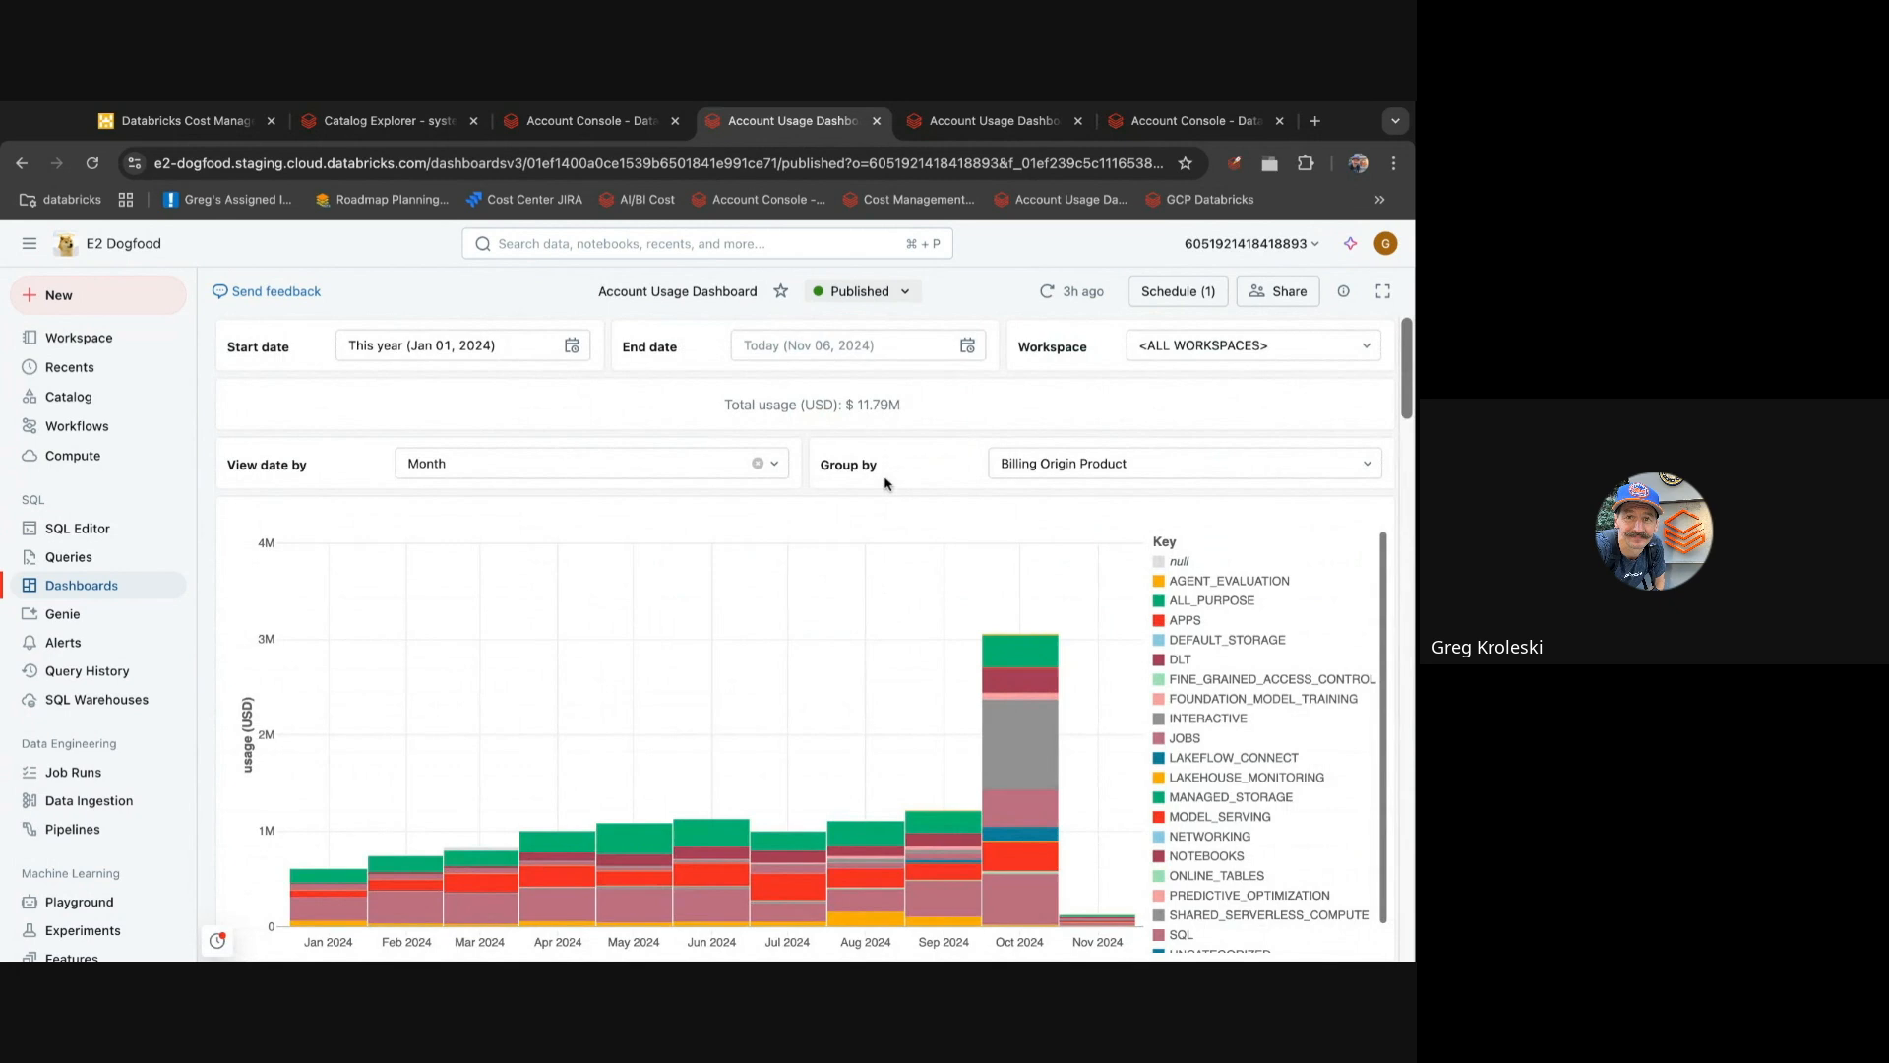
pyautogui.moveTo(1009, 735)
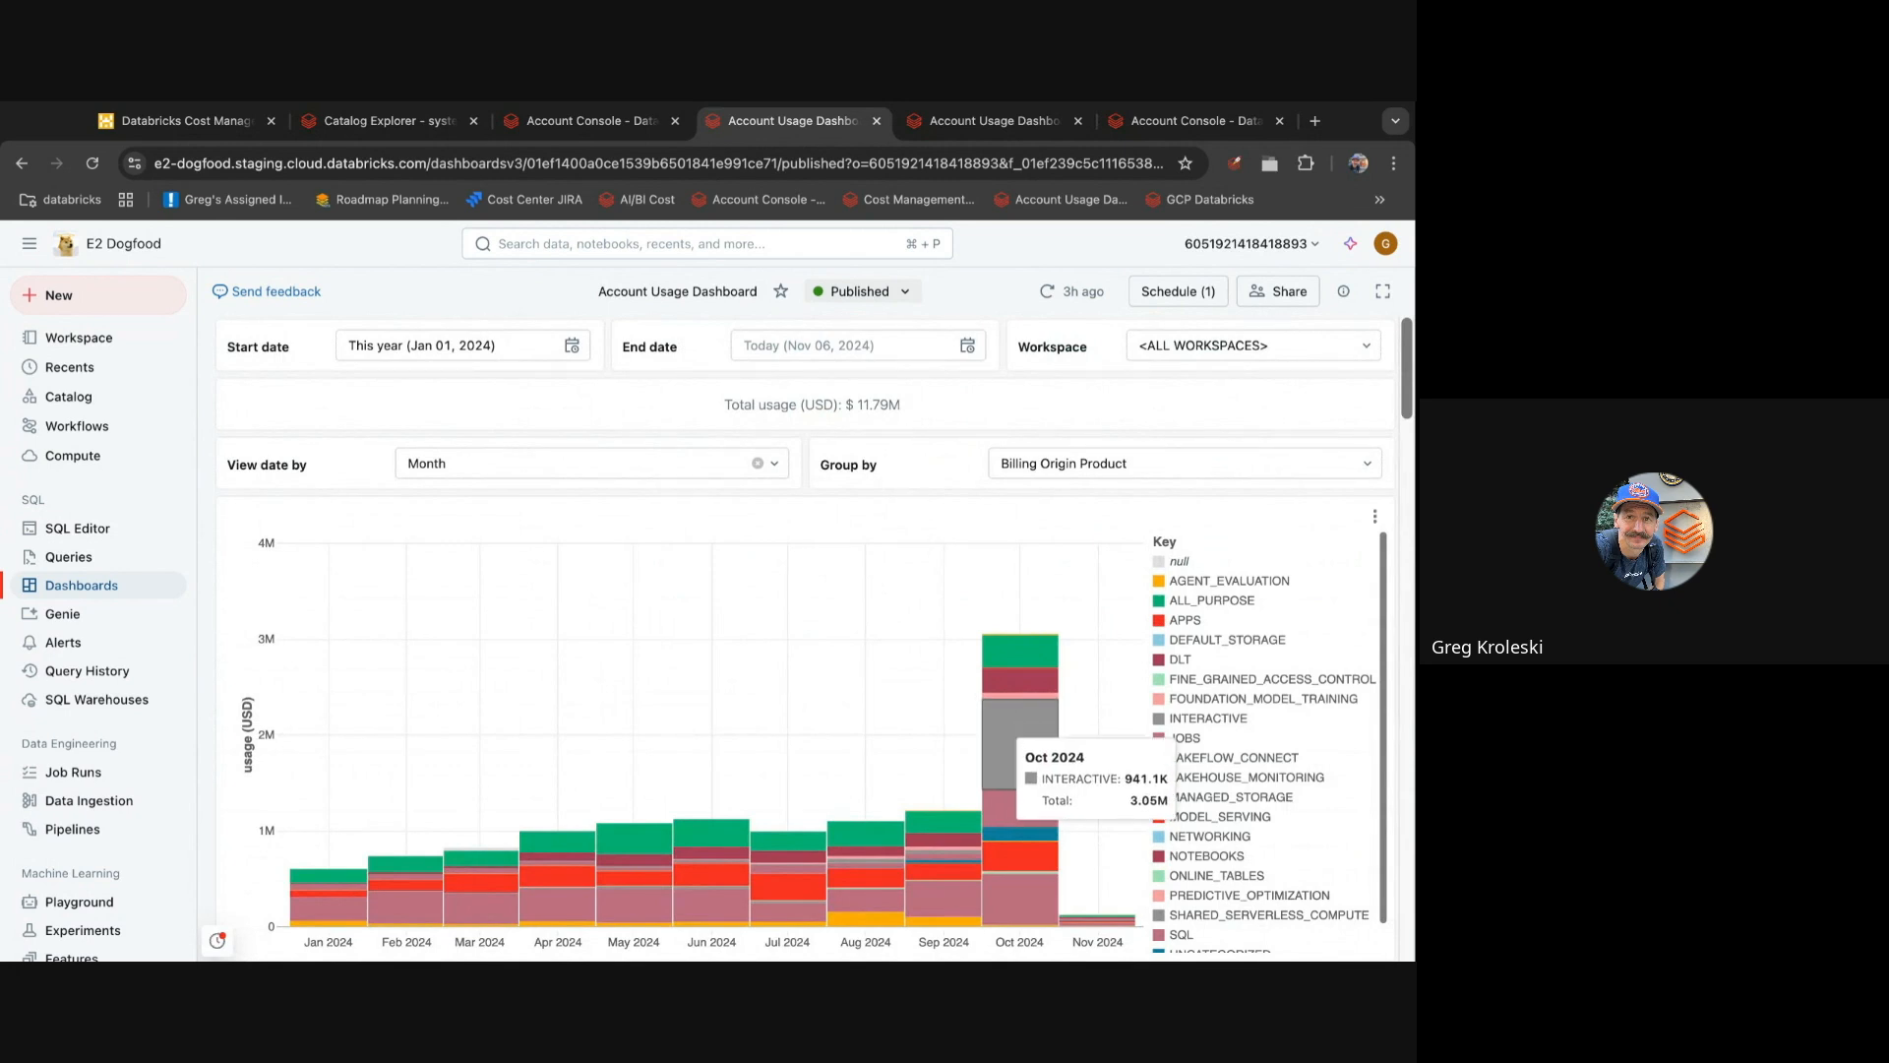
pyautogui.moveTo(1030, 727)
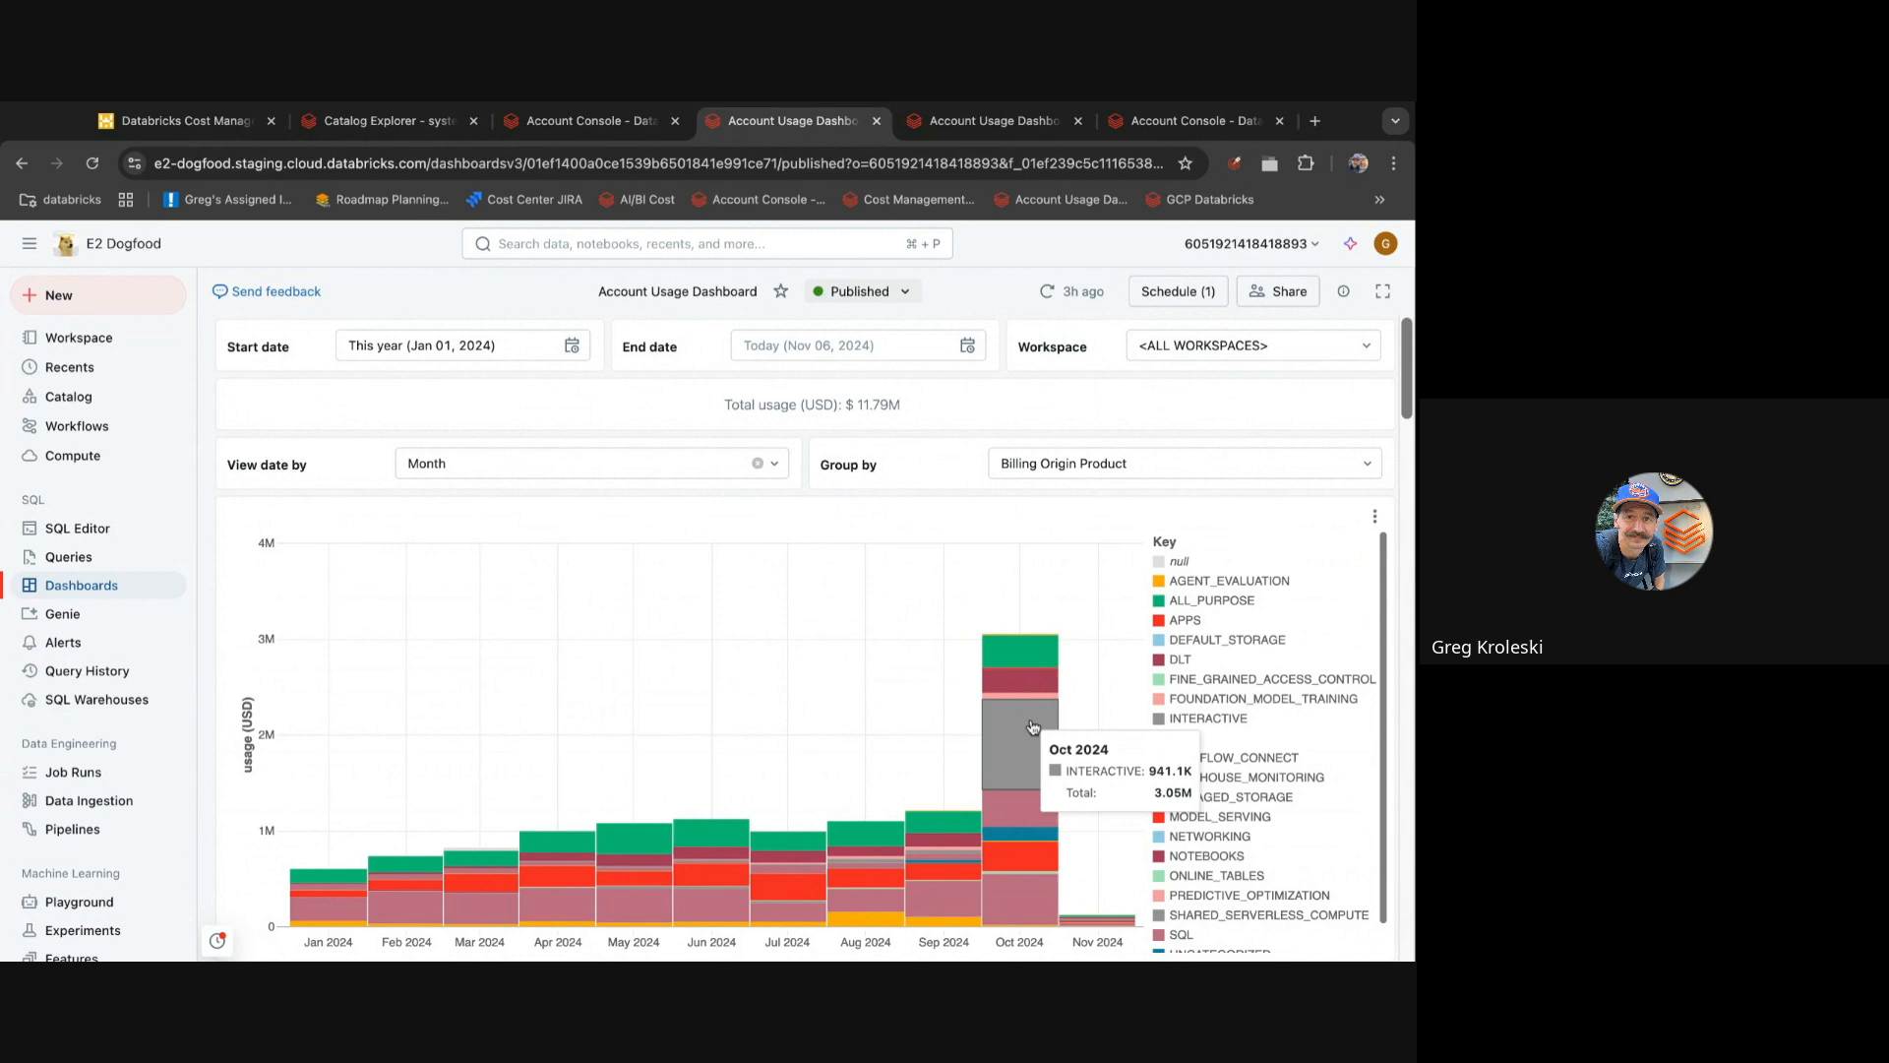
pyautogui.moveTo(1031, 728)
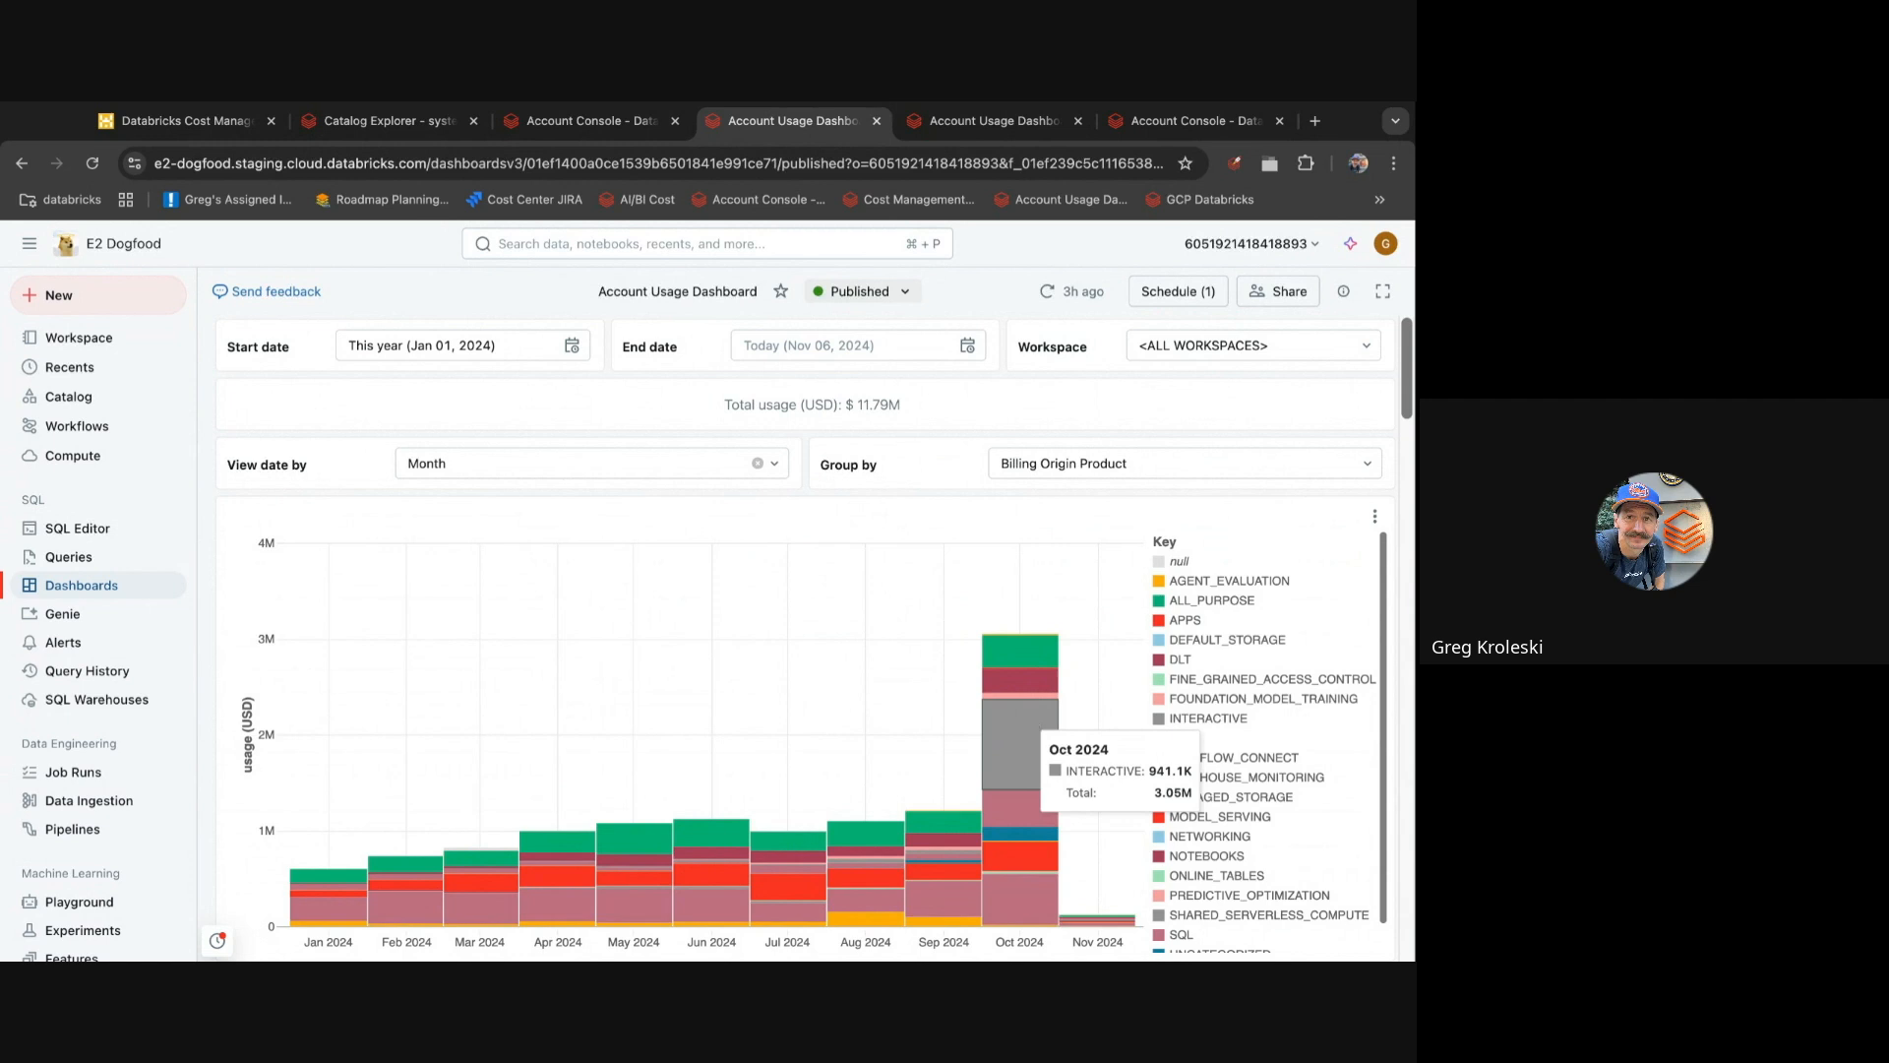
pyautogui.moveTo(1153, 650)
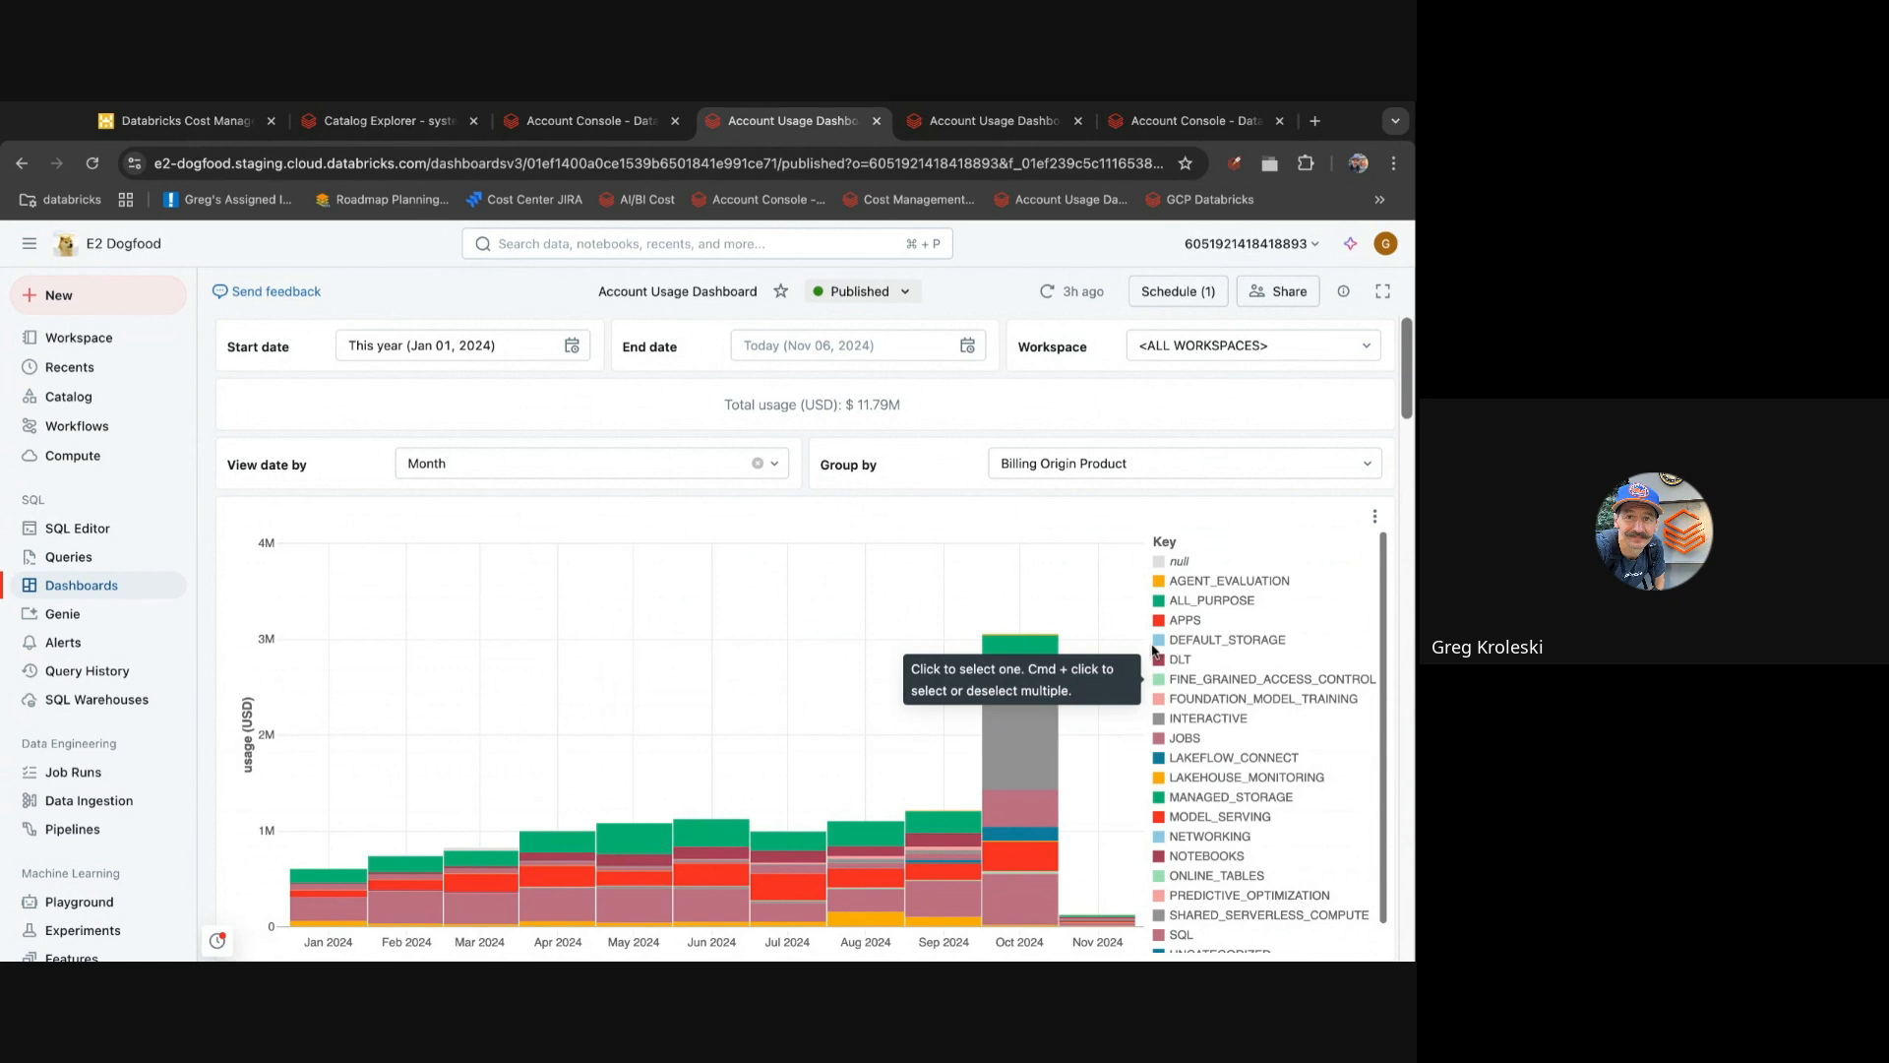
pyautogui.moveTo(1034, 740)
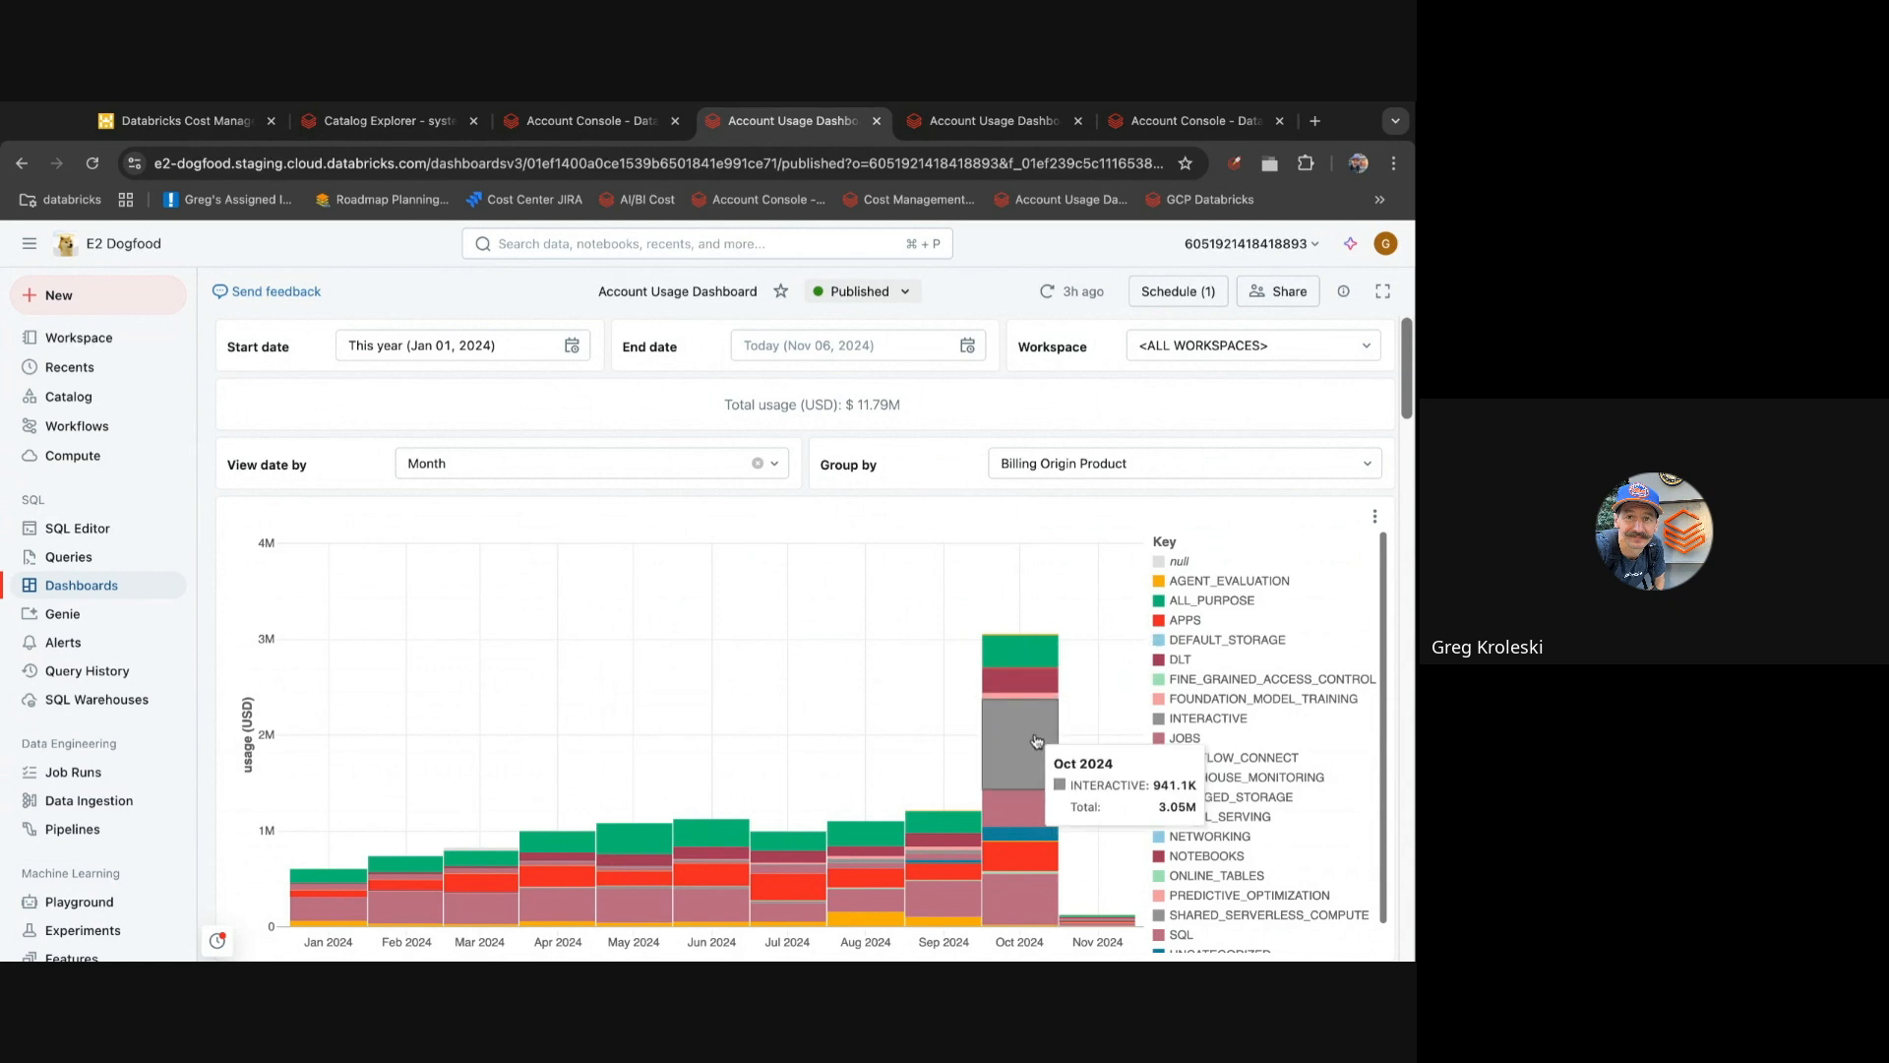
pyautogui.moveTo(1036, 741)
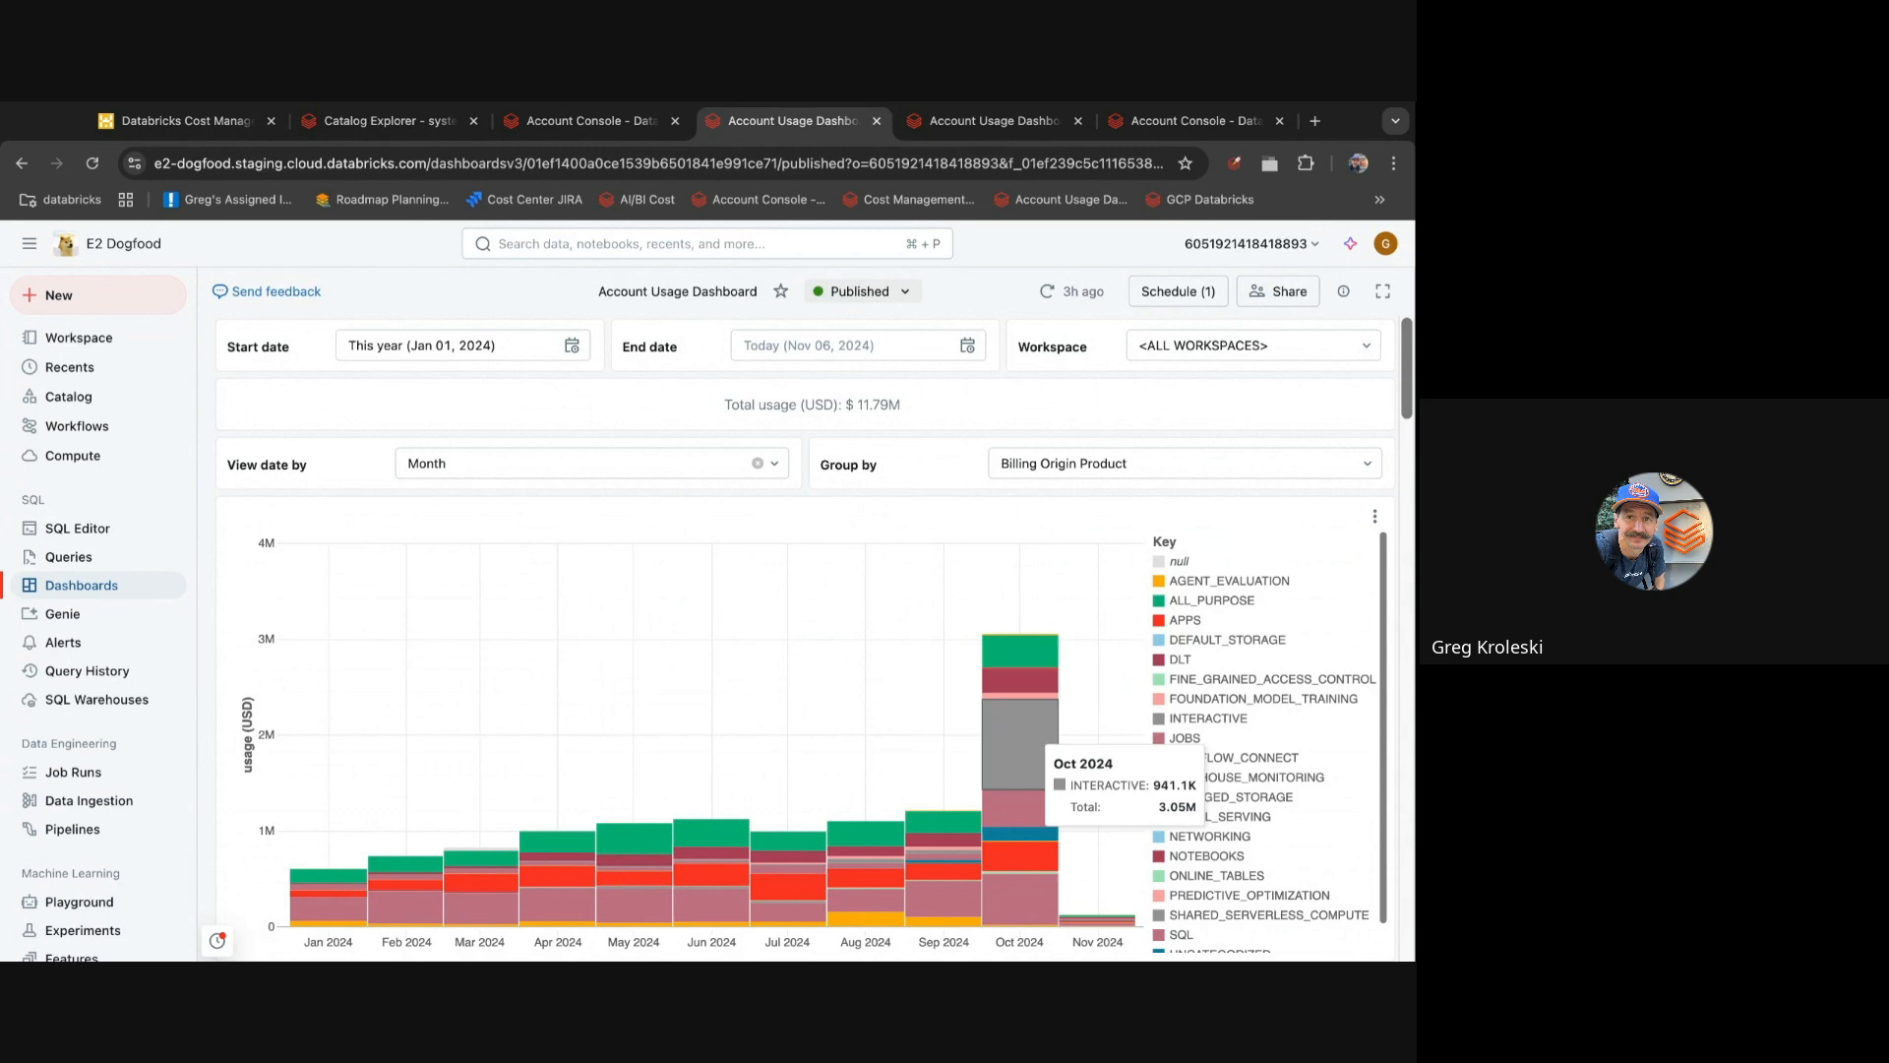
pyautogui.scroll(-3)
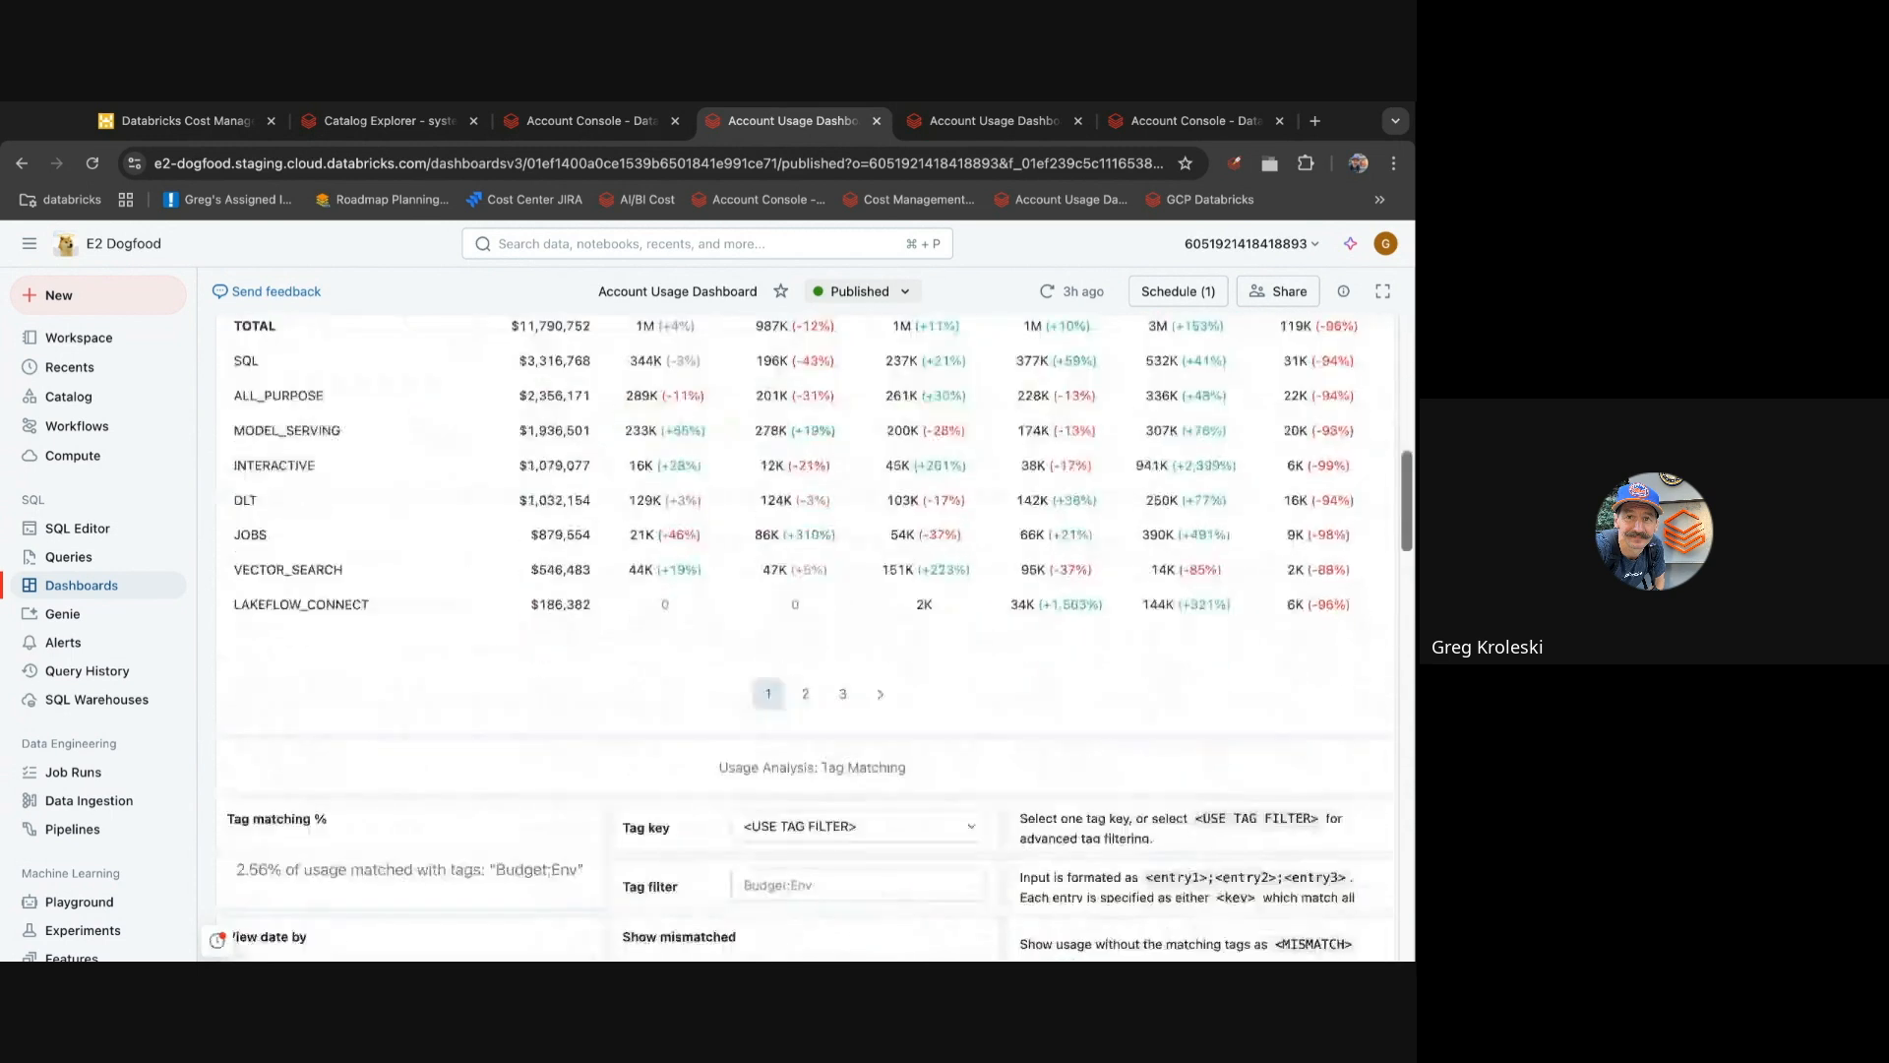
pyautogui.scroll(-3)
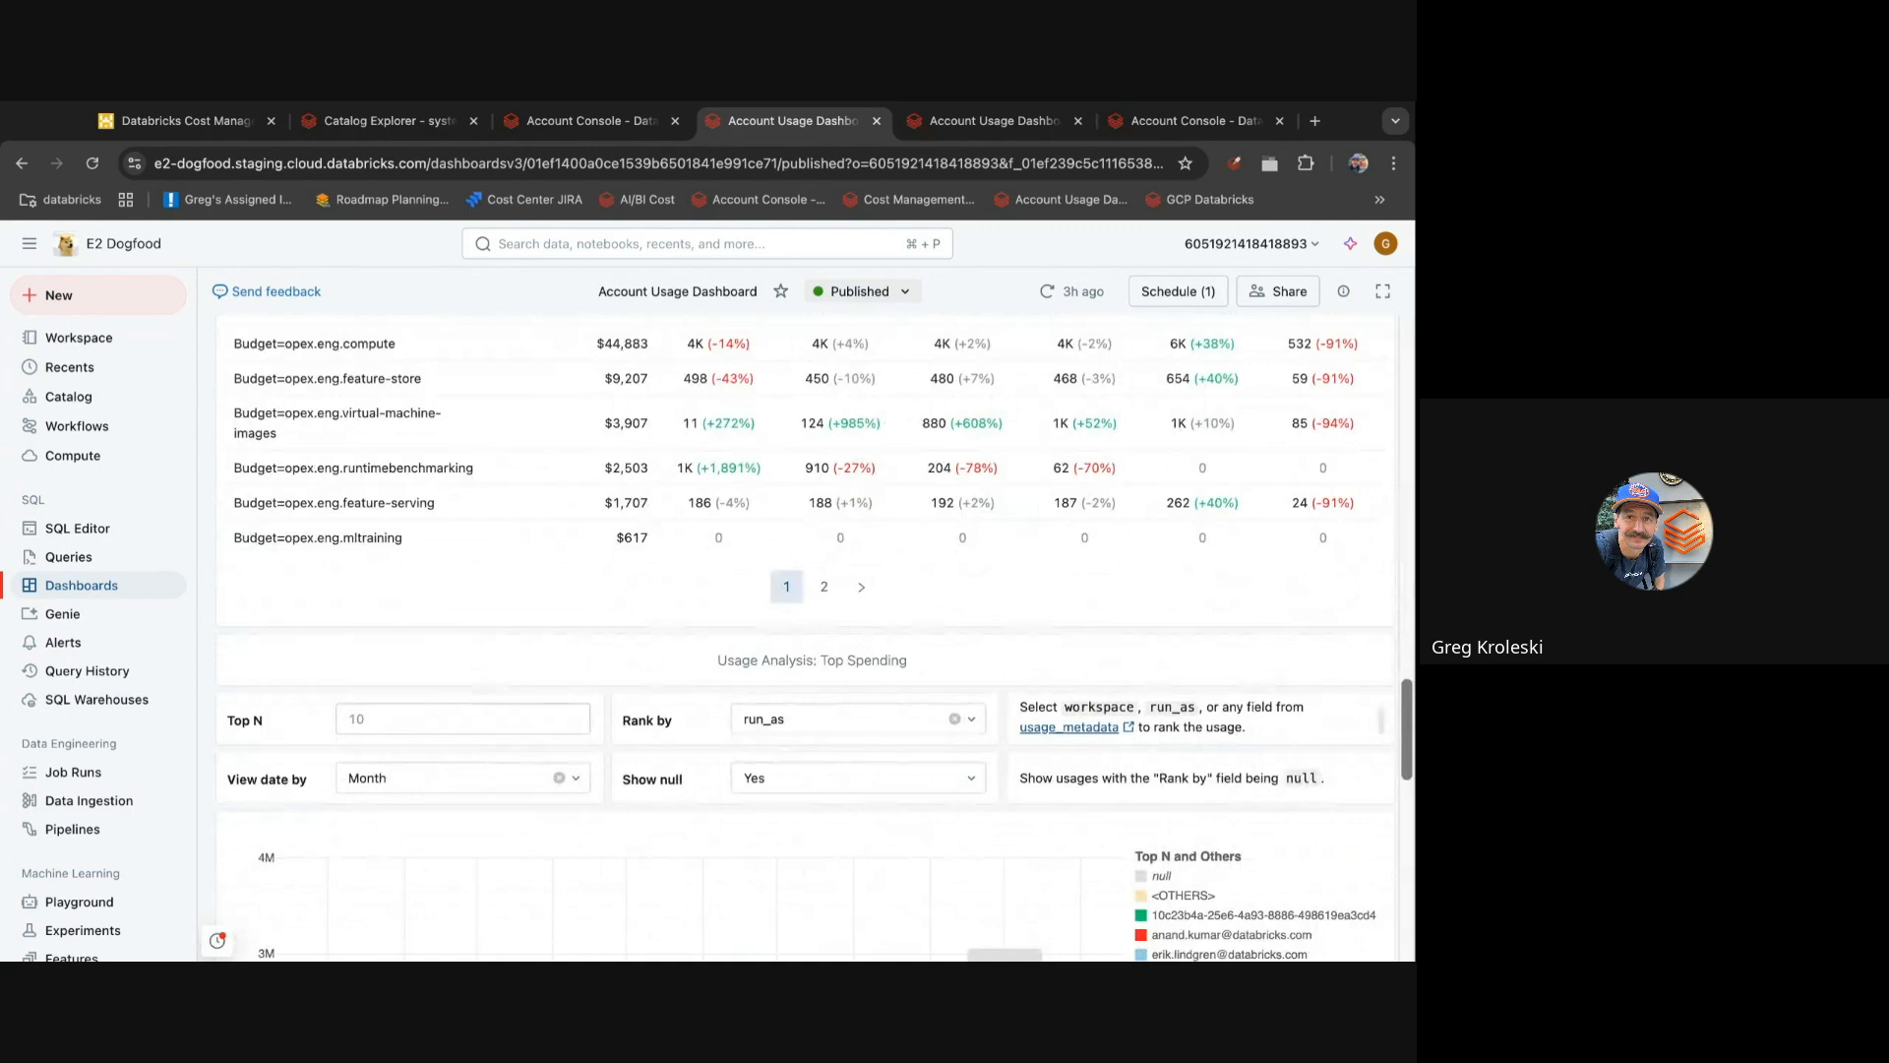
pyautogui.scroll(-3)
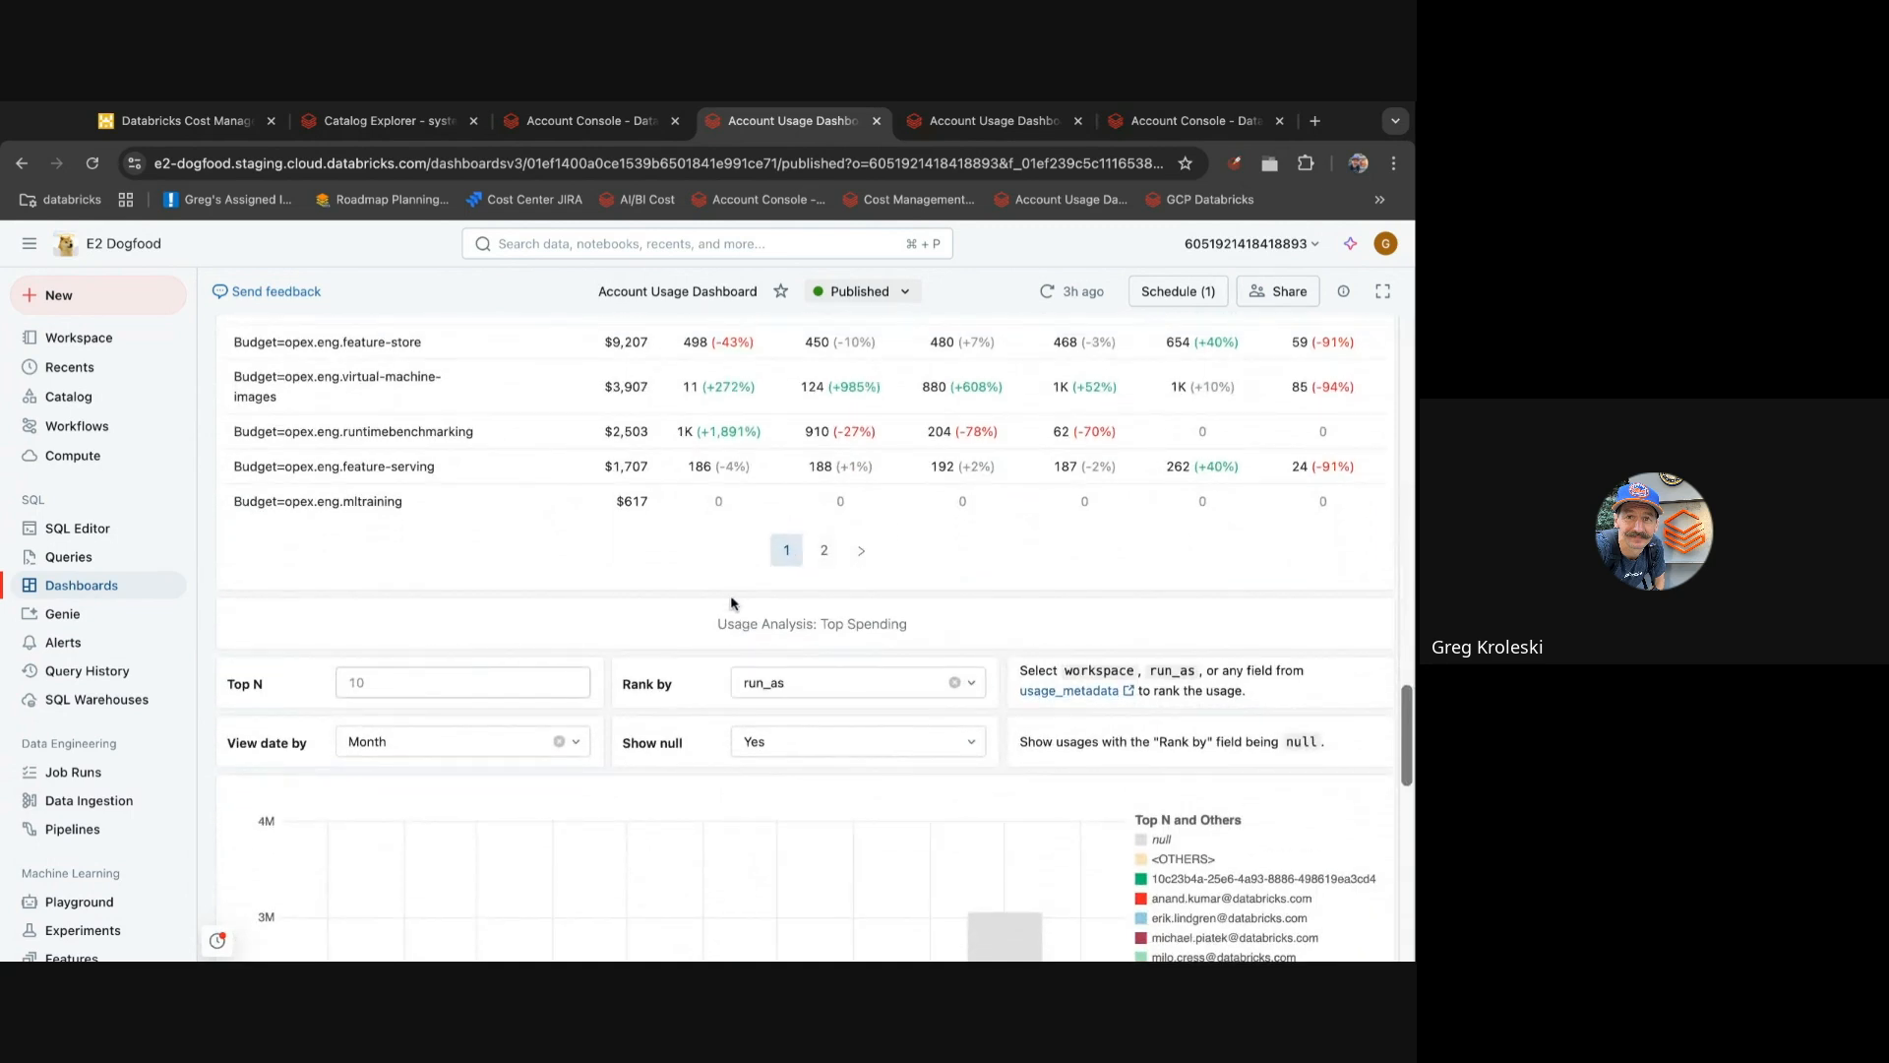
pyautogui.click(849, 682)
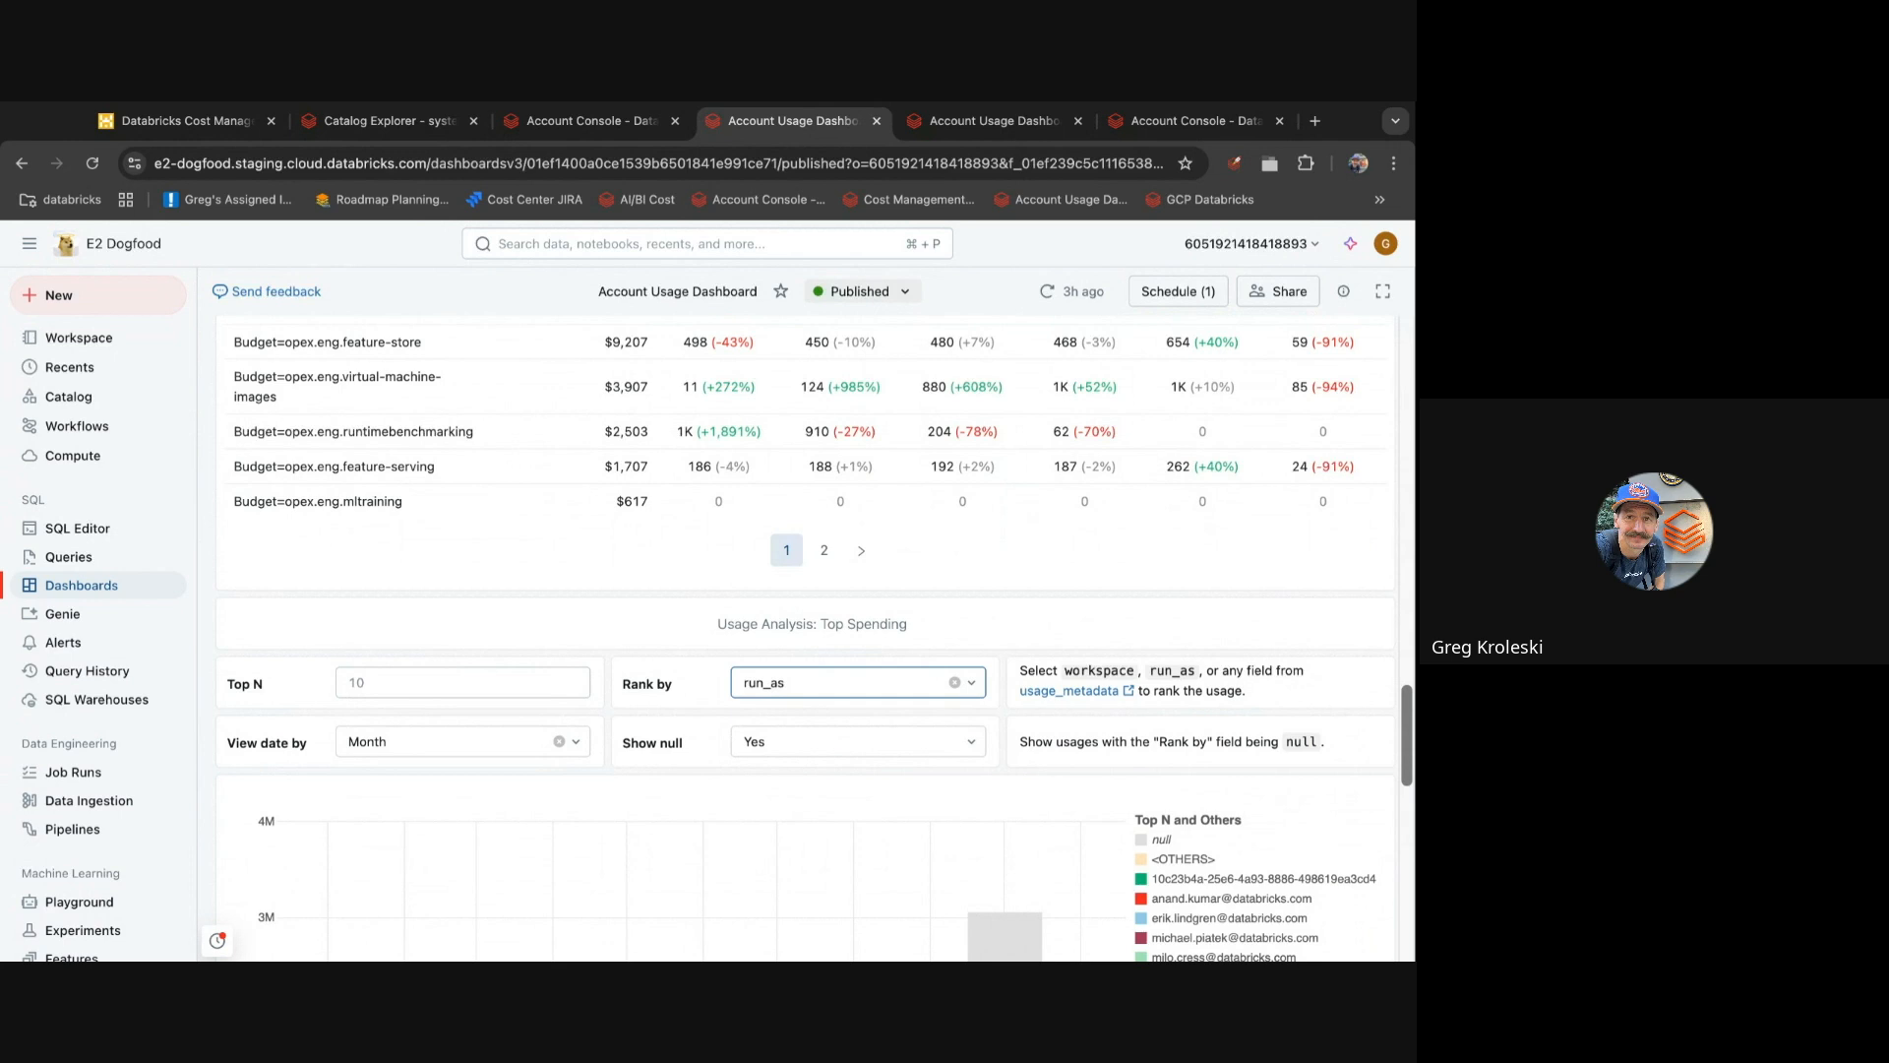
pyautogui.scroll(-3)
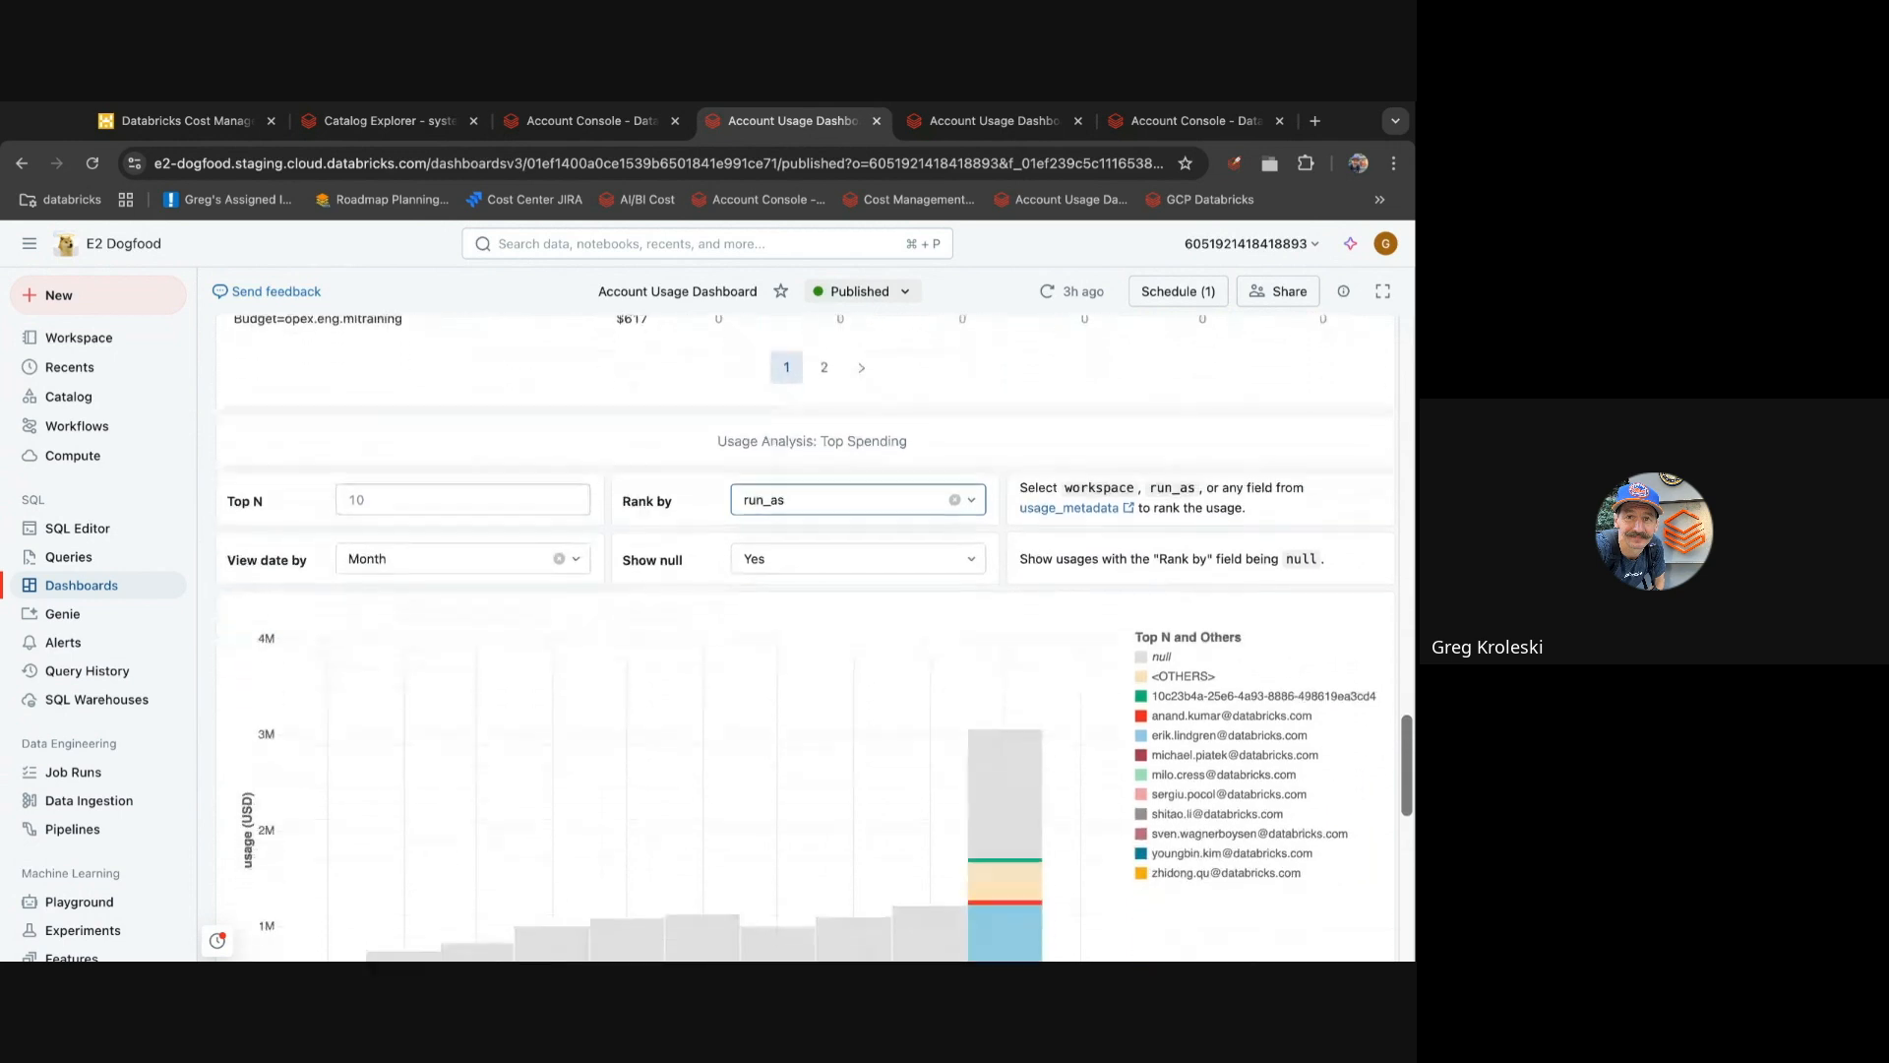
pyautogui.scroll(-3)
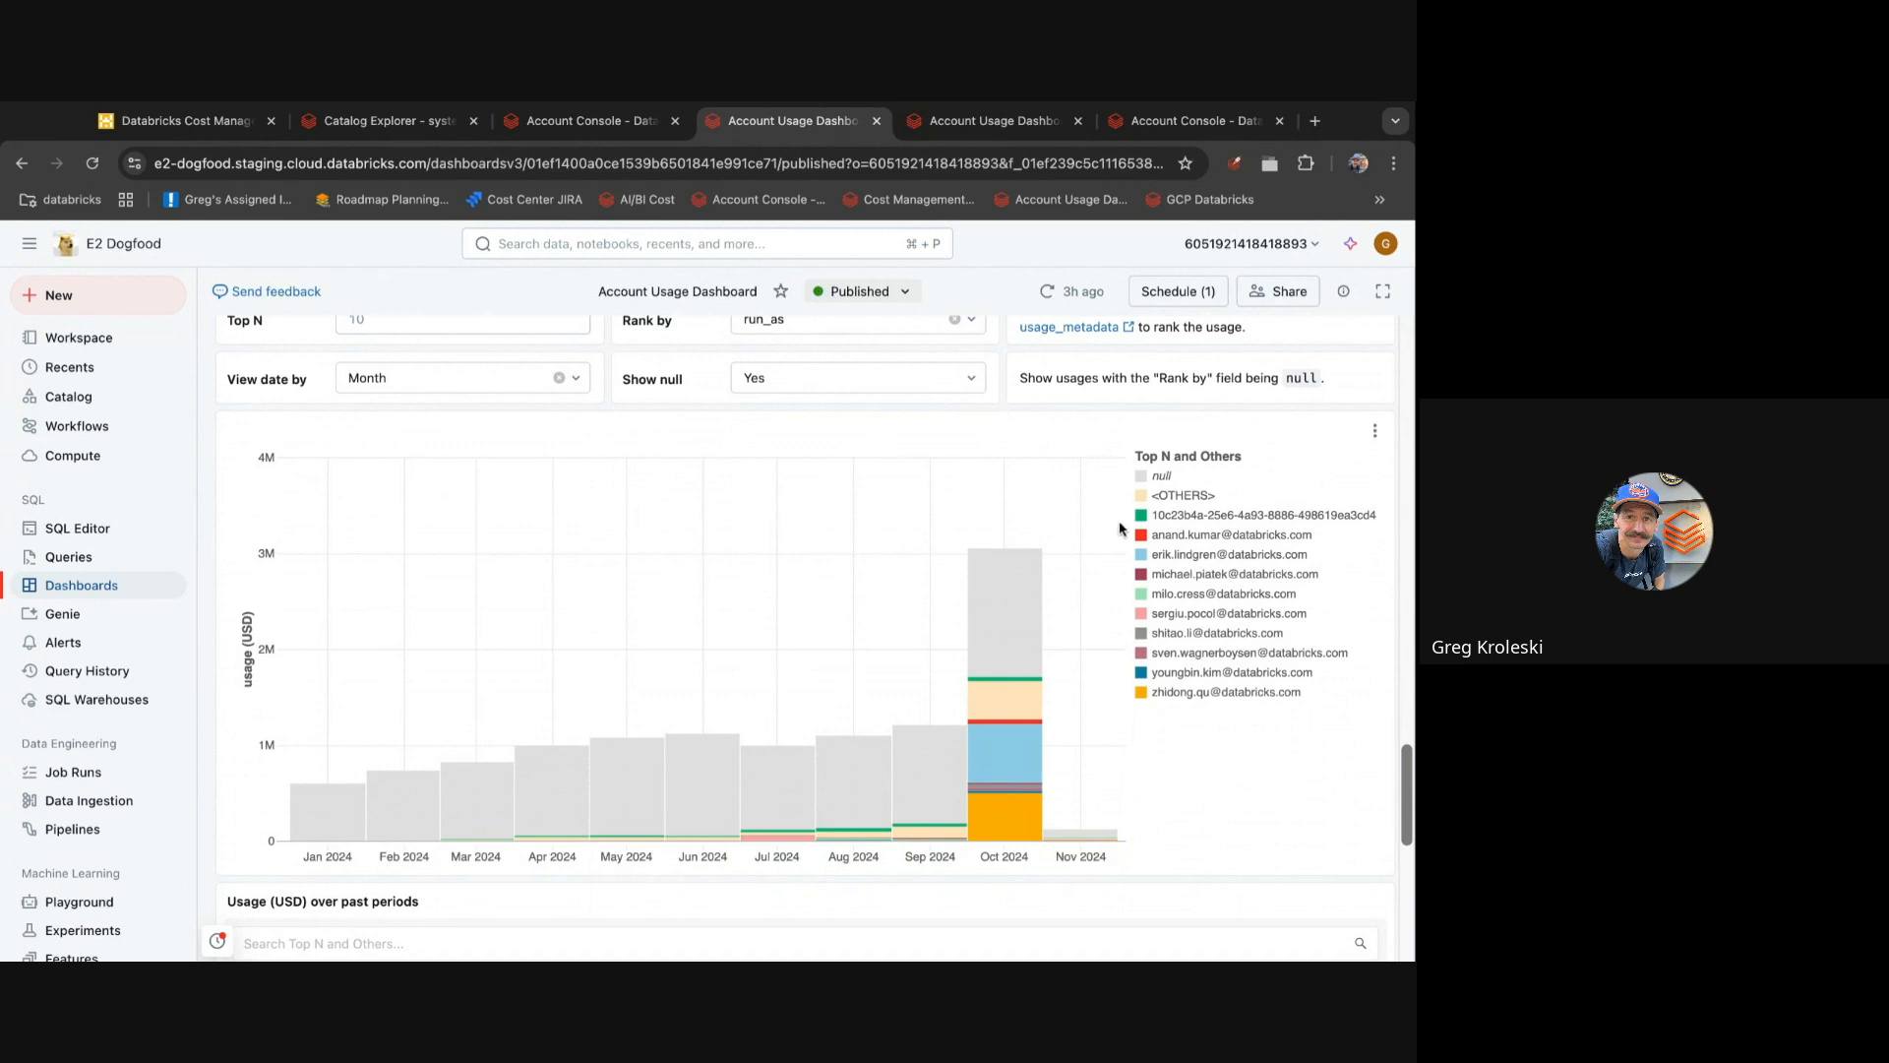
pyautogui.moveTo(1023, 760)
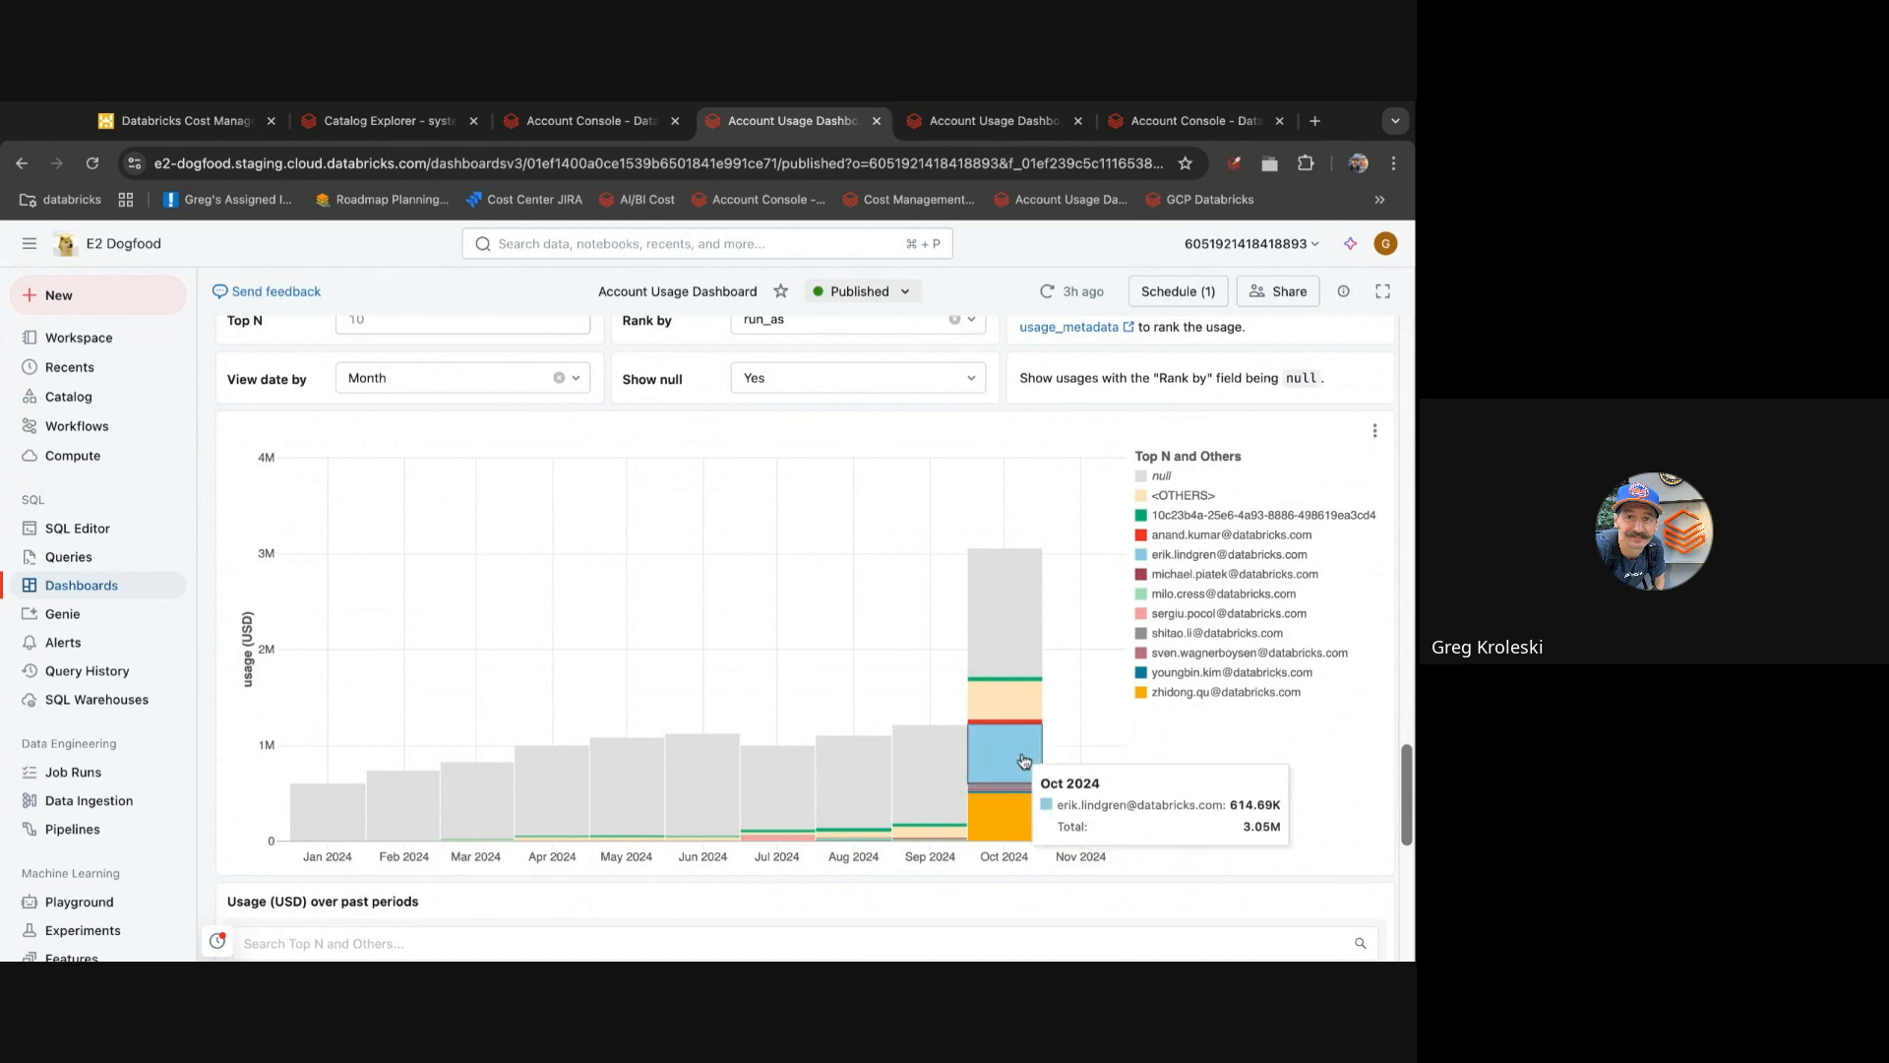
pyautogui.moveTo(1036, 822)
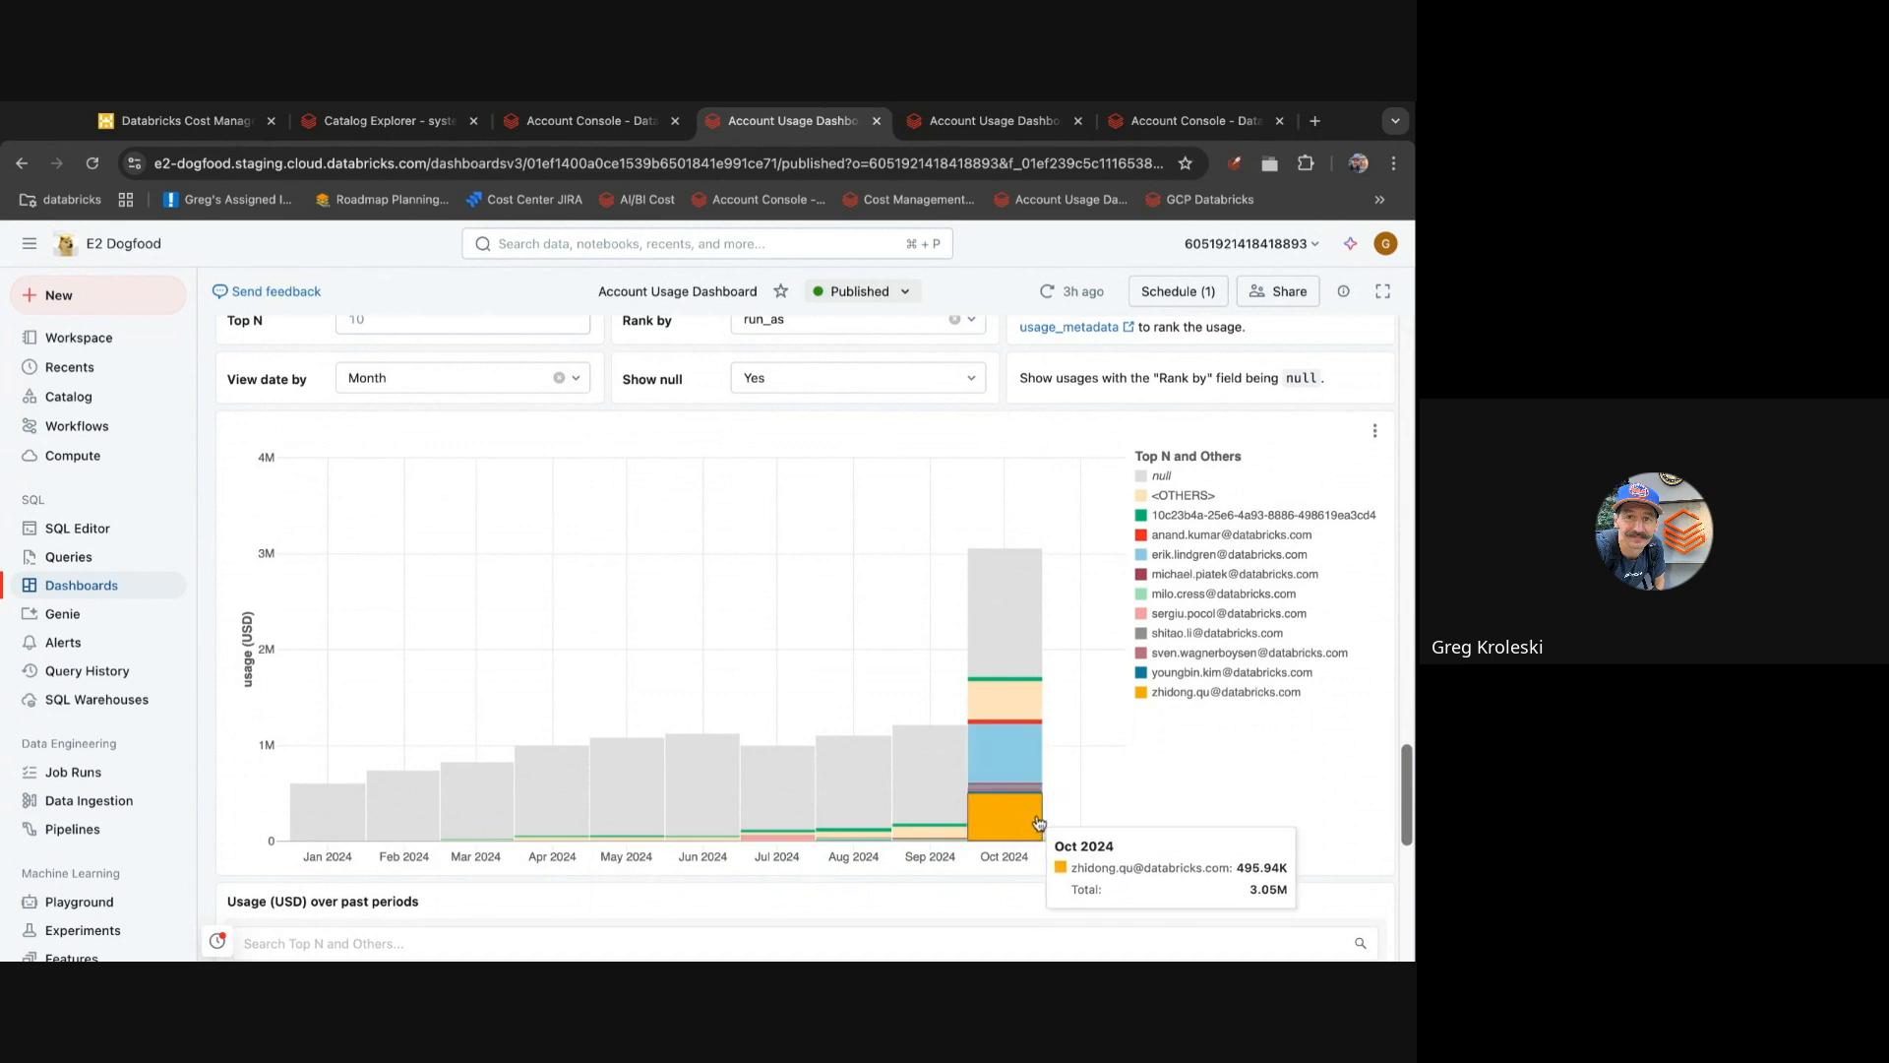
pyautogui.moveTo(1112, 719)
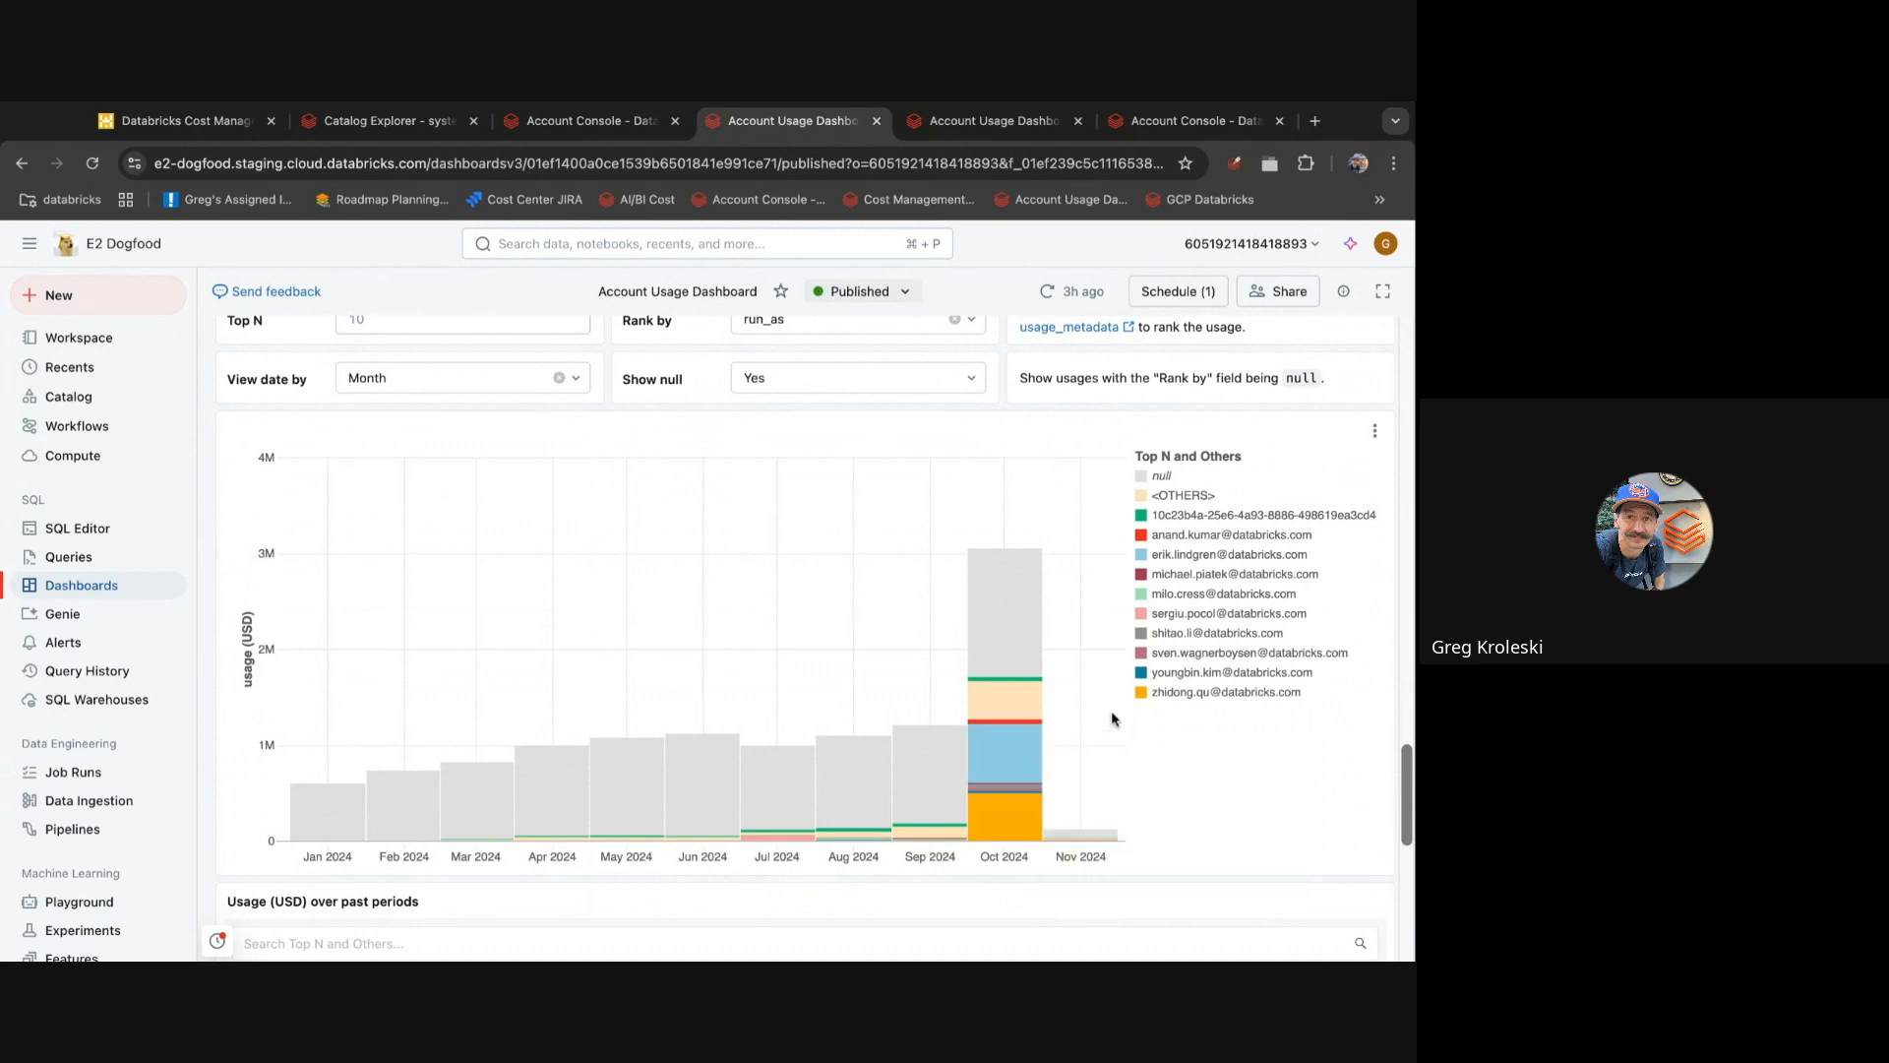
pyautogui.moveTo(1102, 748)
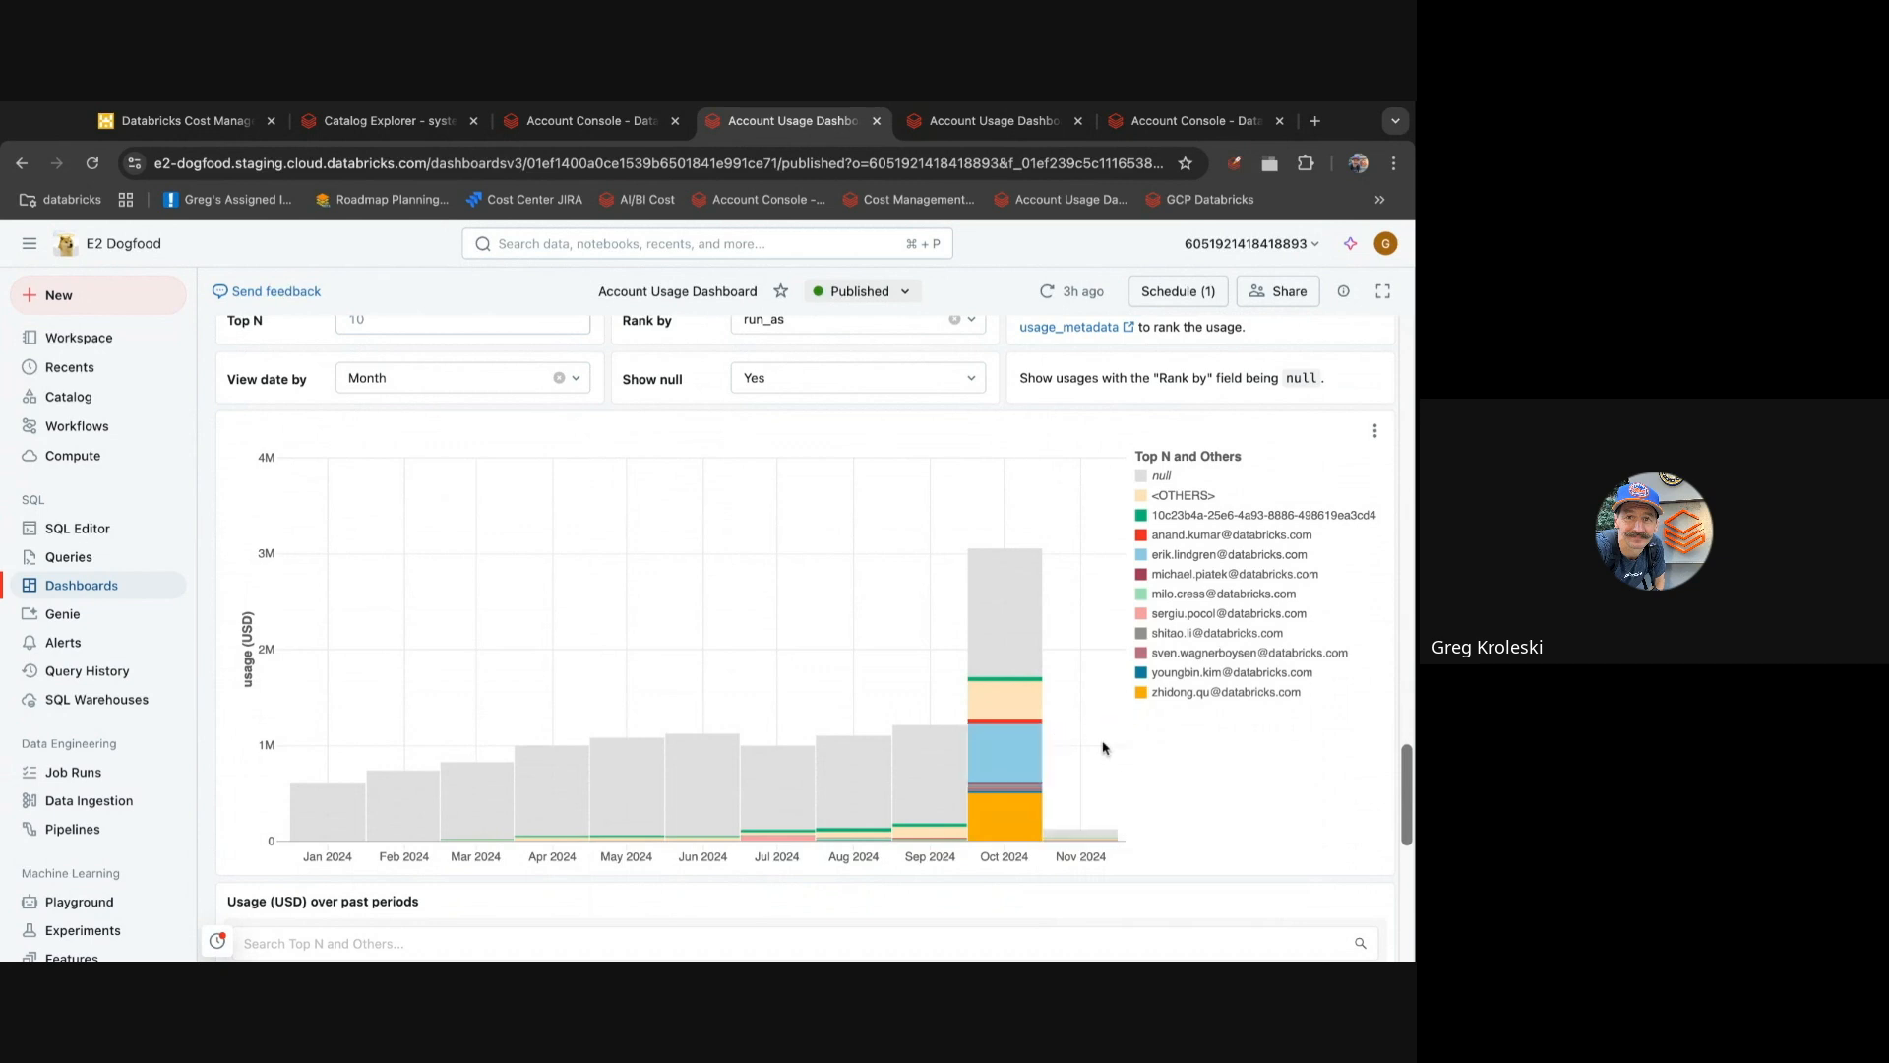
pyautogui.moveTo(1102, 748)
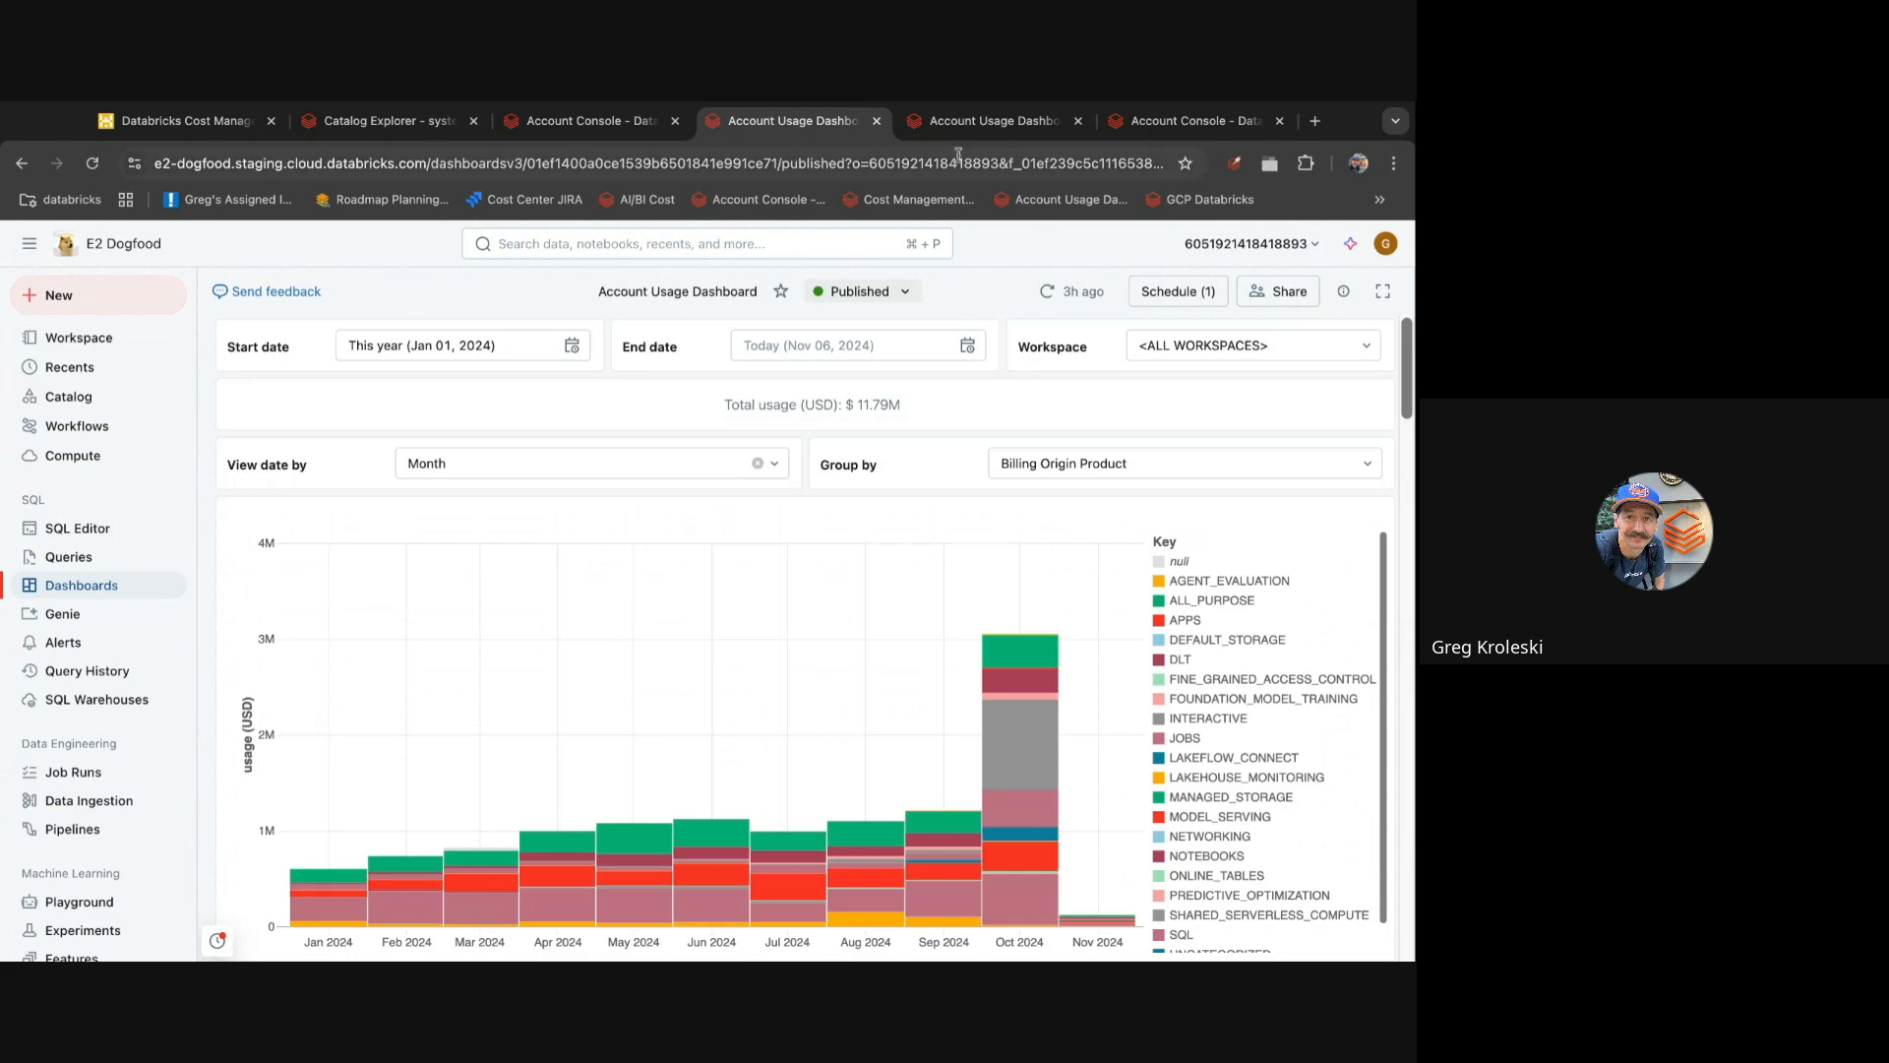
# - Show the Project B budget details: $258.89 spent against a $150 monthly budget
pyautogui.click(986, 120)
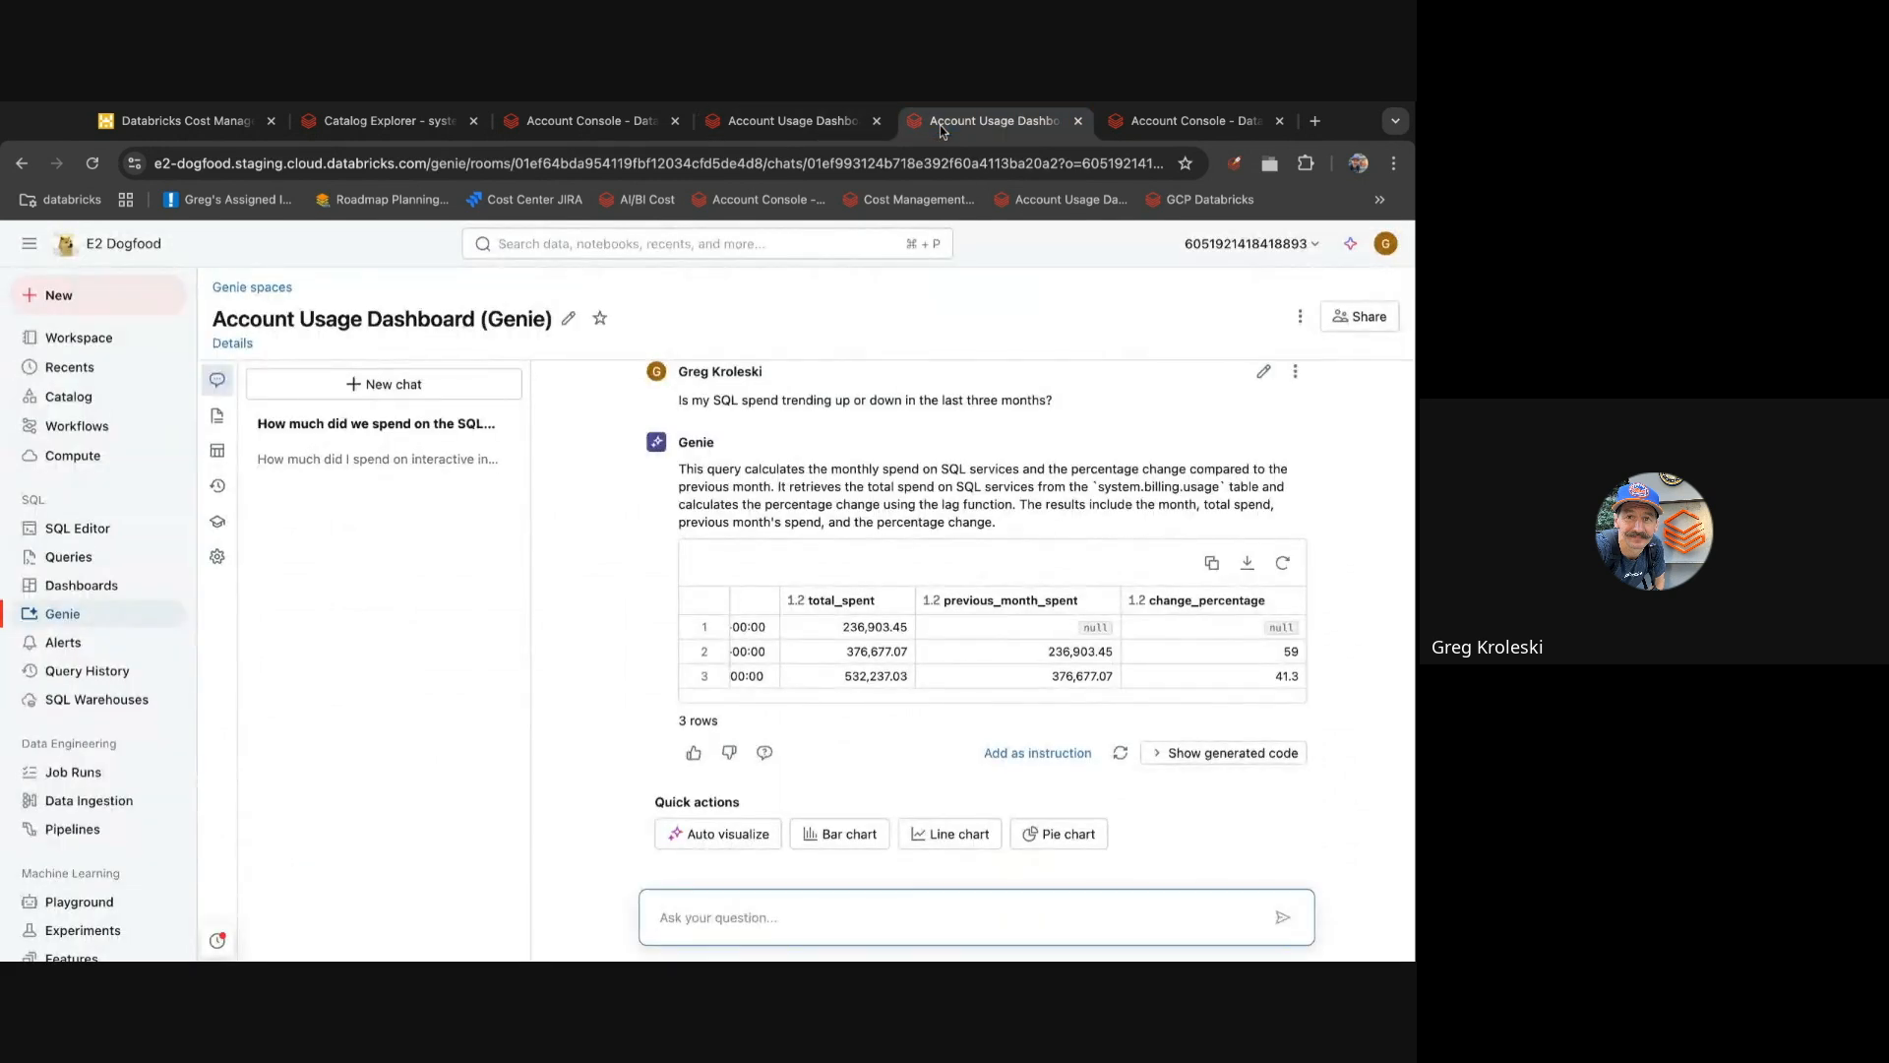
pyautogui.click(987, 120)
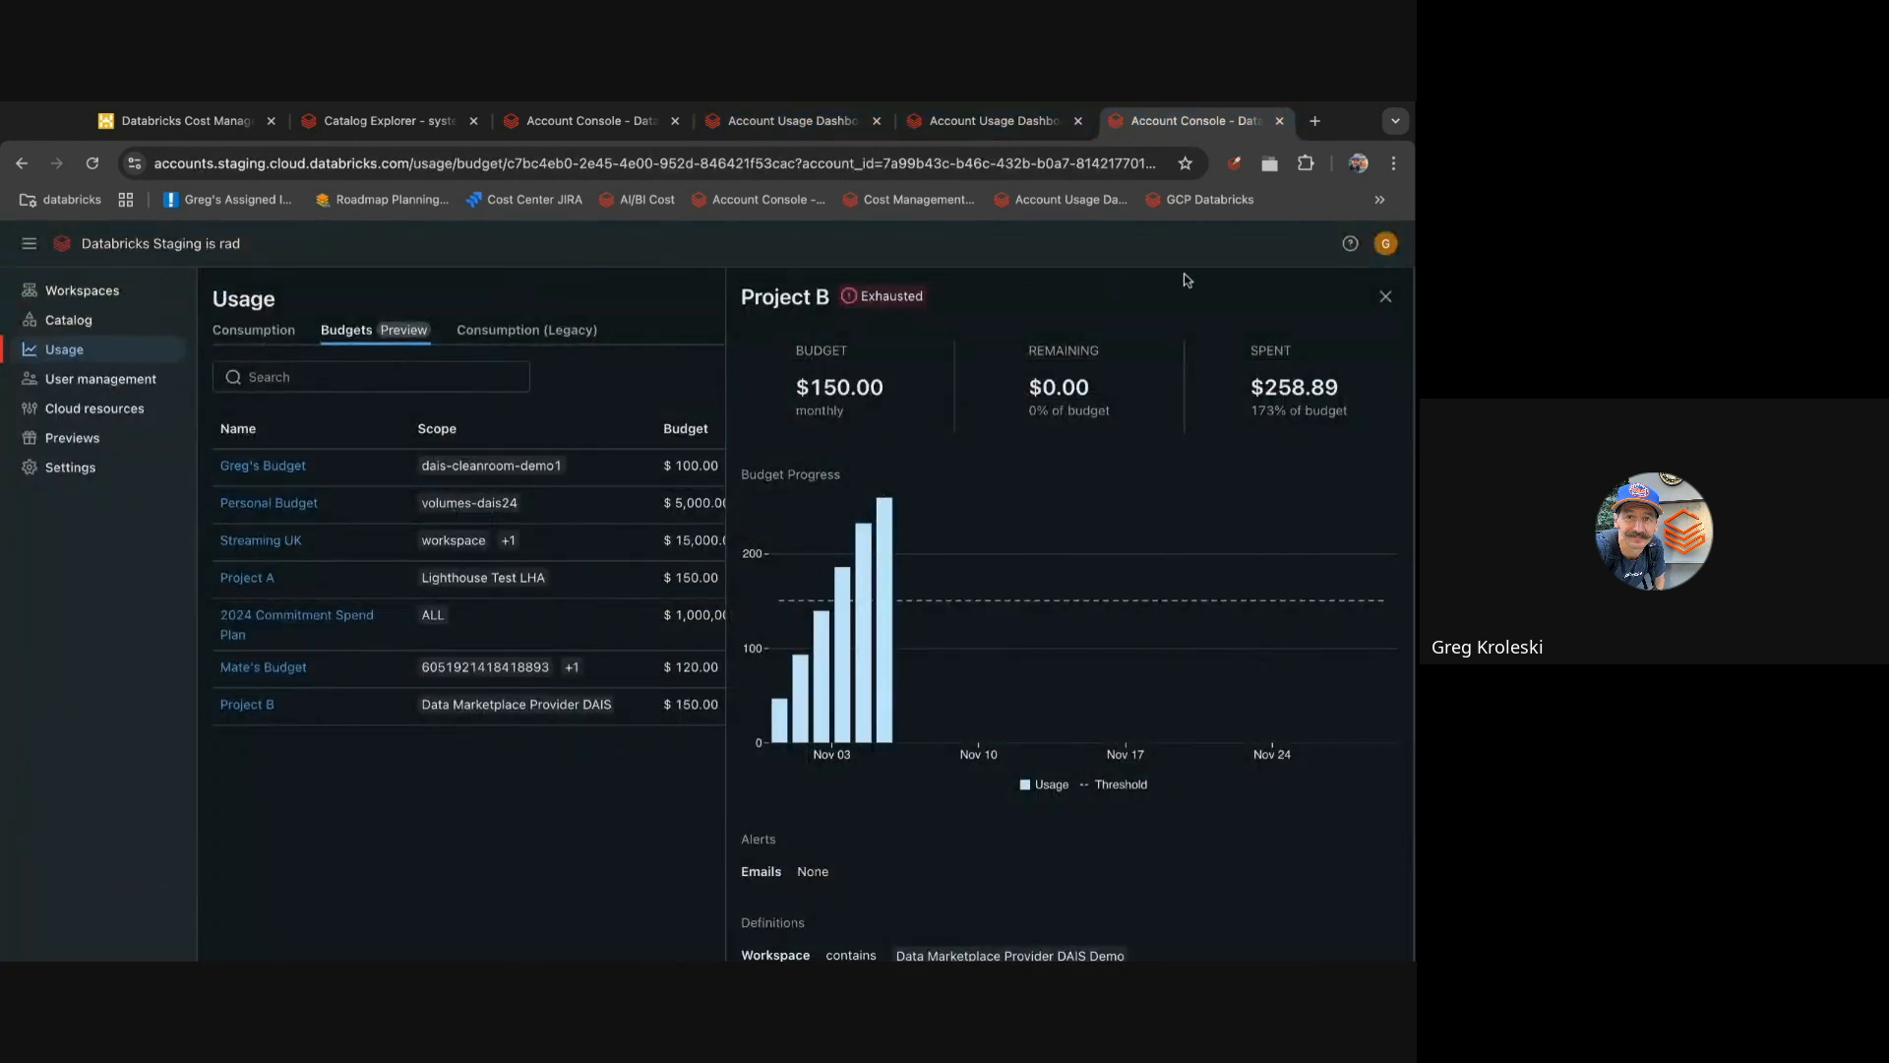
# - Close Project B's details, look over the Add budget form, and cancel it
pyautogui.click(1384, 296)
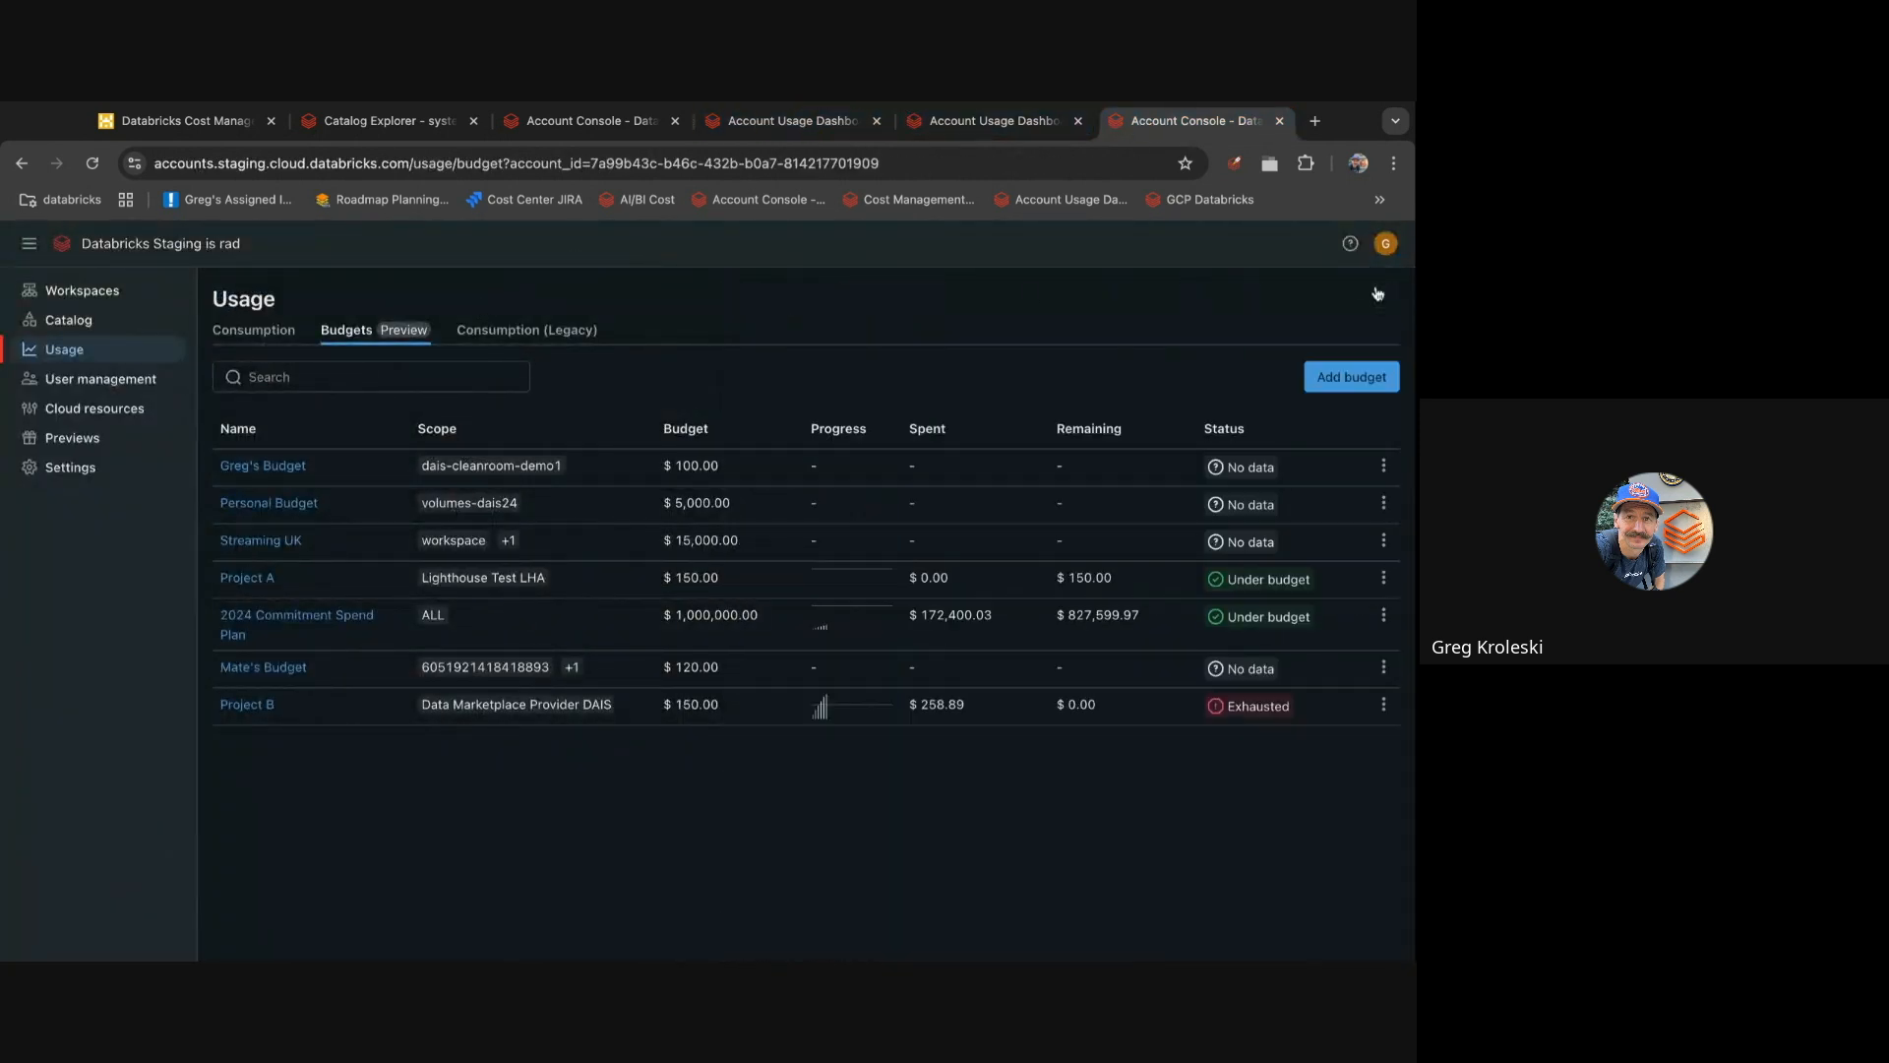
pyautogui.click(1351, 376)
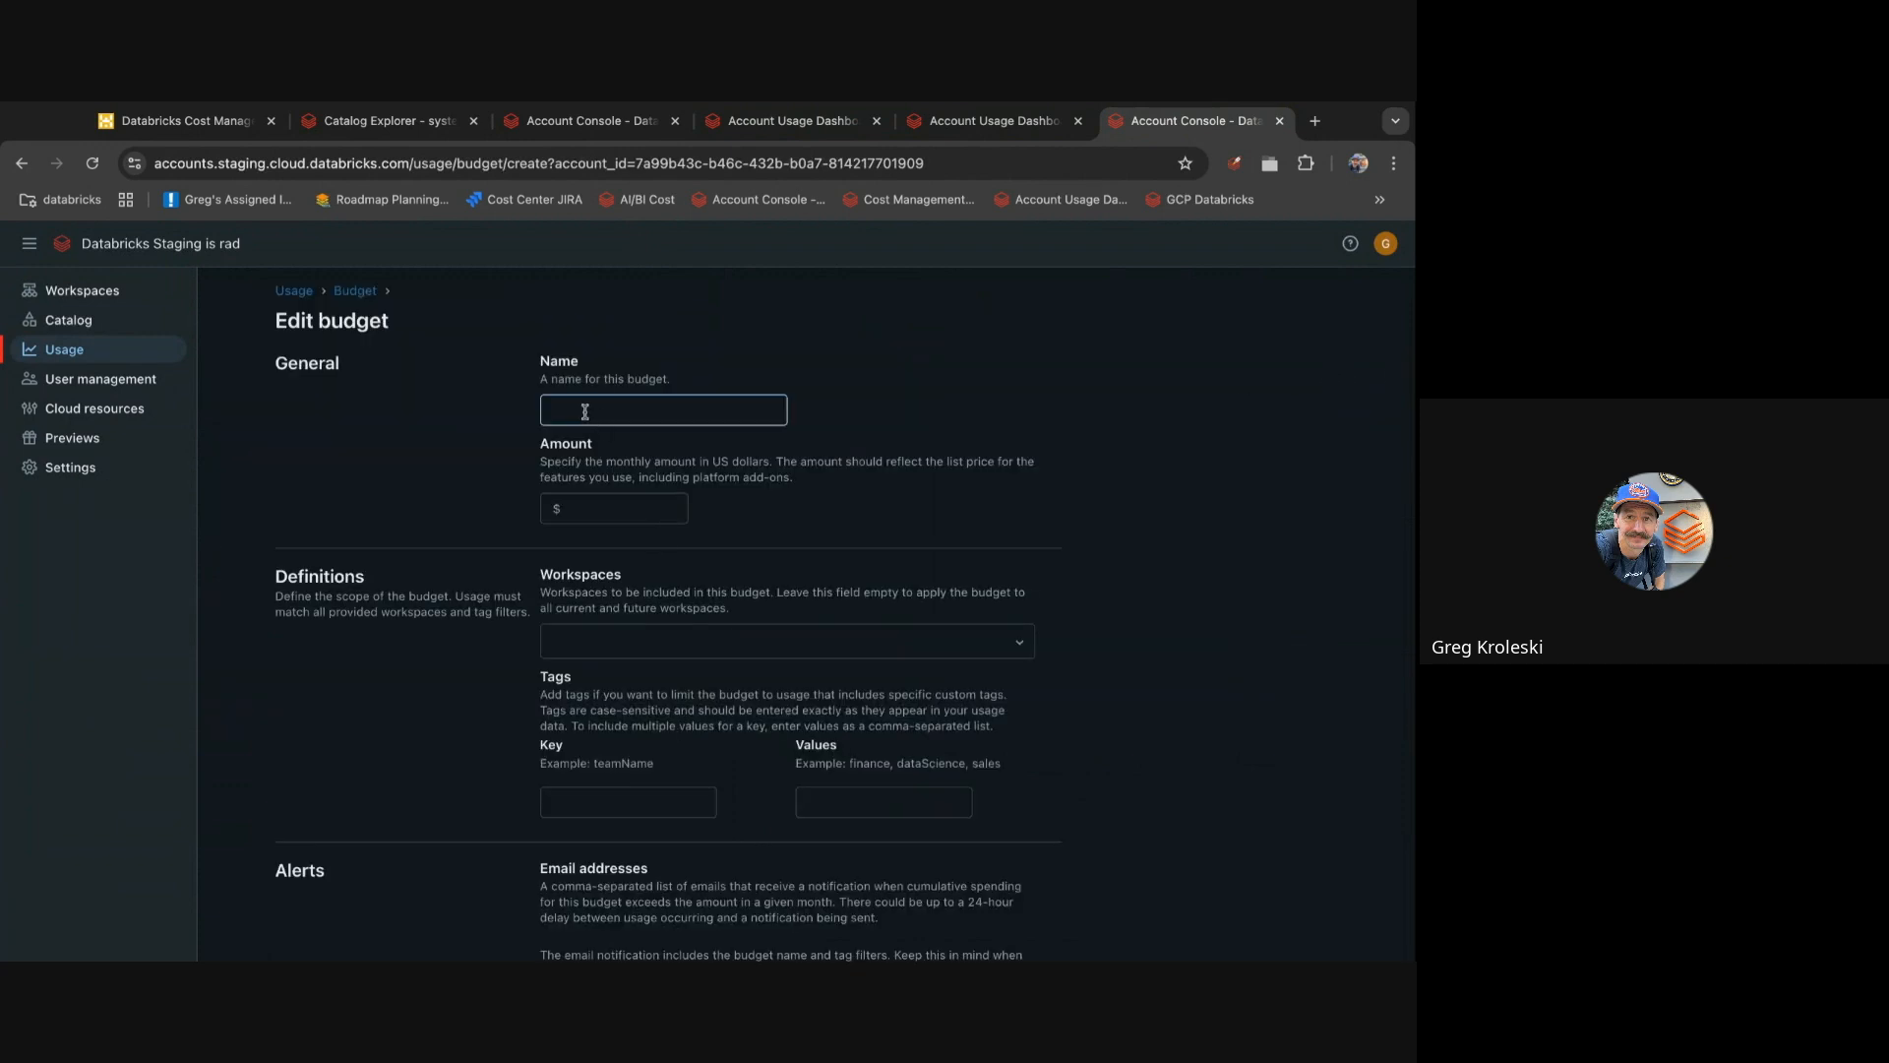
pyautogui.click(613, 507)
pyautogui.write('-3')
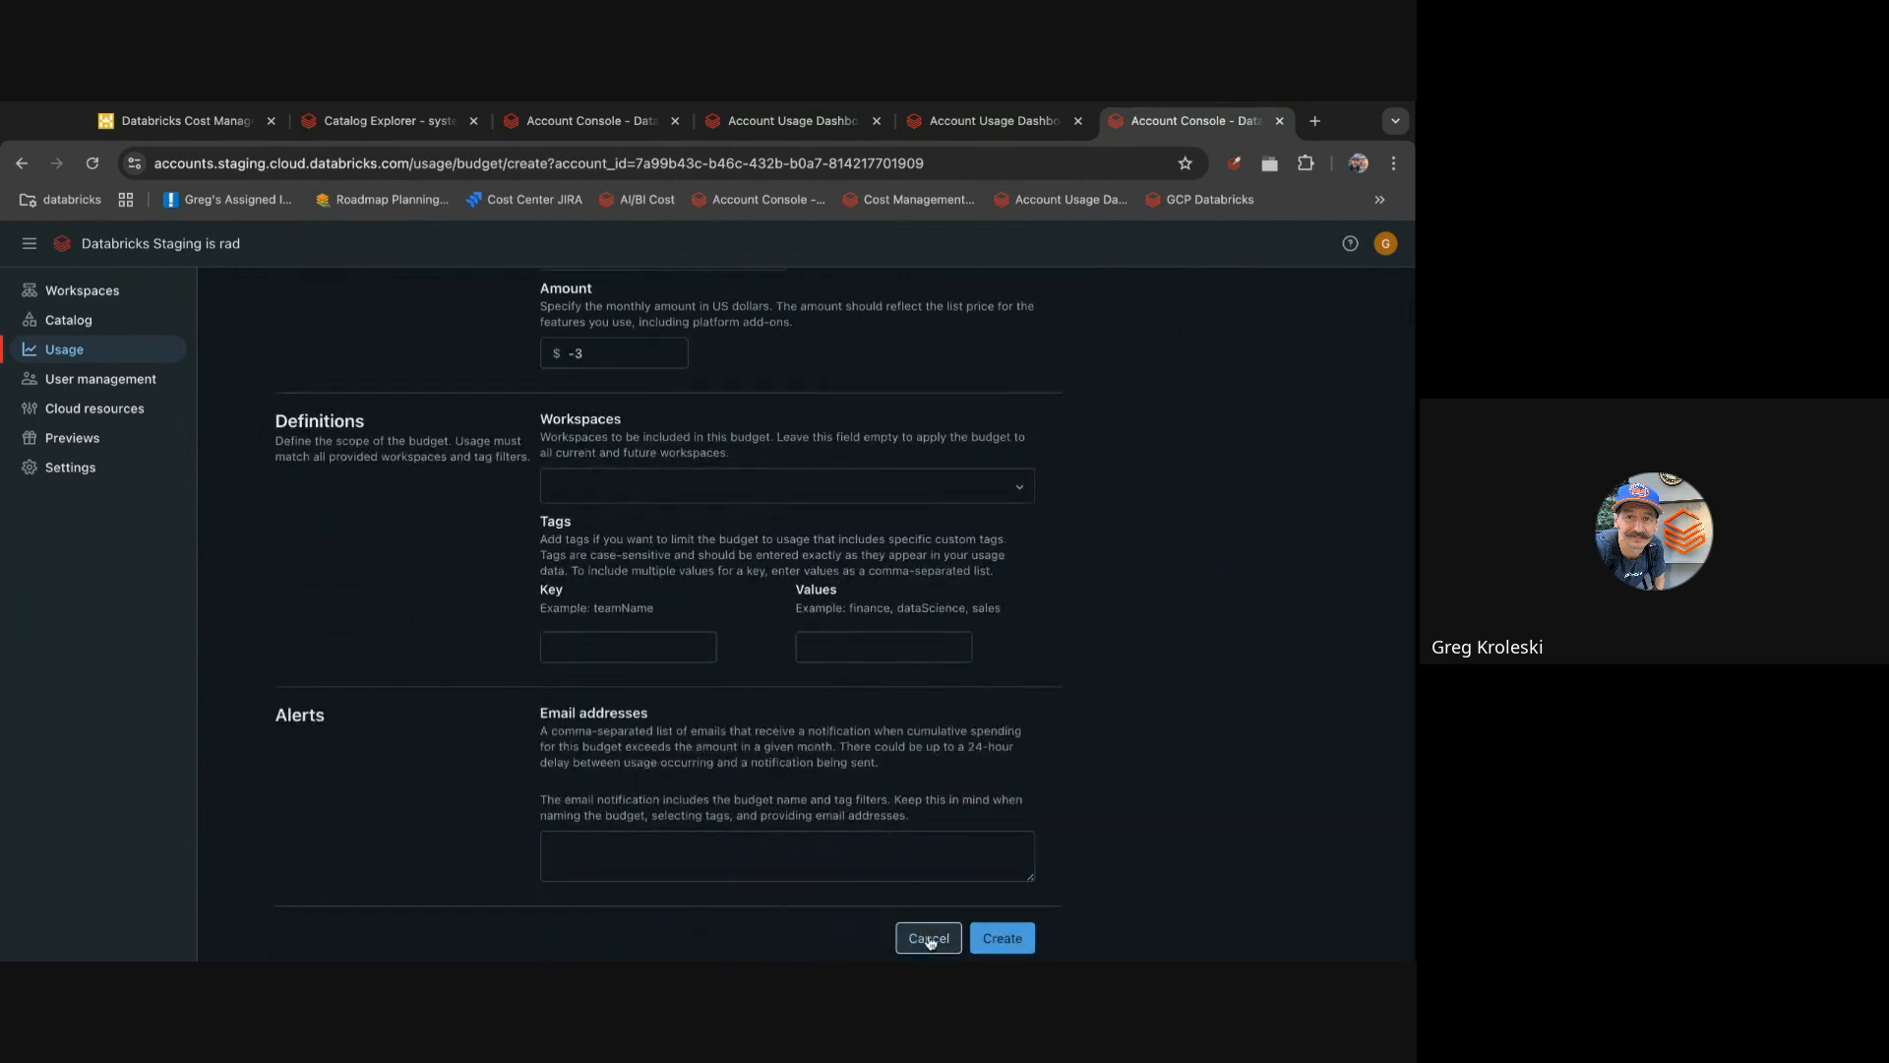
pyautogui.click(928, 938)
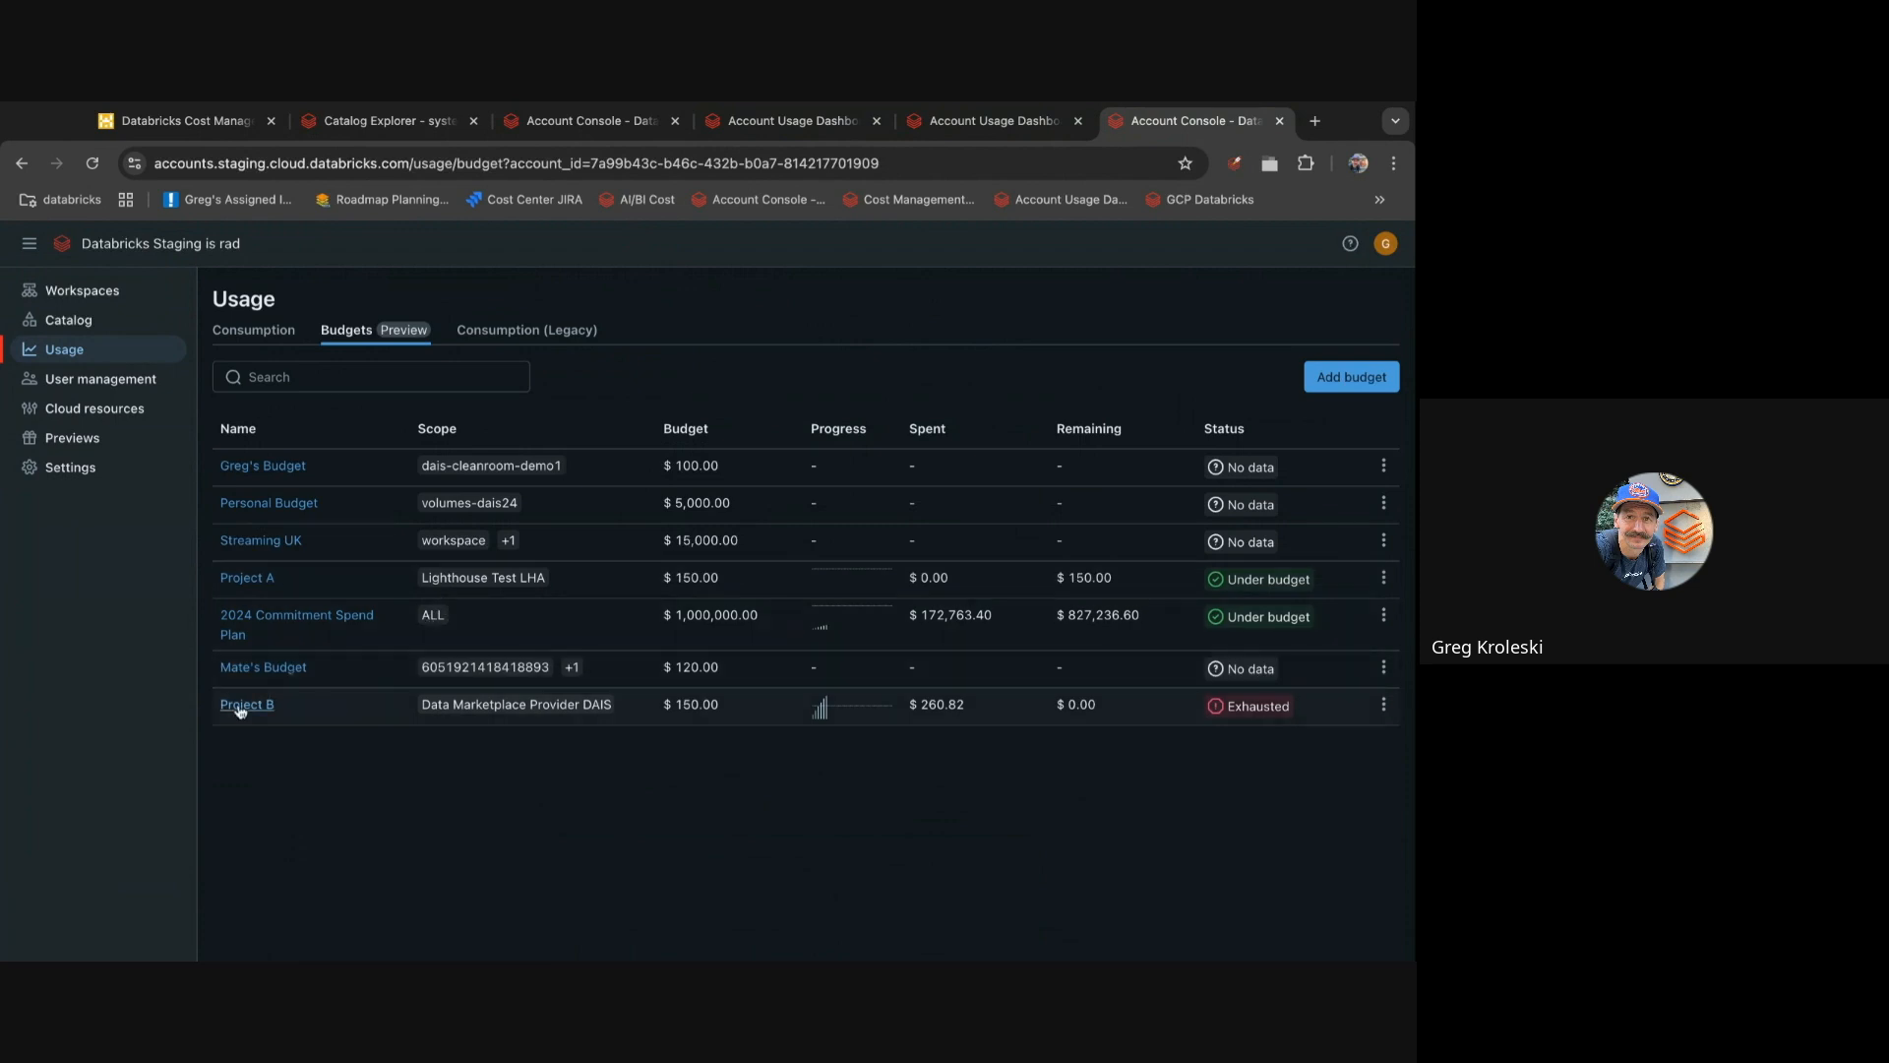
# - Reopen Project B's details showing $260.82 spent, 174% of its $150 budget
pyautogui.click(246, 703)
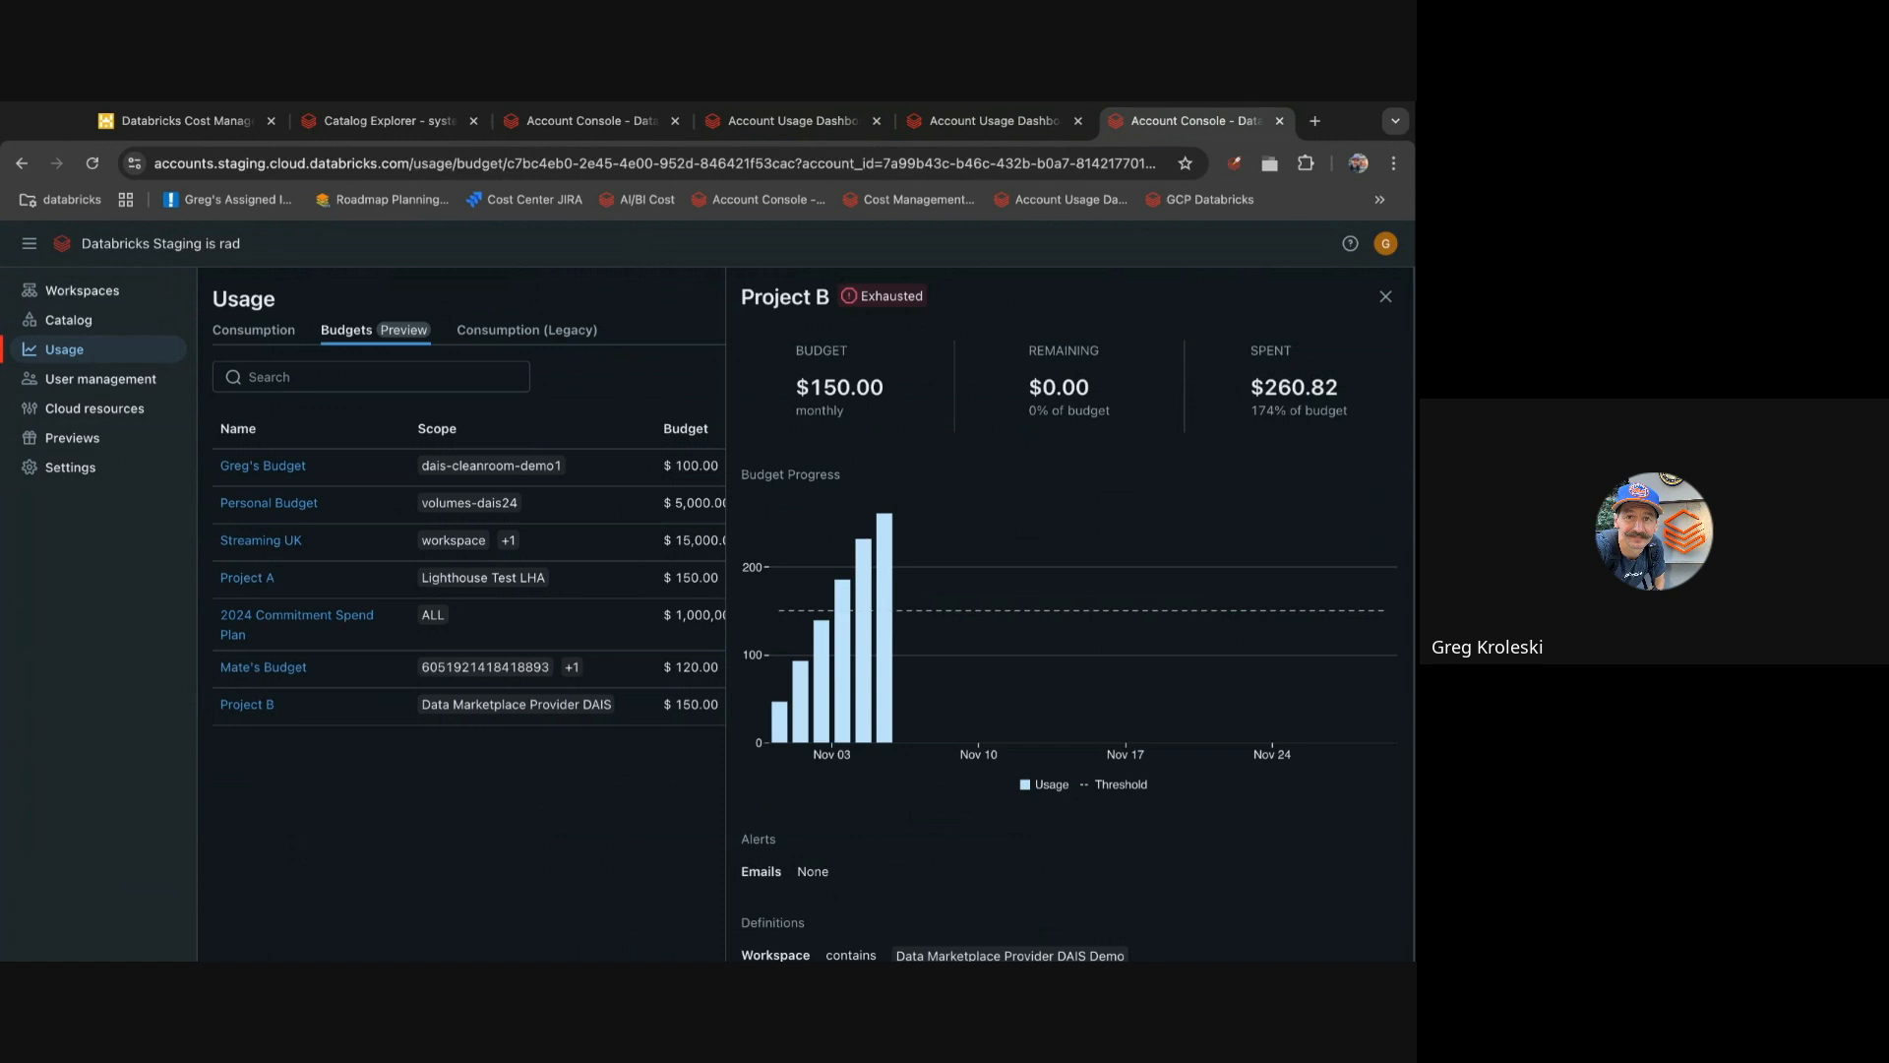
pyautogui.moveTo(898, 348)
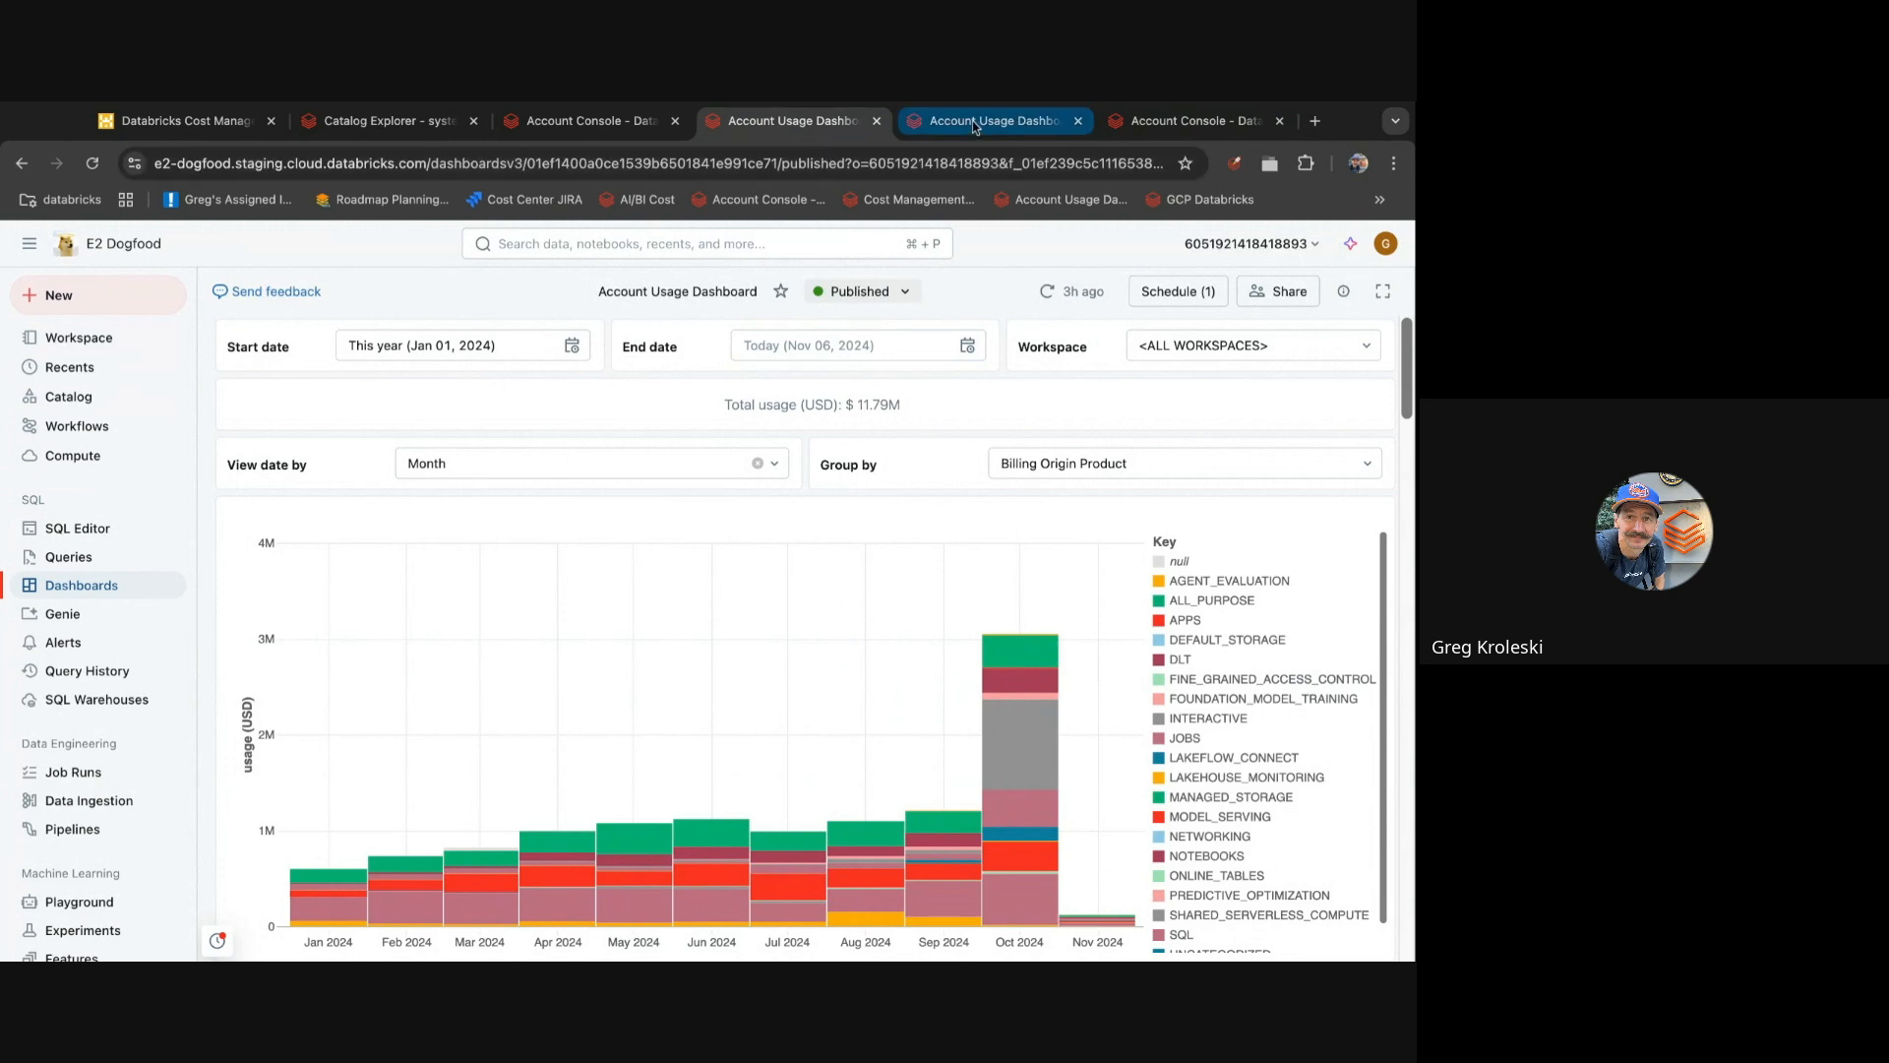
# - Review Genie's generated SQL showing 59% and 41.3% monthly rises, then return to the slides
pyautogui.click(61, 613)
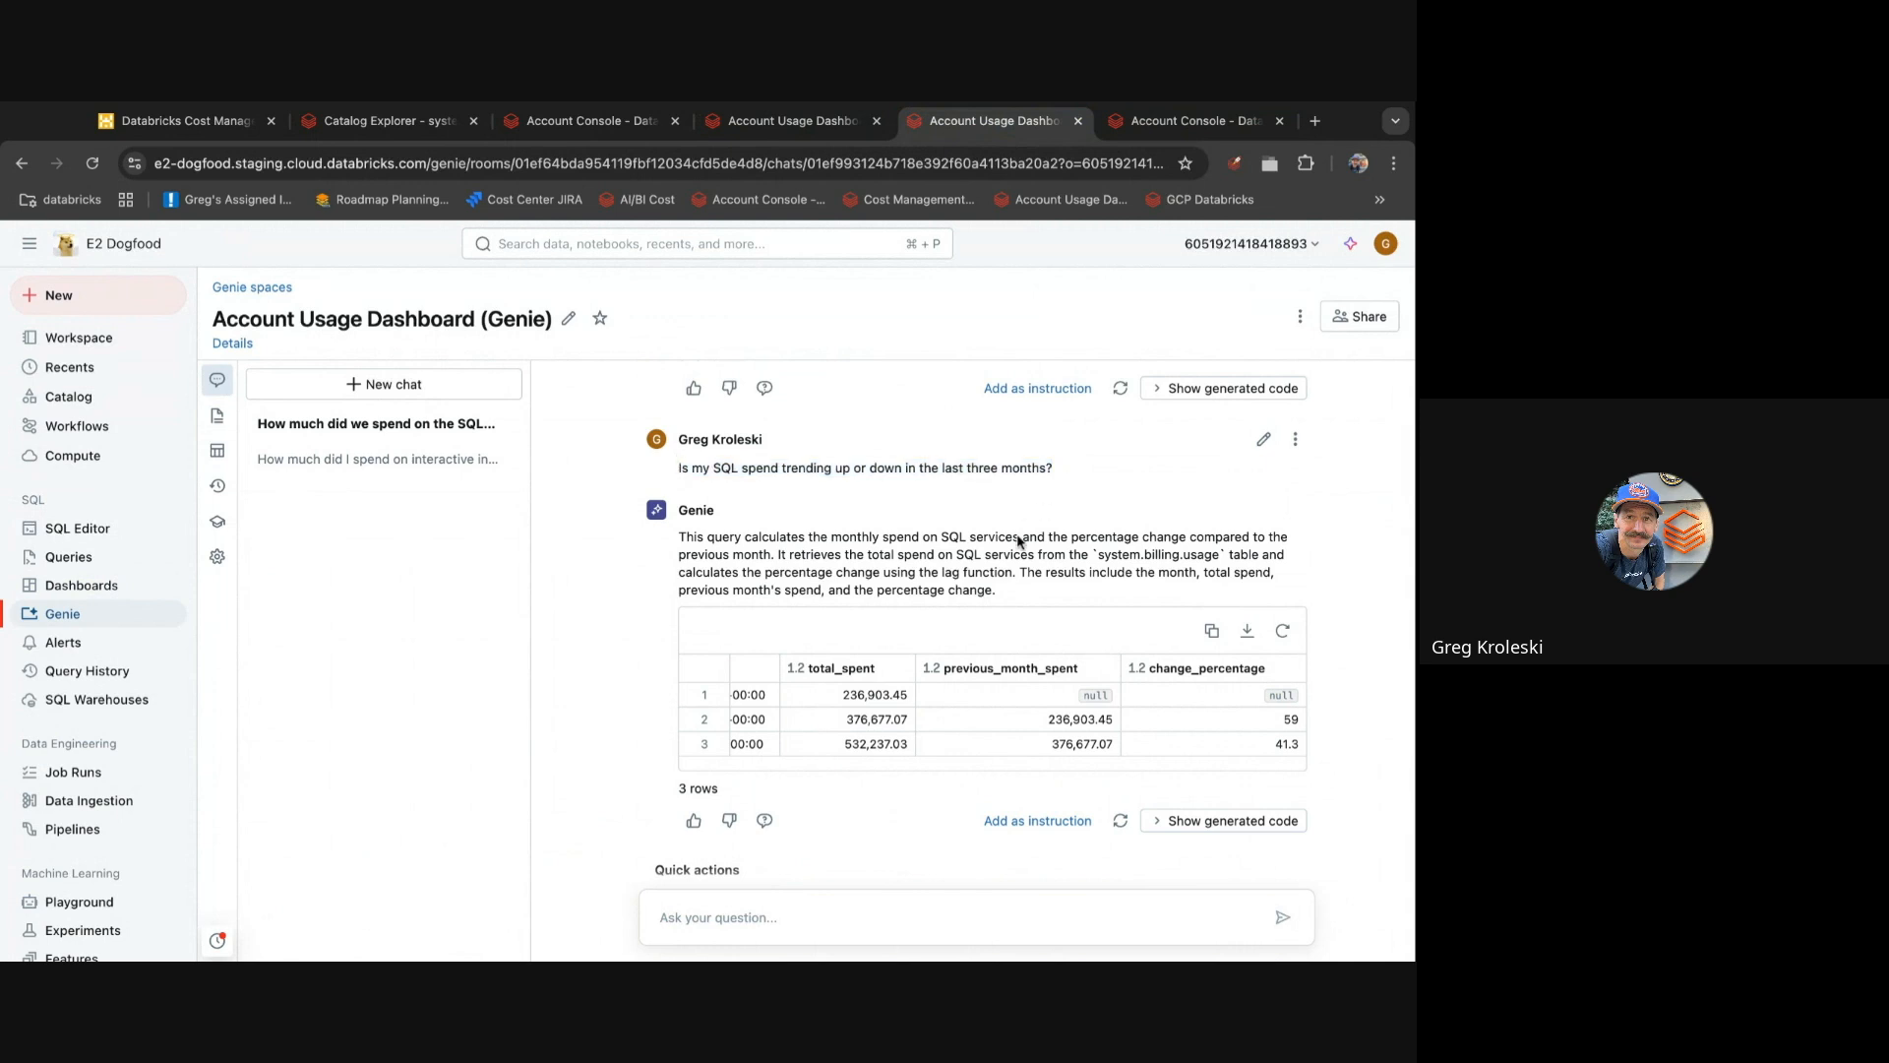
pyautogui.scroll(-3)
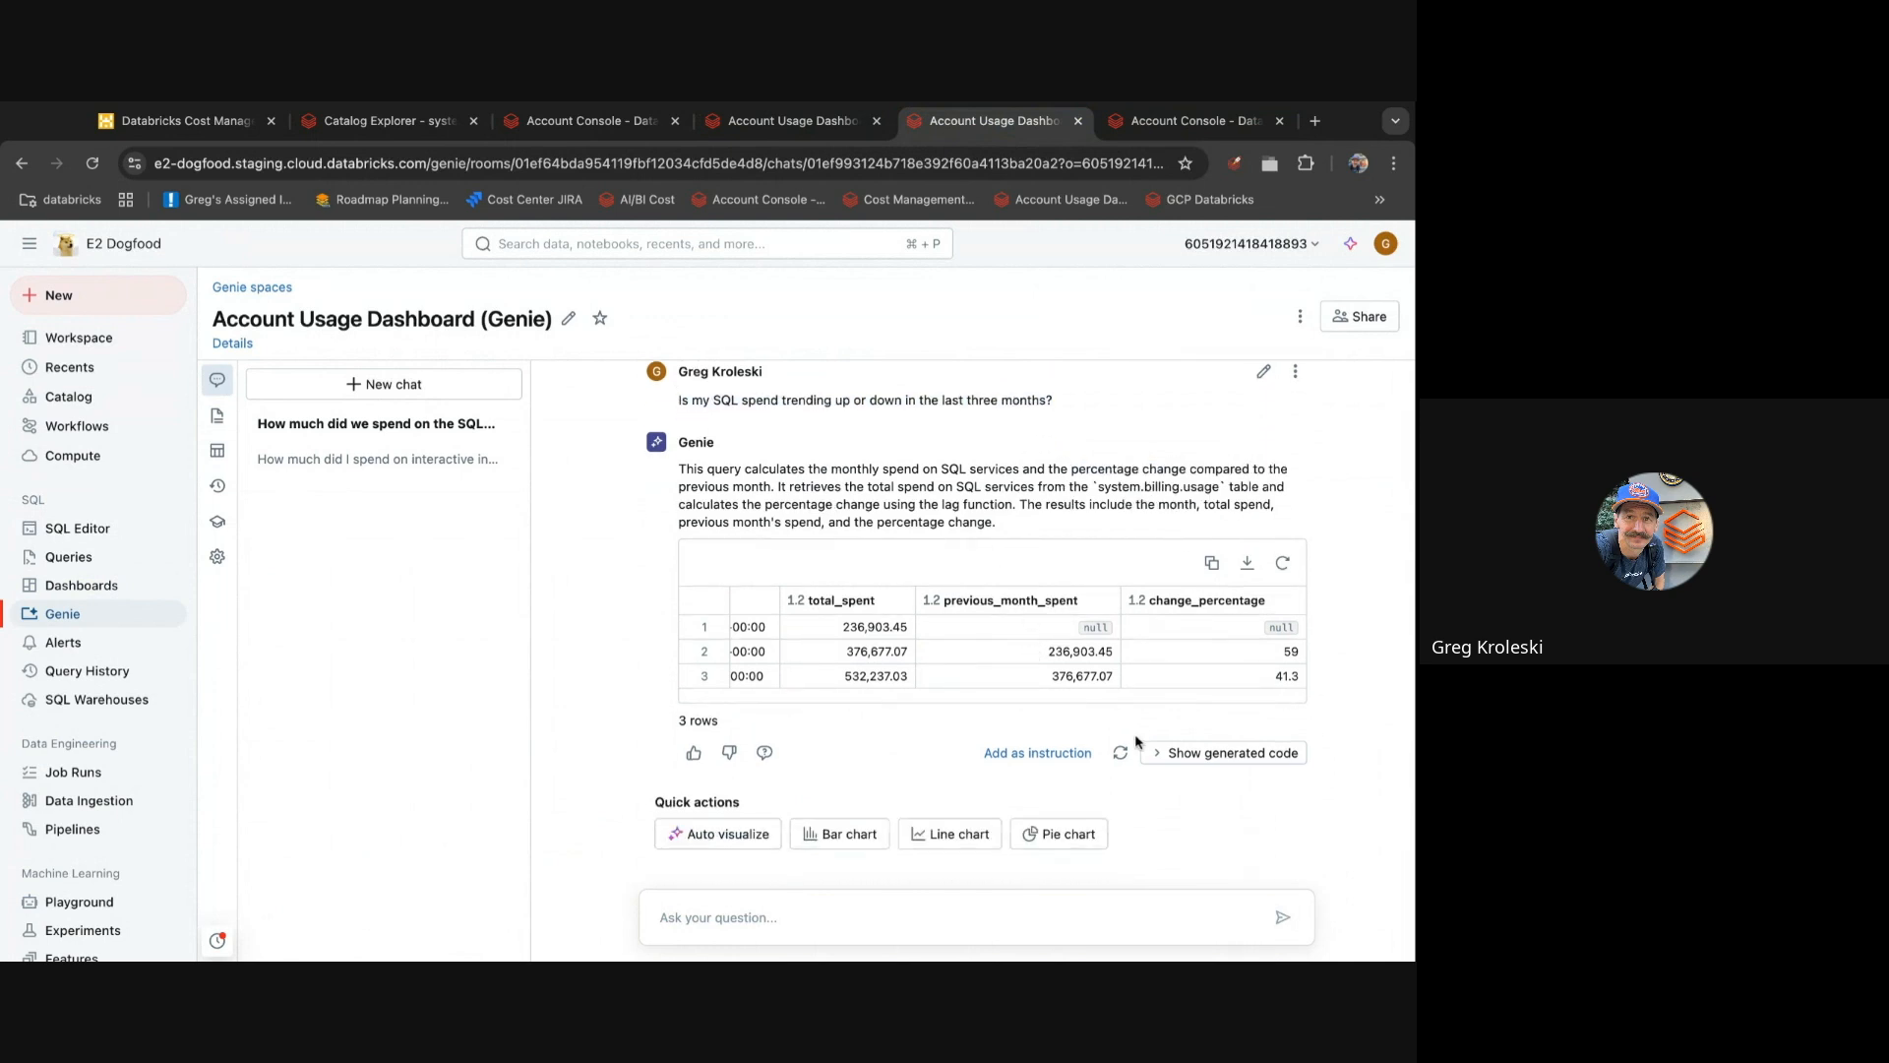
pyautogui.click(1230, 751)
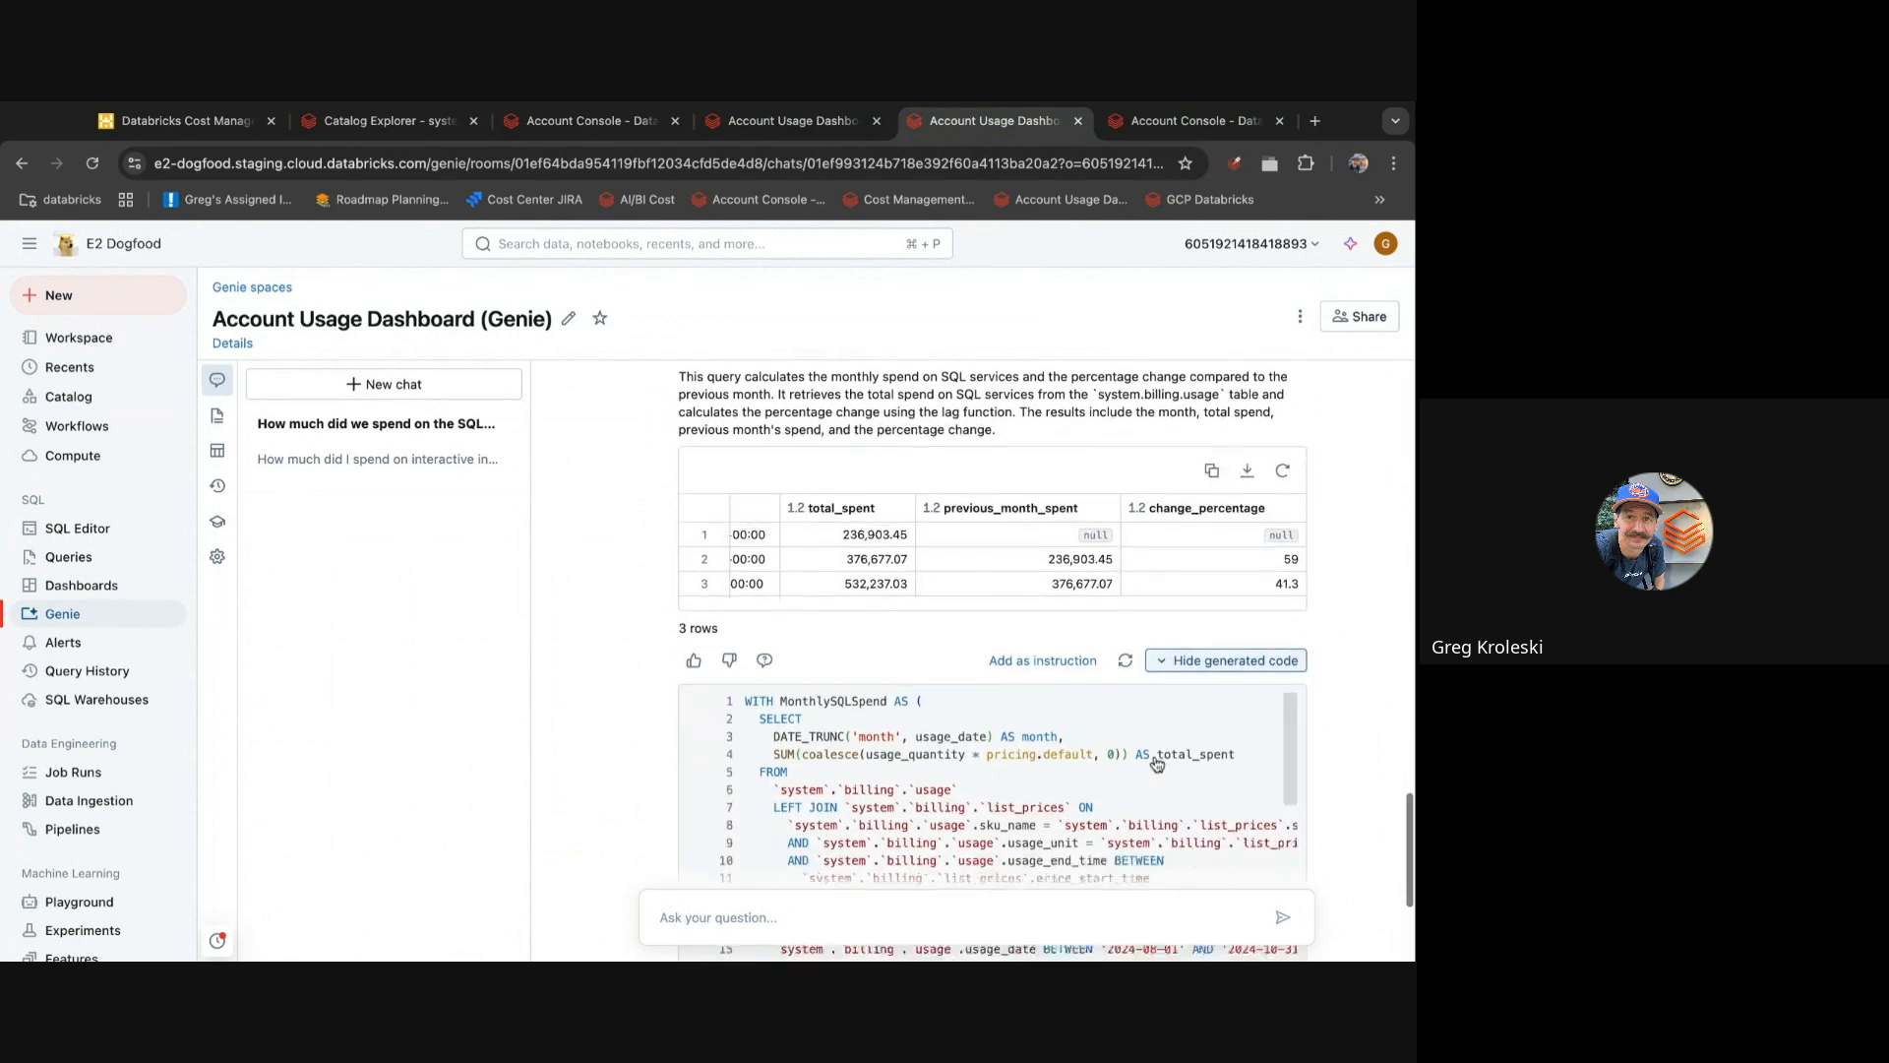
pyautogui.scroll(-3)
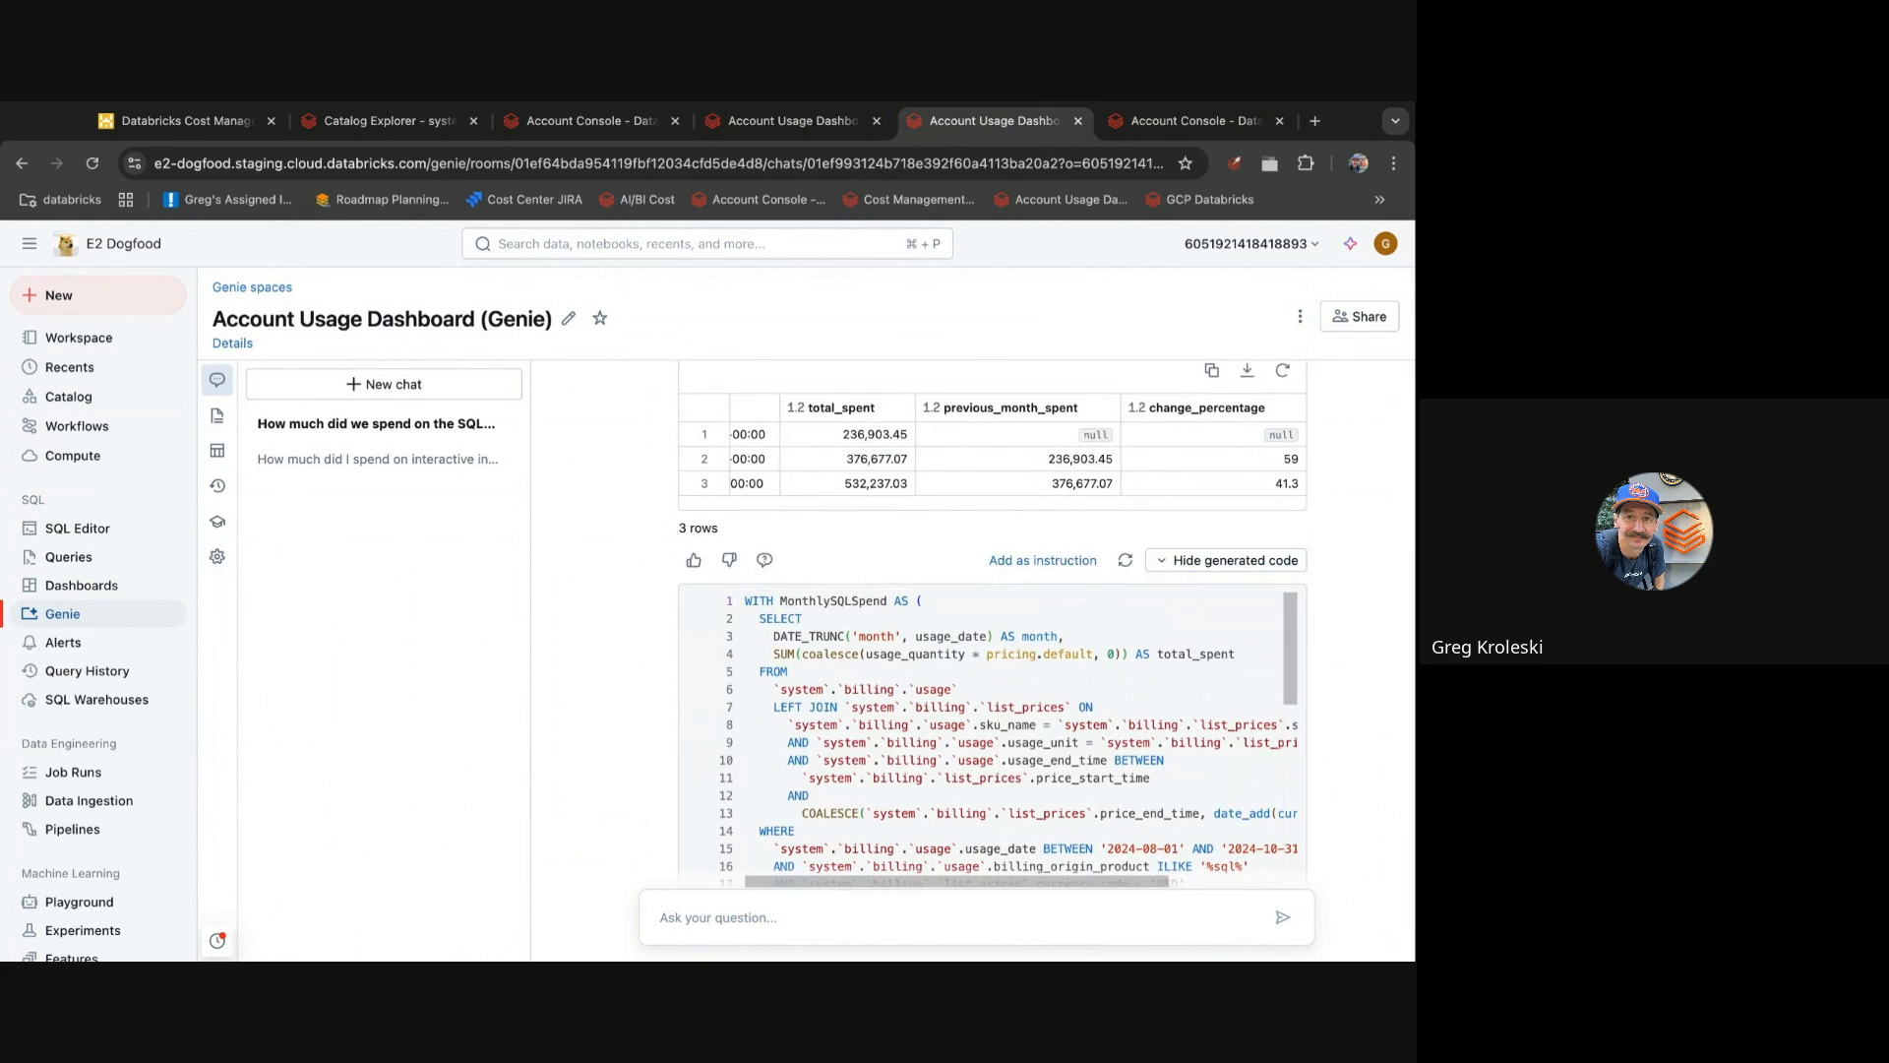
pyautogui.scroll(-3)
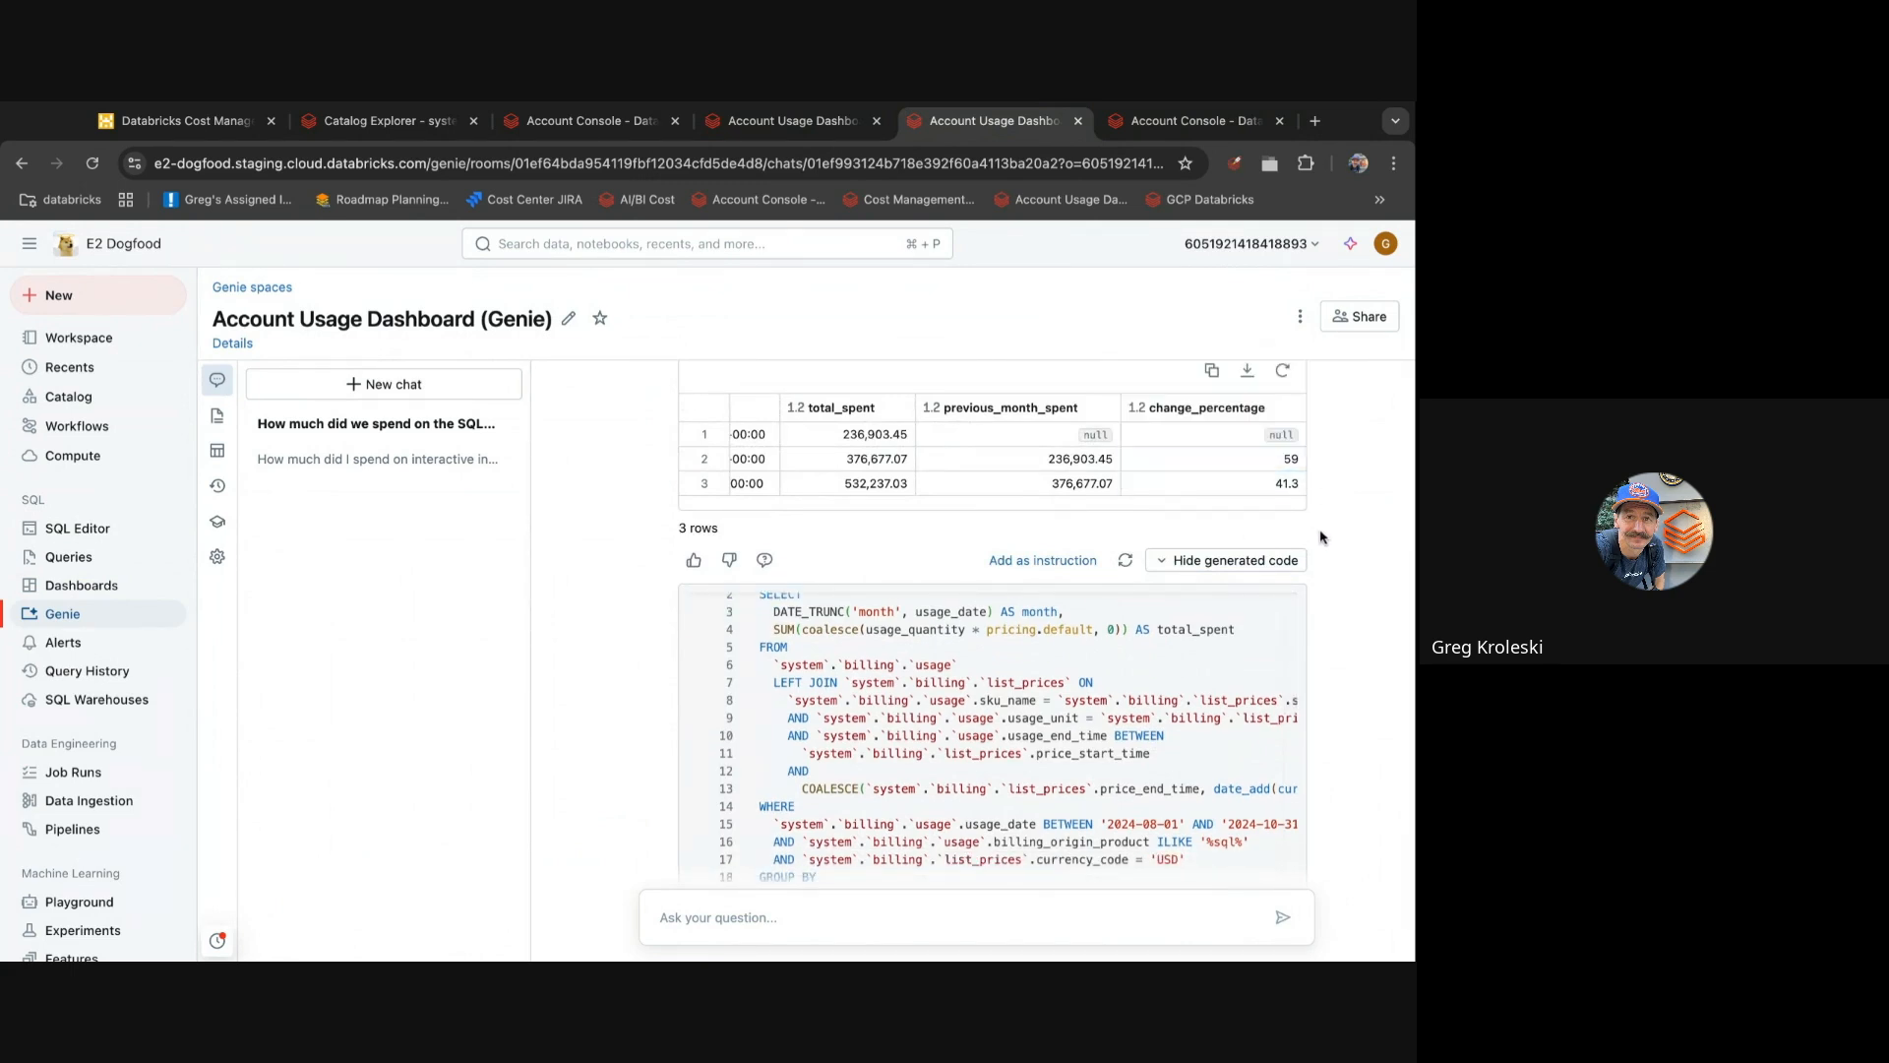
pyautogui.scroll(-3)
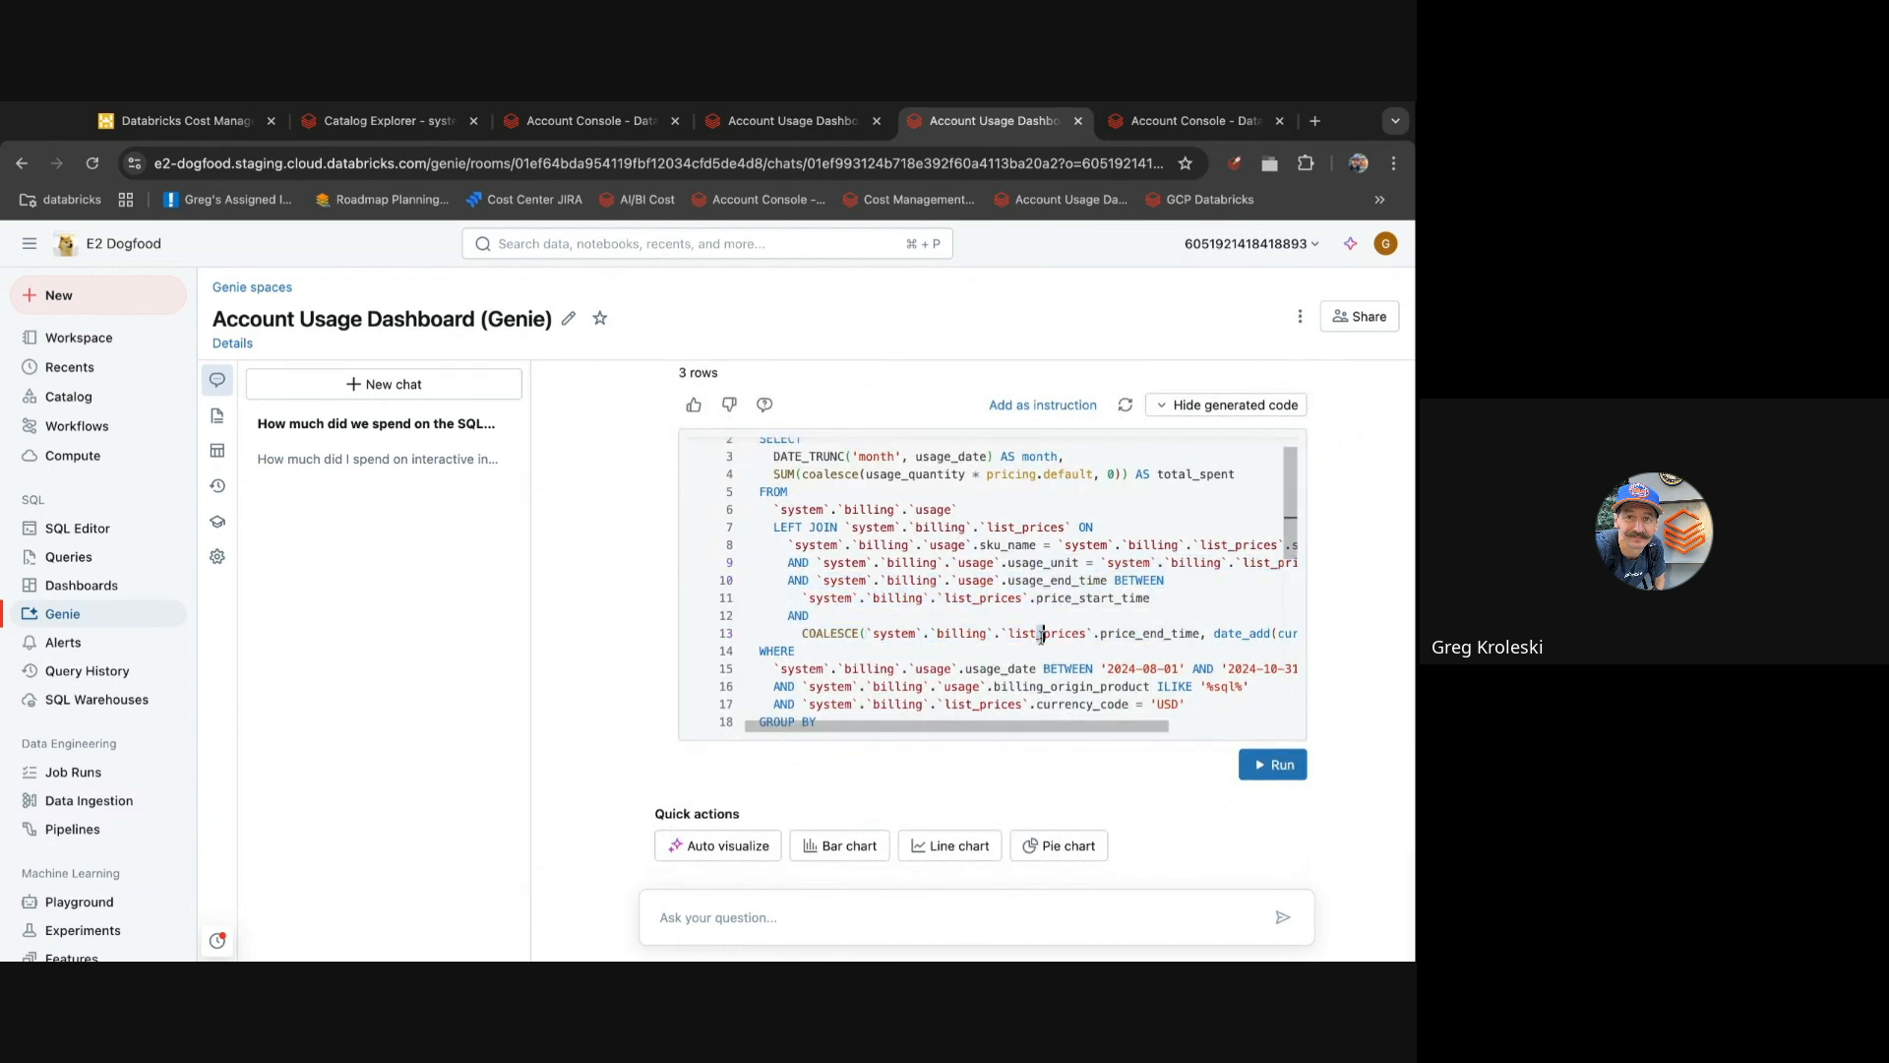
pyautogui.scroll(-3)
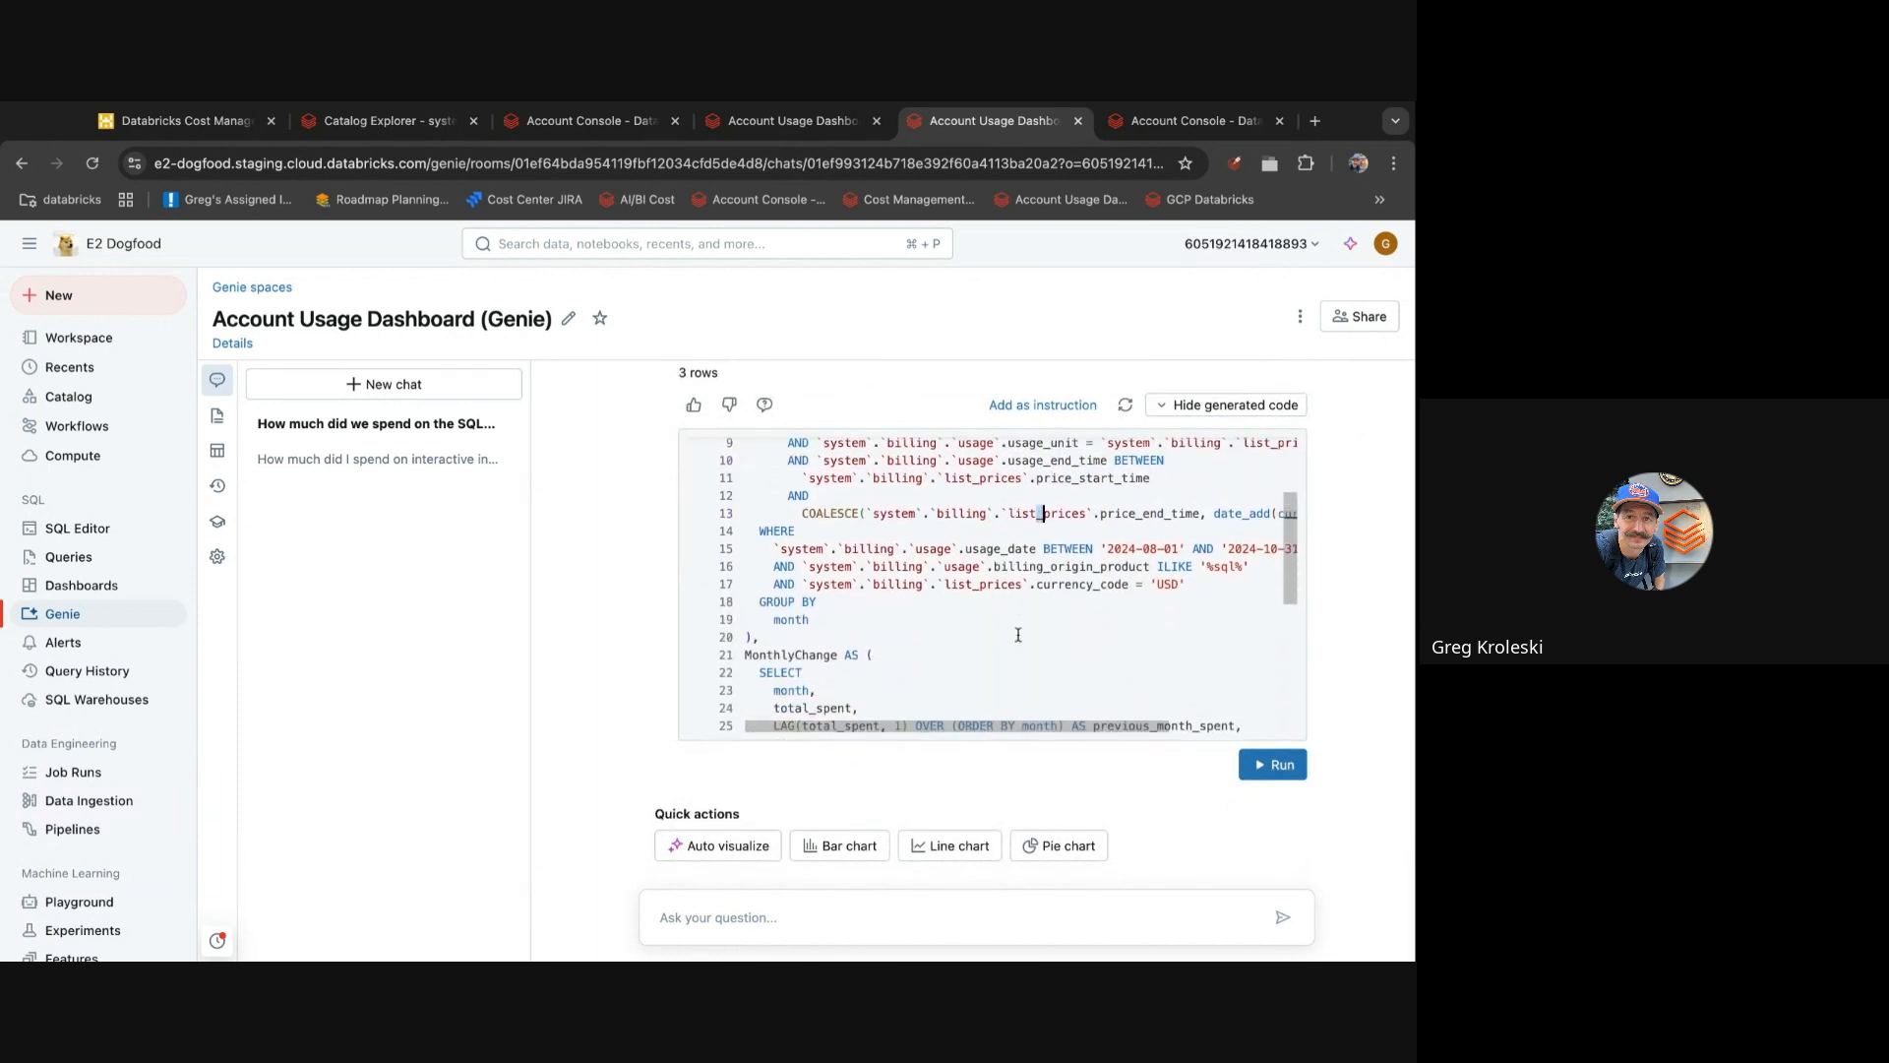
pyautogui.scroll(-3)
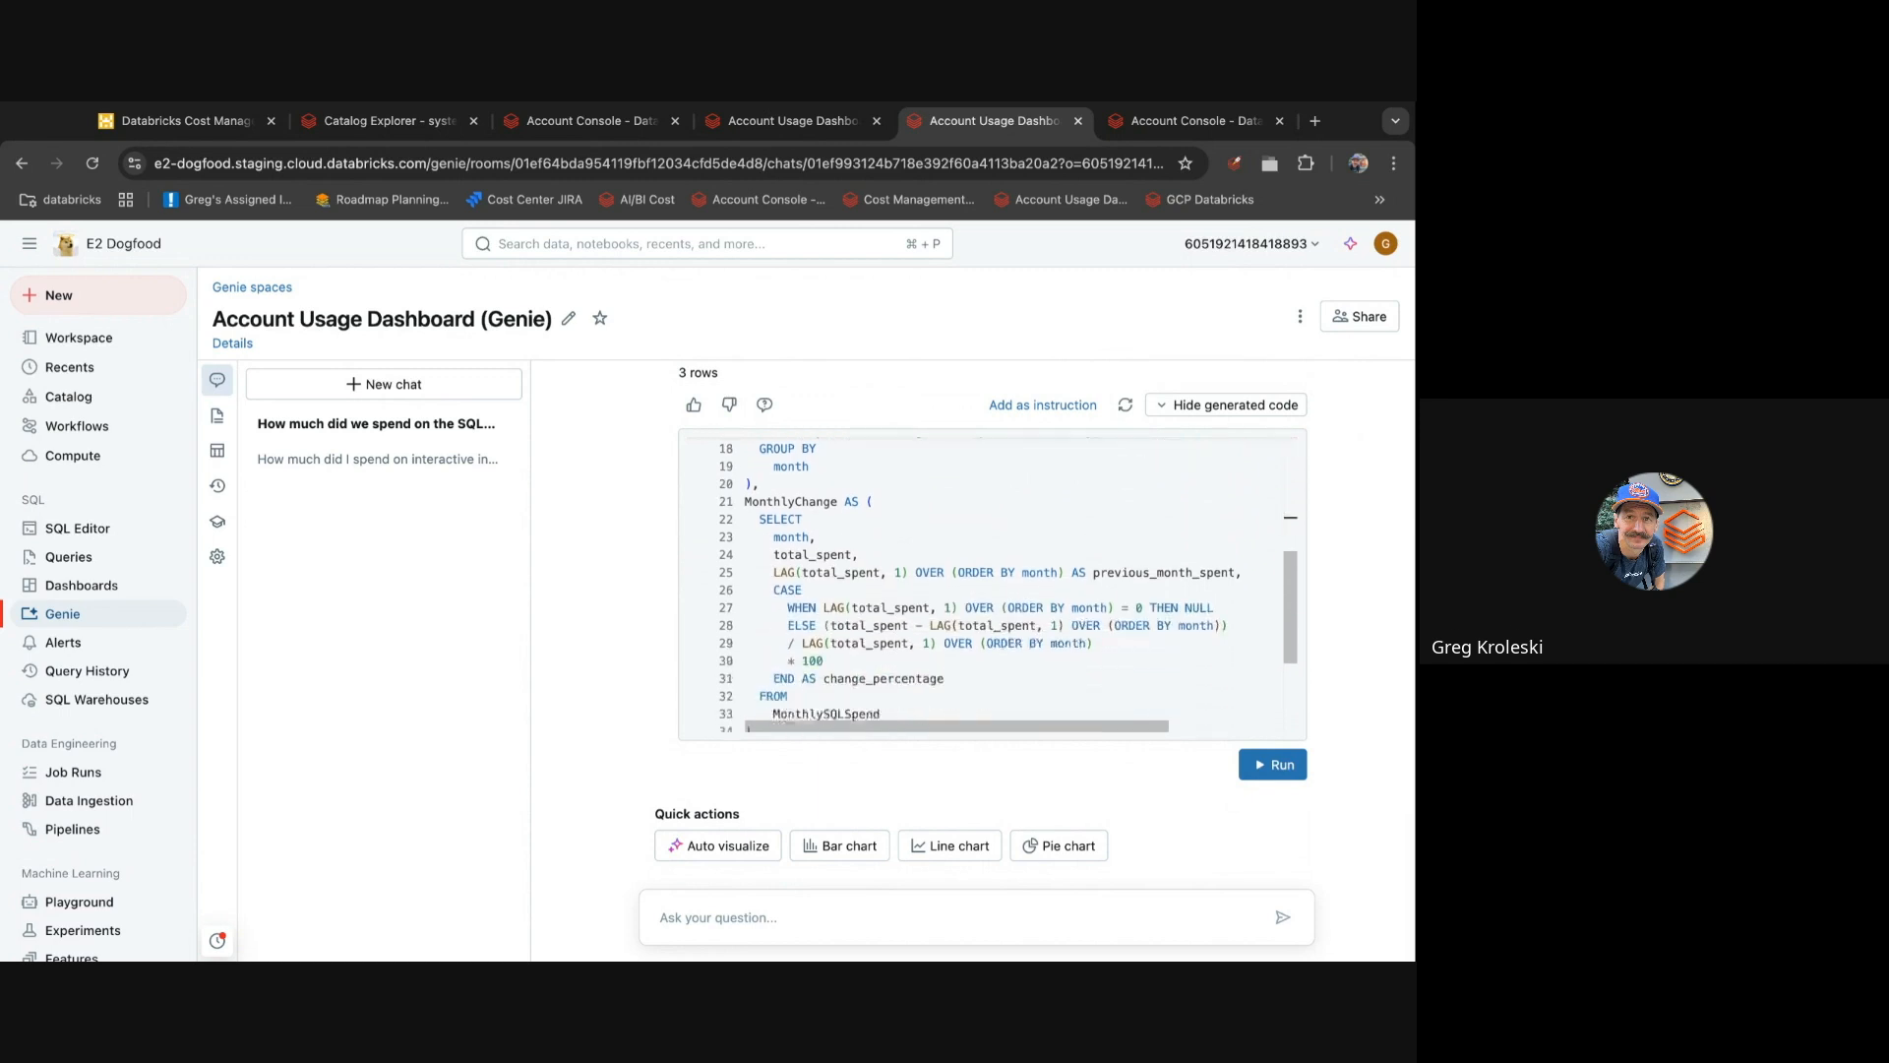
pyautogui.scroll(-3)
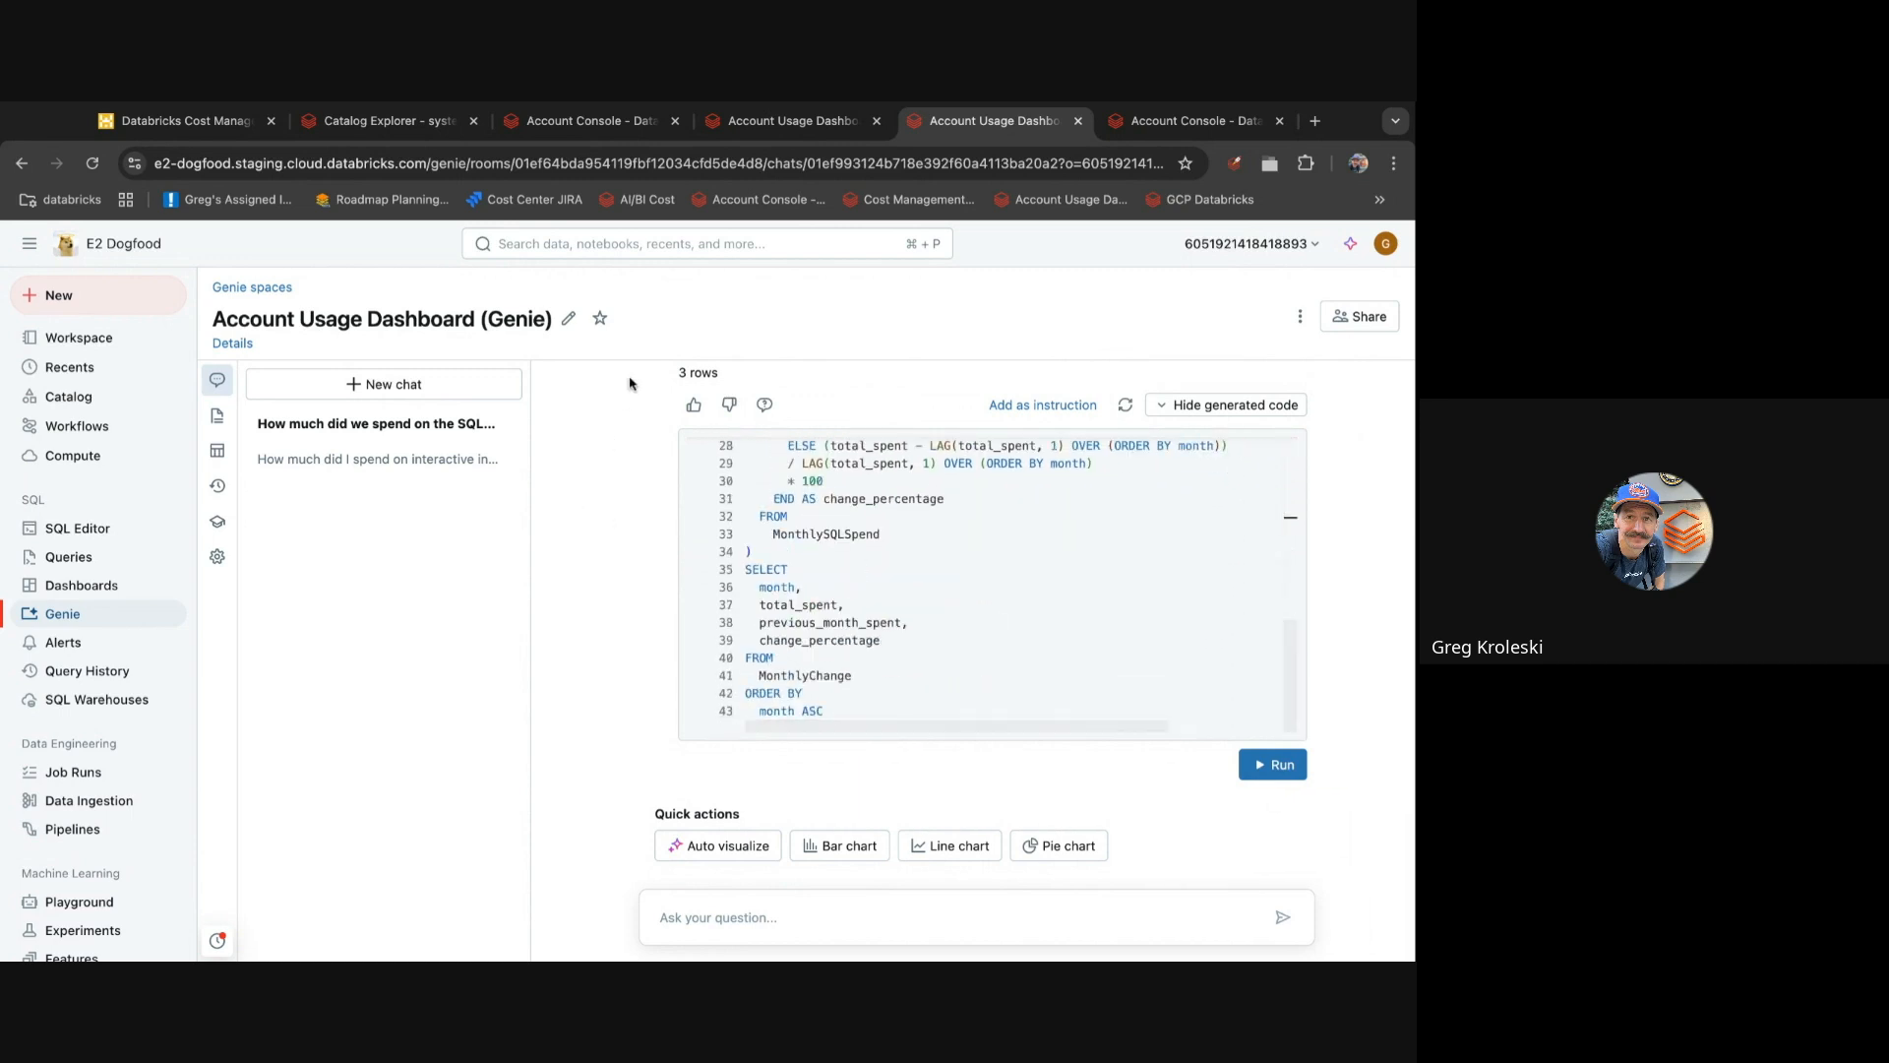
pyautogui.click(181, 120)
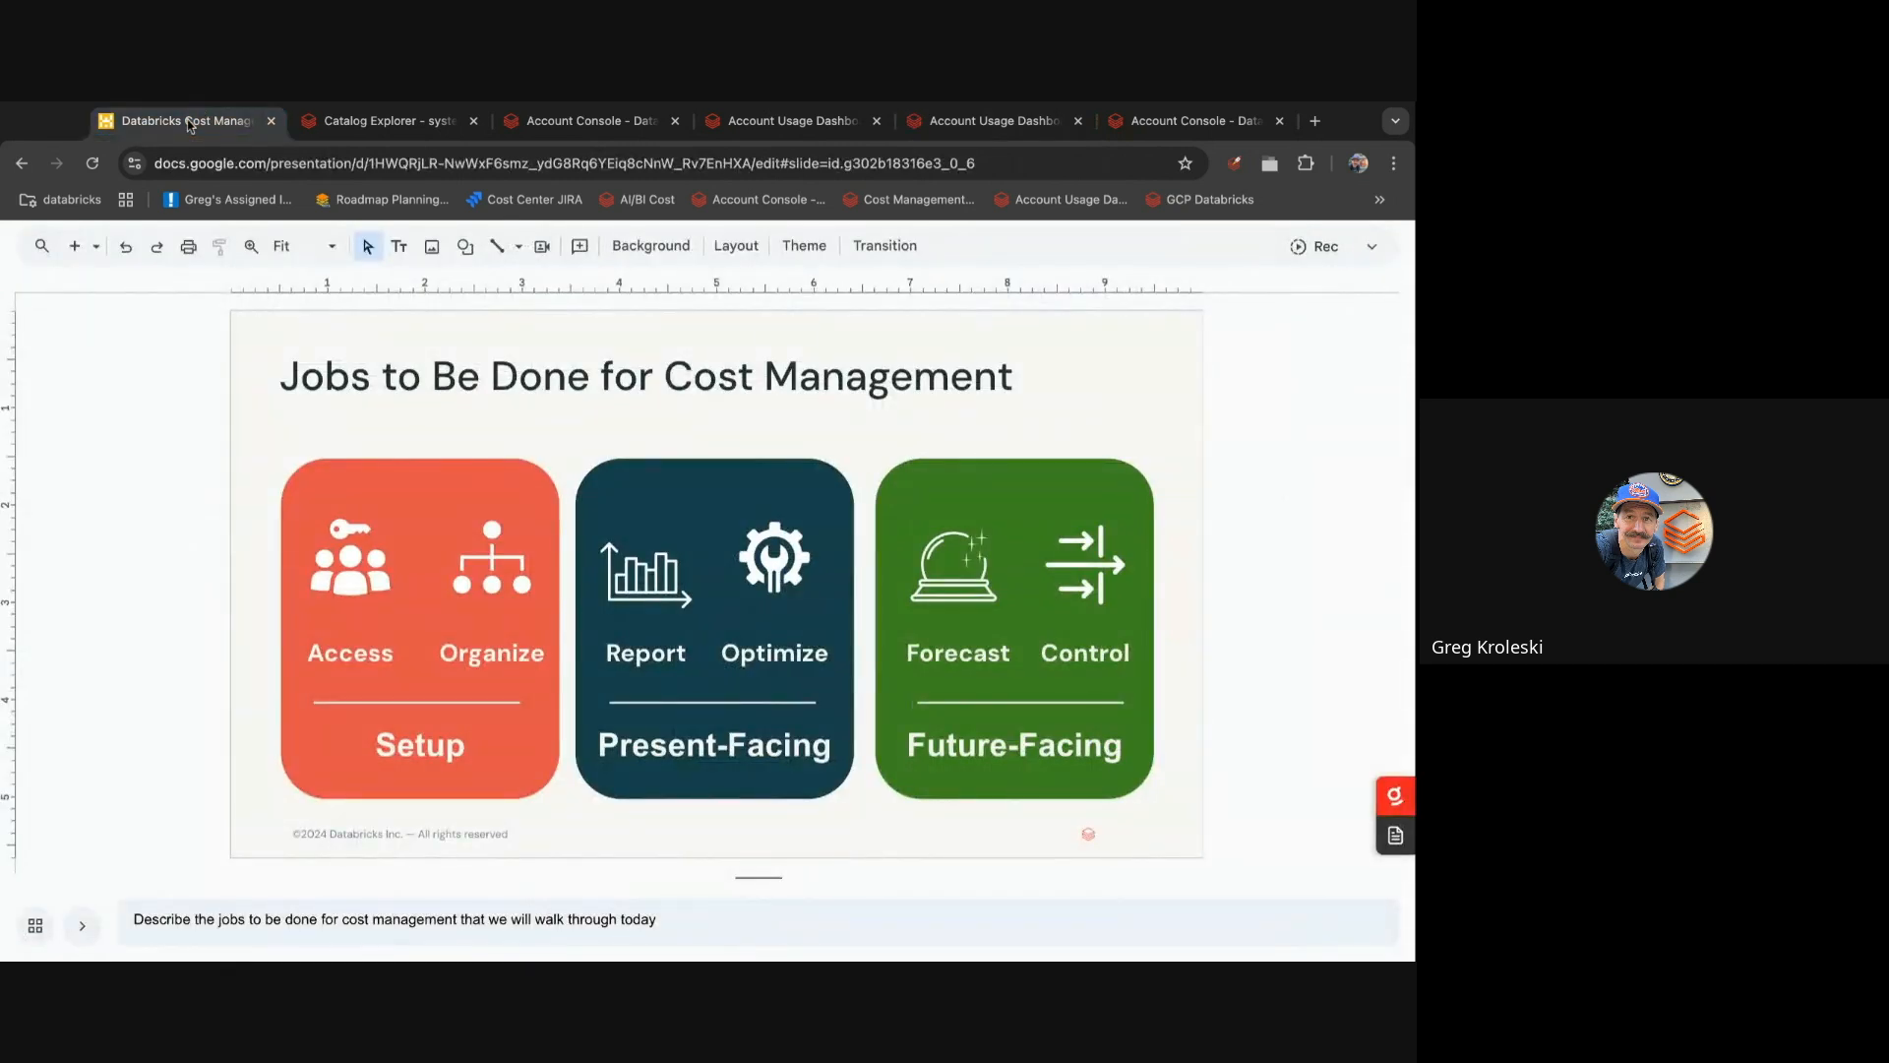